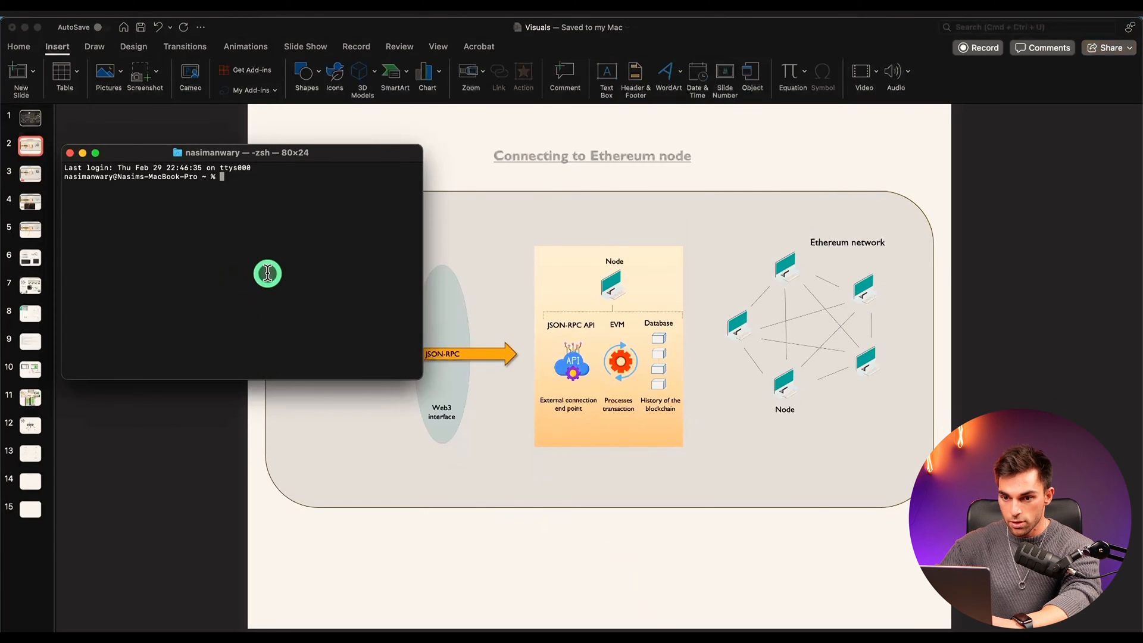
- Move to Desktop, create the EthConnection folder with mkdir, and change into it
{"action": "type", "text": "cd Deskt"}
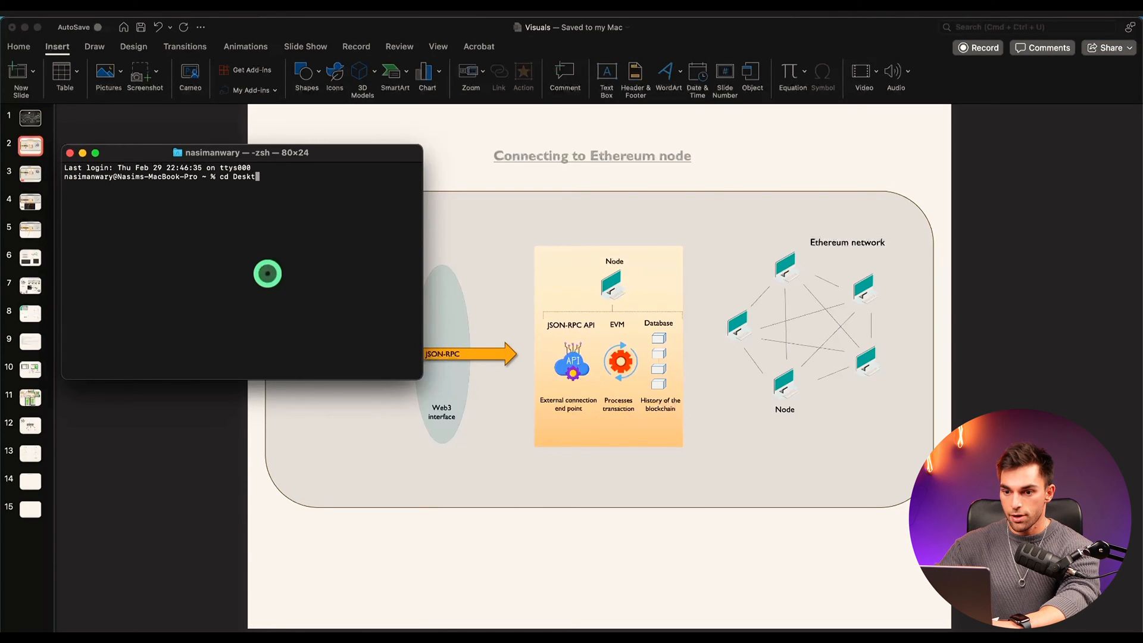
{"action": "key", "text": "Return"}
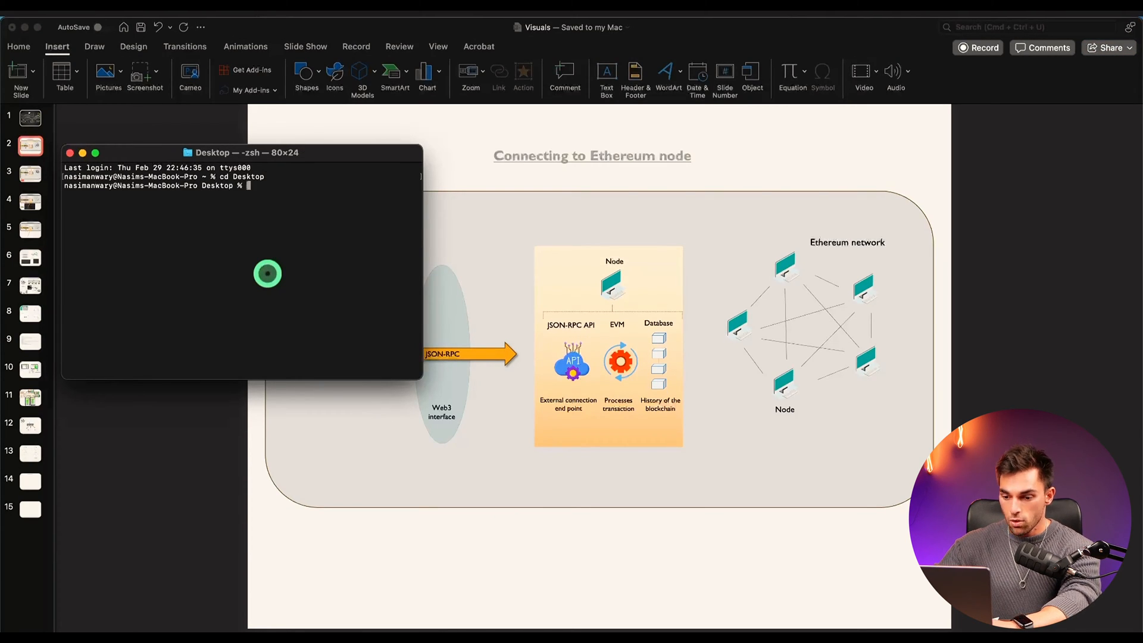
{"action": "type", "text": "mkdi"}
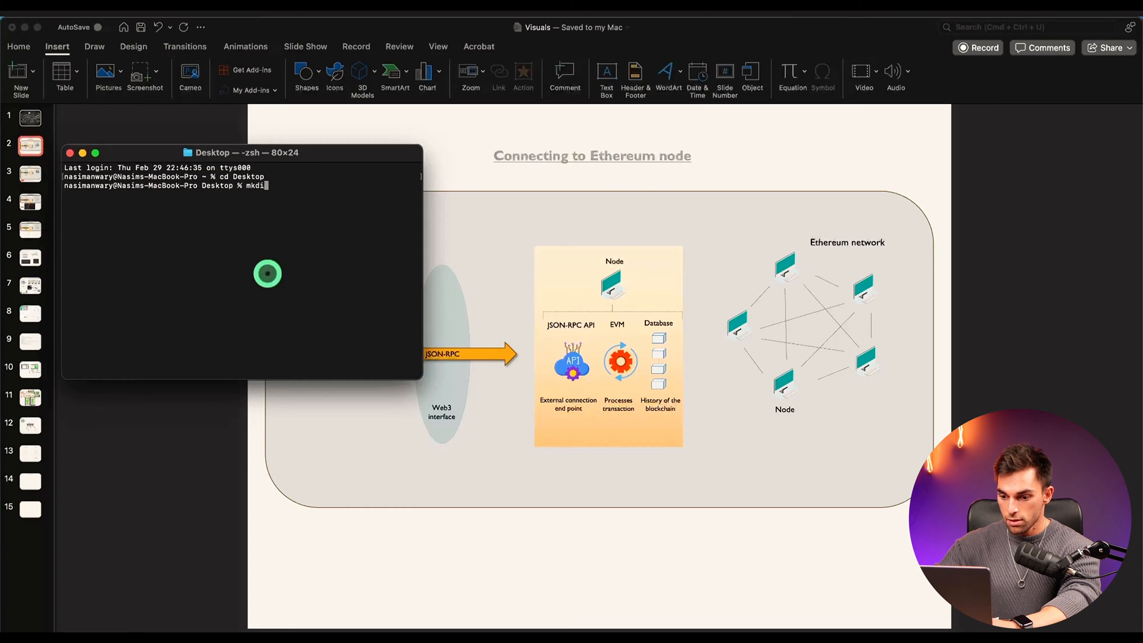
{"action": "type", "text": "EthCon"}
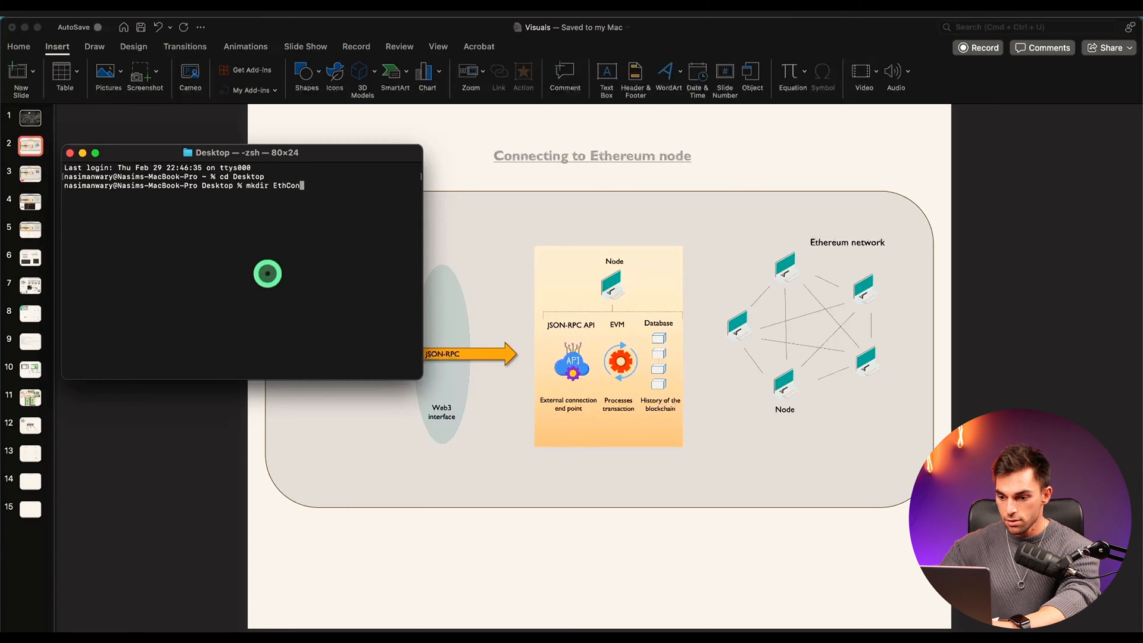
{"action": "key", "text": "Return"}
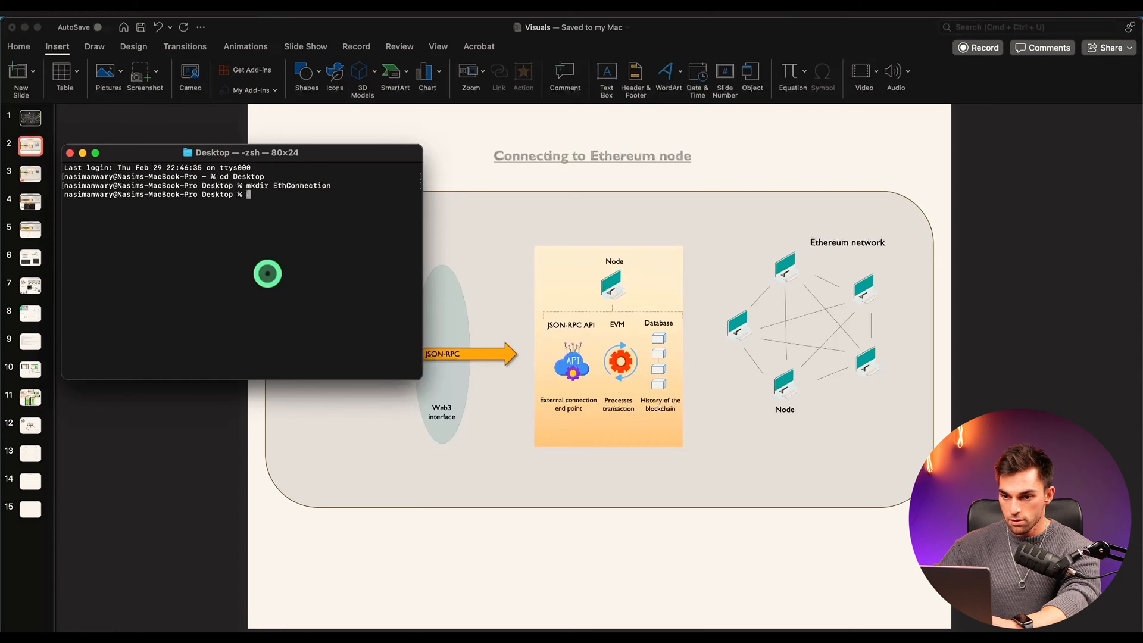
{"action": "type", "text": "cd EthConnecti"}
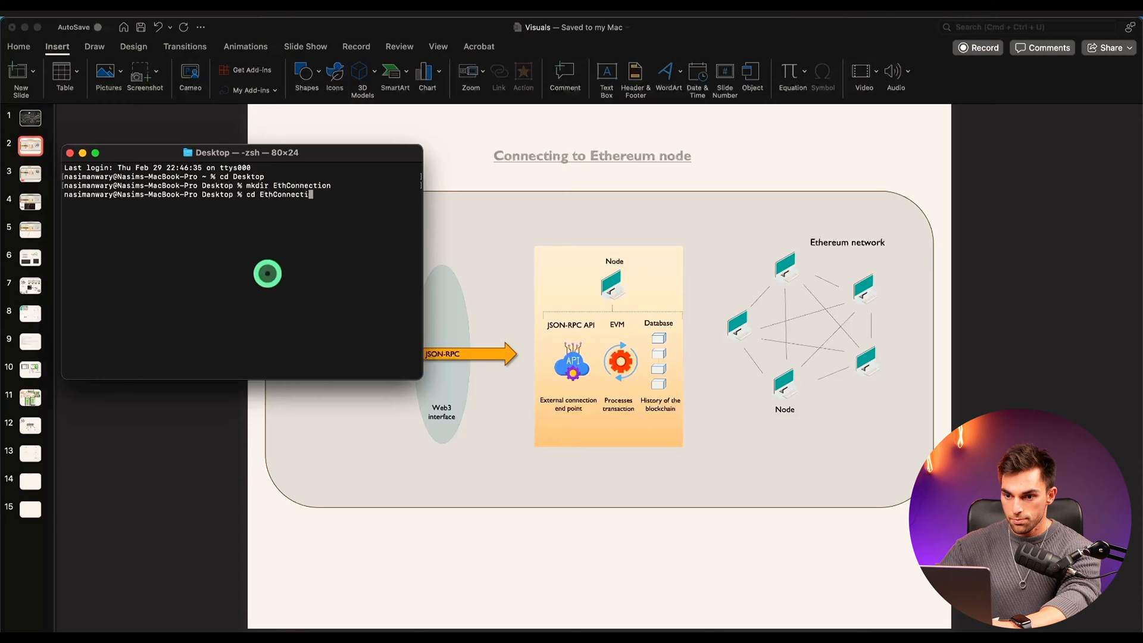
{"action": "key", "text": "Return"}
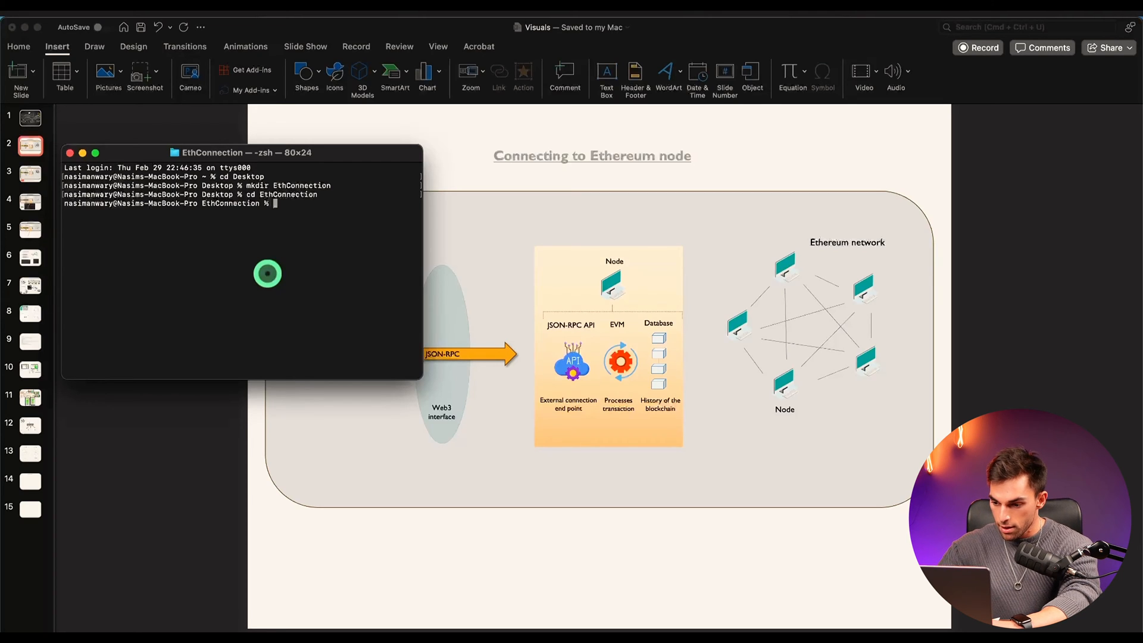
- Create a Python virtual environment named myenv with python3 -m venv myenv
{"action": "type", "text": "python"}
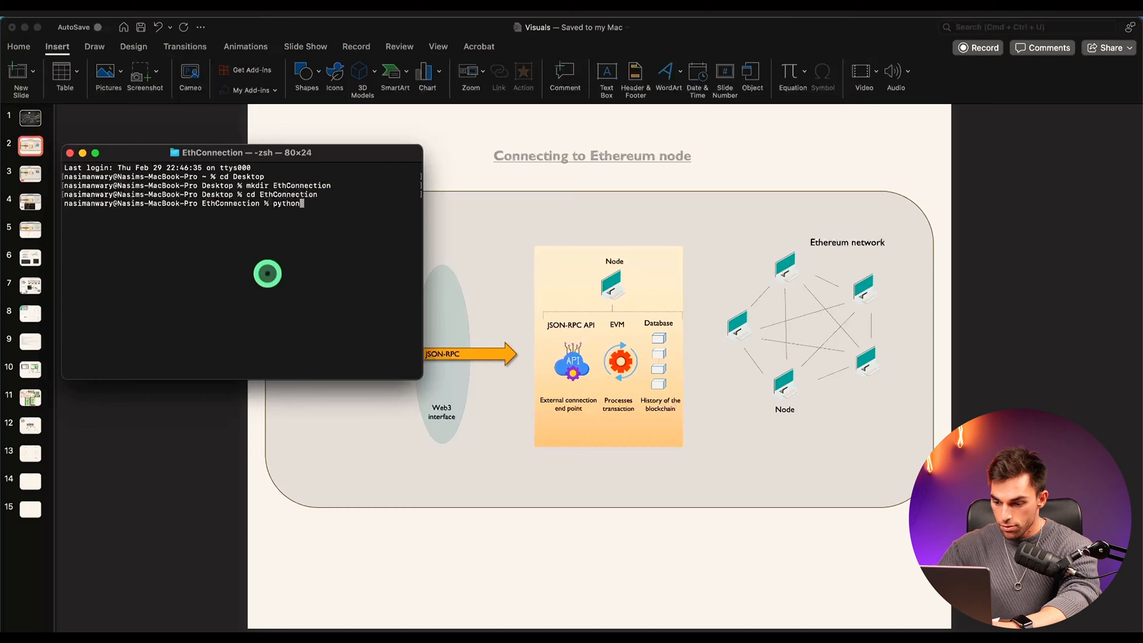
{"action": "type", "text": "3"}
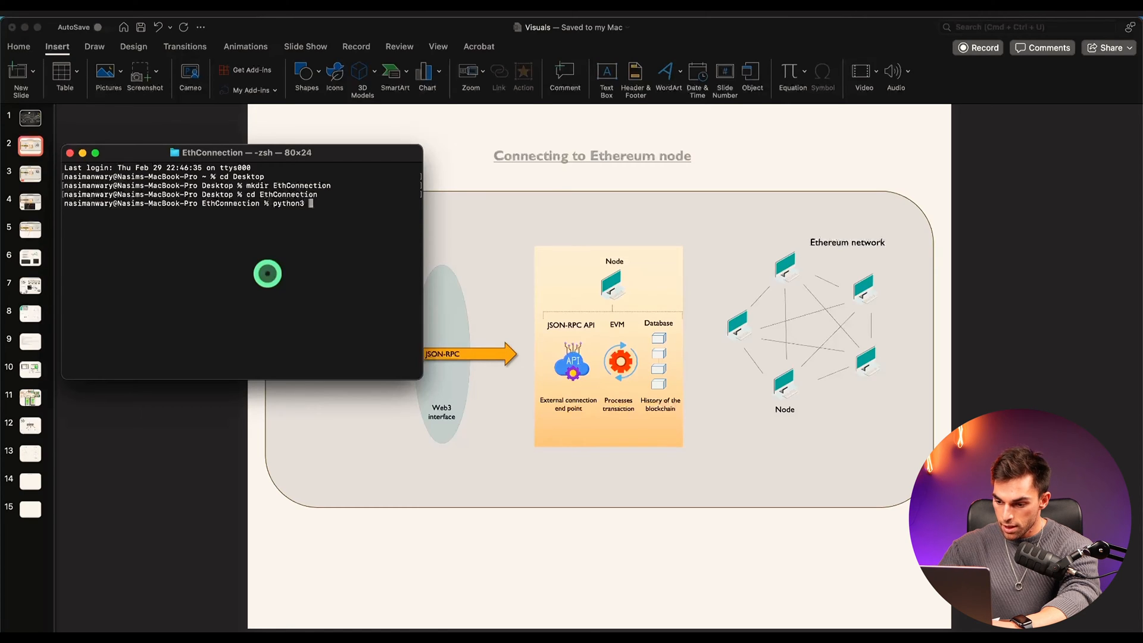
{"action": "type", "text": "-m v"}
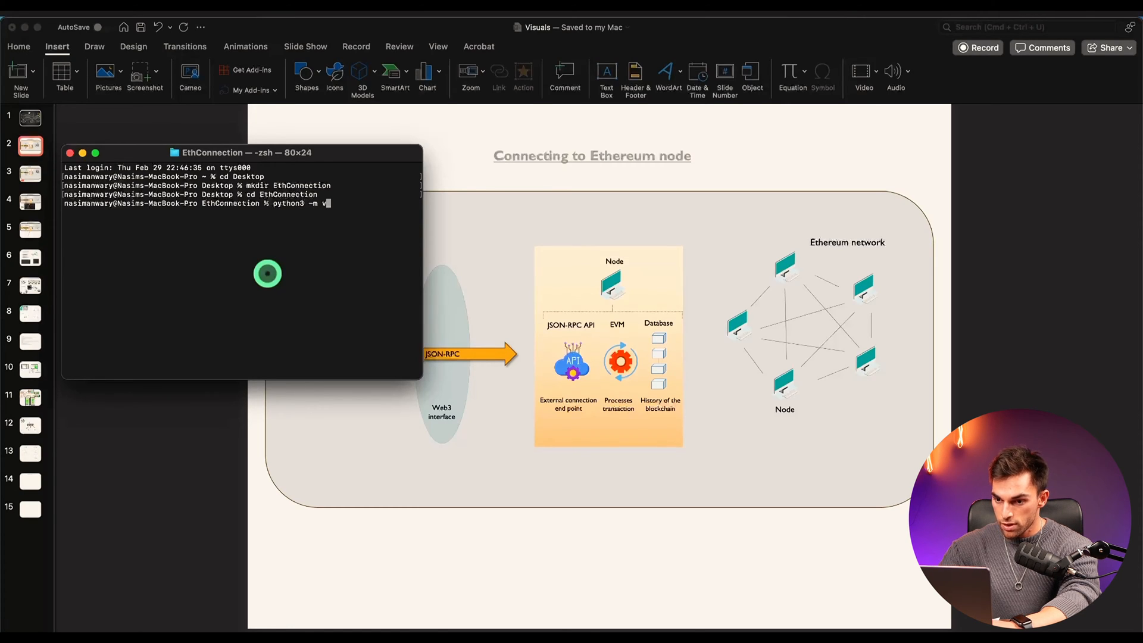
{"action": "type", "text": "env"}
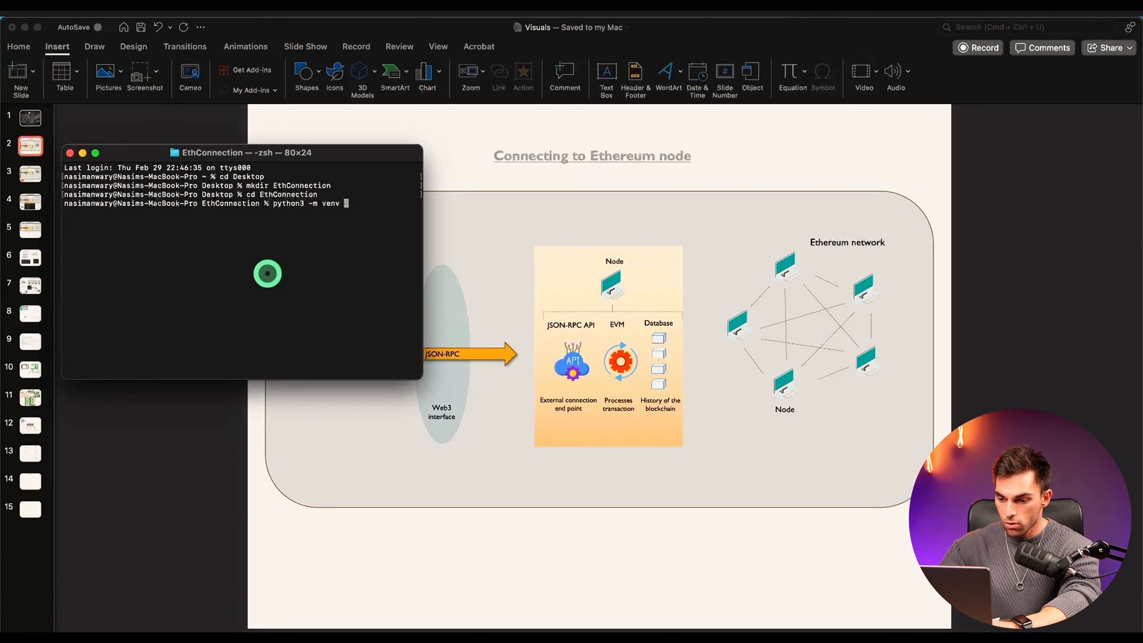
{"action": "type", "text": "myenv"}
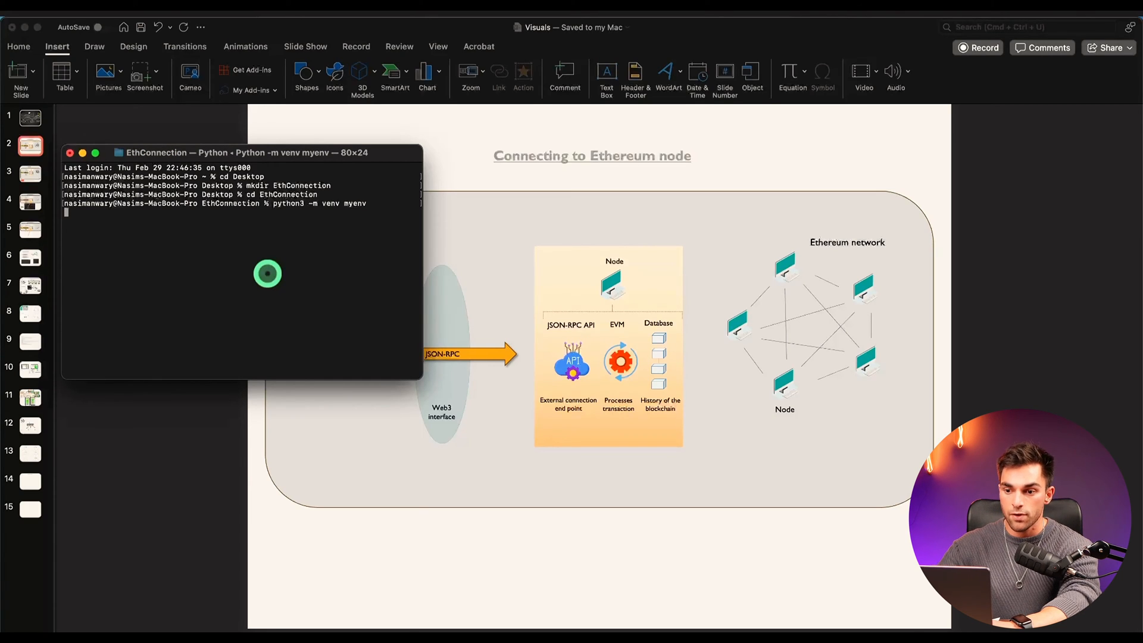
{"action": "key", "text": "Return"}
{"action": "type", "text": "source myenv/b"}
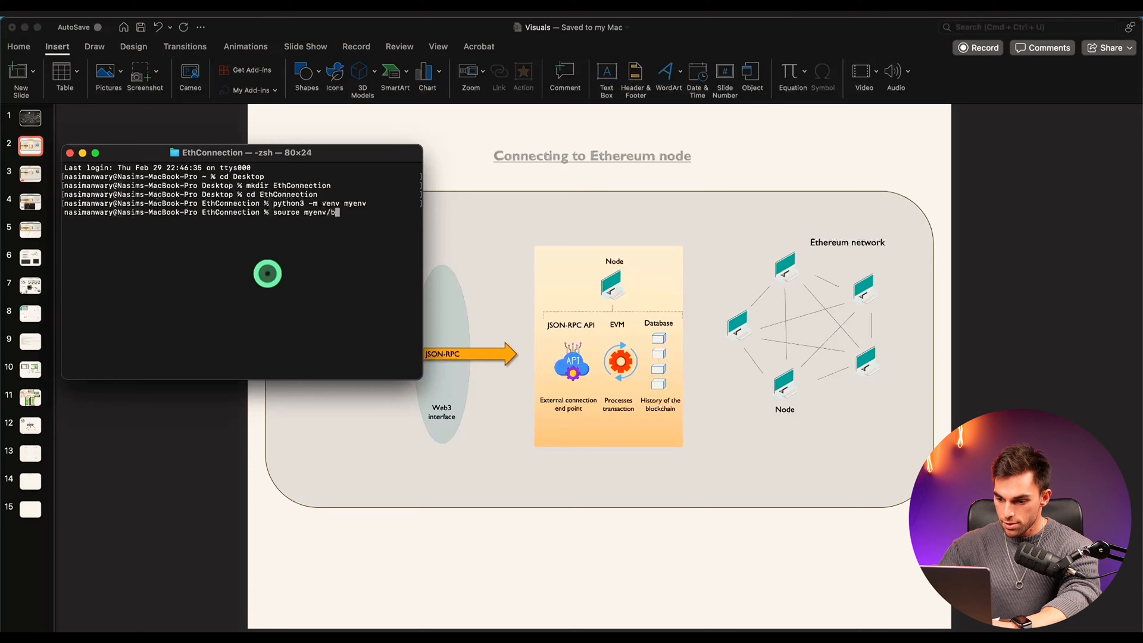
- Activate myenv via source myenv/bin/activate and run pip install web3
{"action": "type", "text": "in/av"}
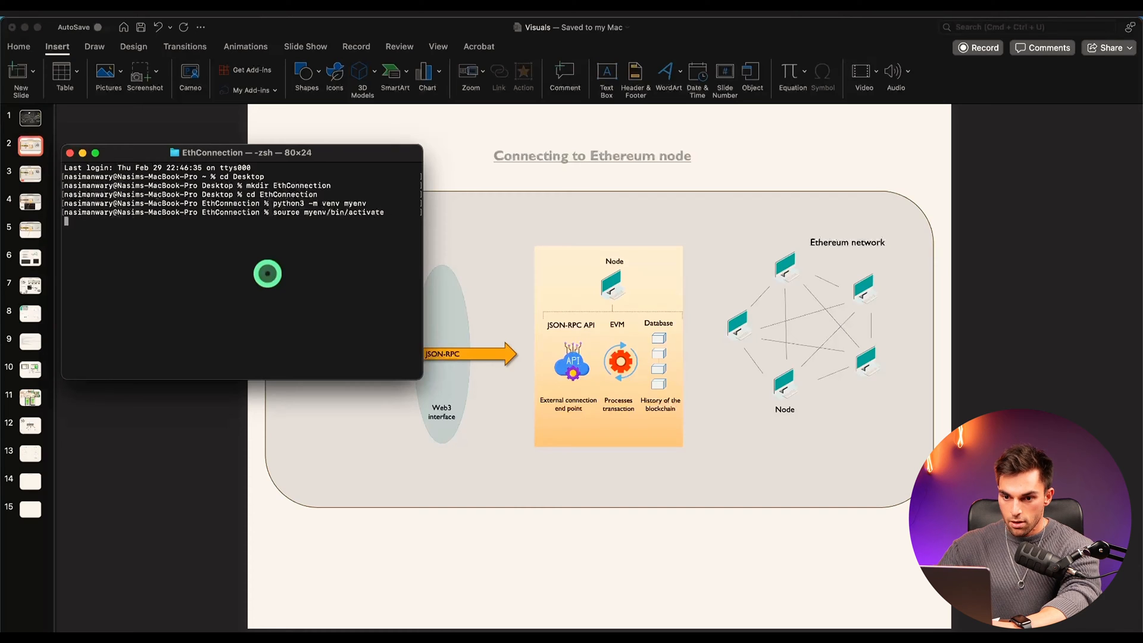
{"action": "key", "text": "Return"}
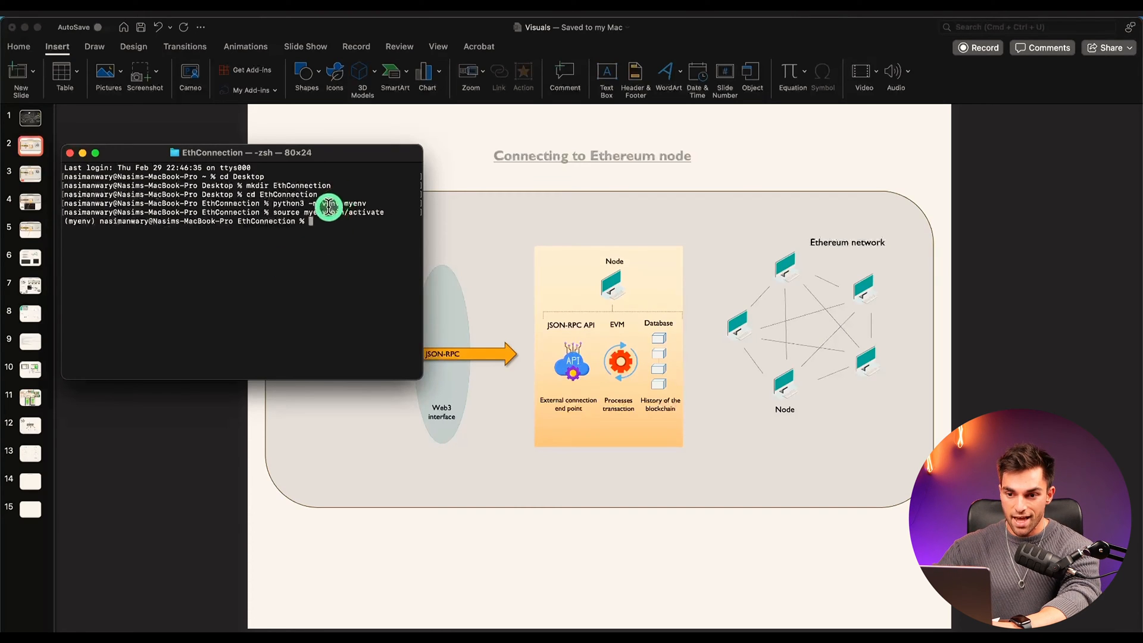
{"action": "mouse_move", "coordinate": [71, 237]}
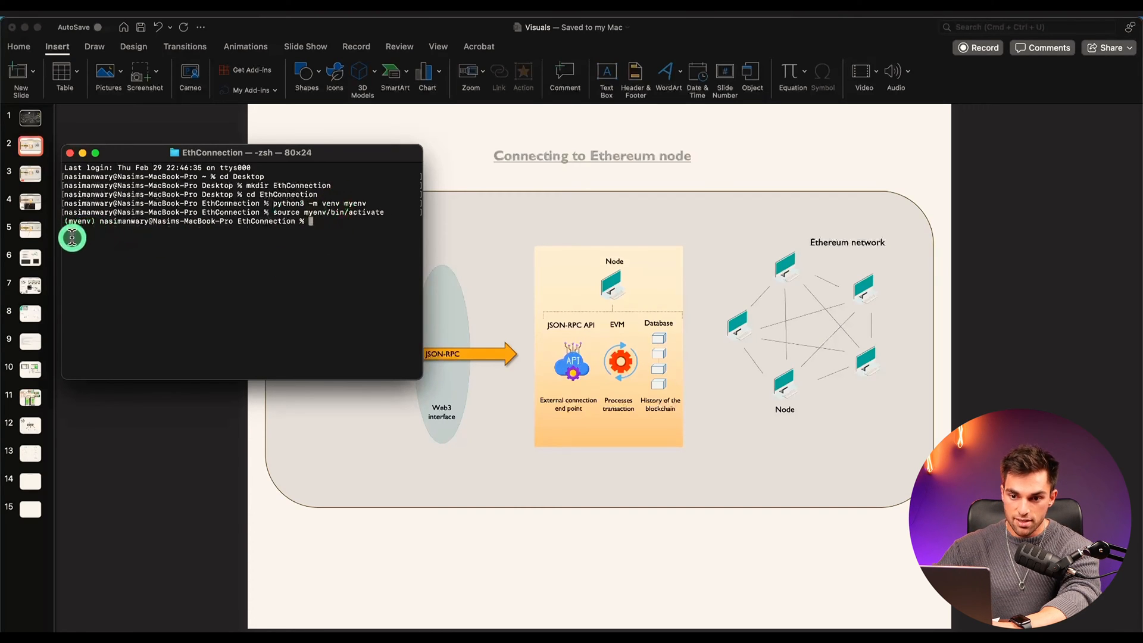
{"action": "mouse_move", "coordinate": [333, 251]}
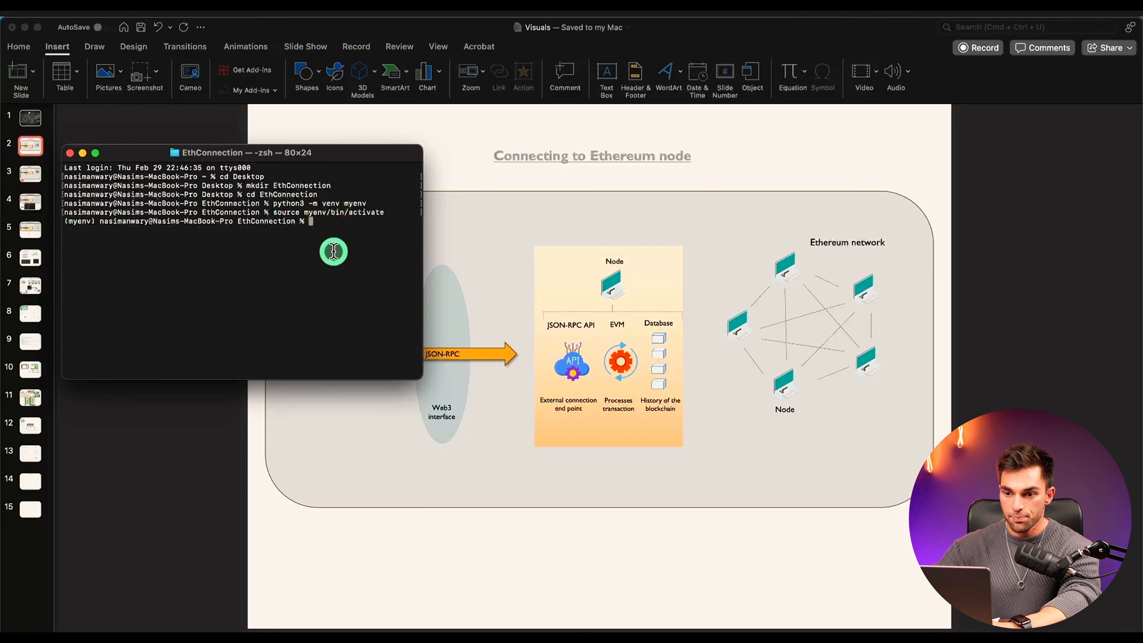
{"action": "mouse_move", "coordinate": [330, 221]}
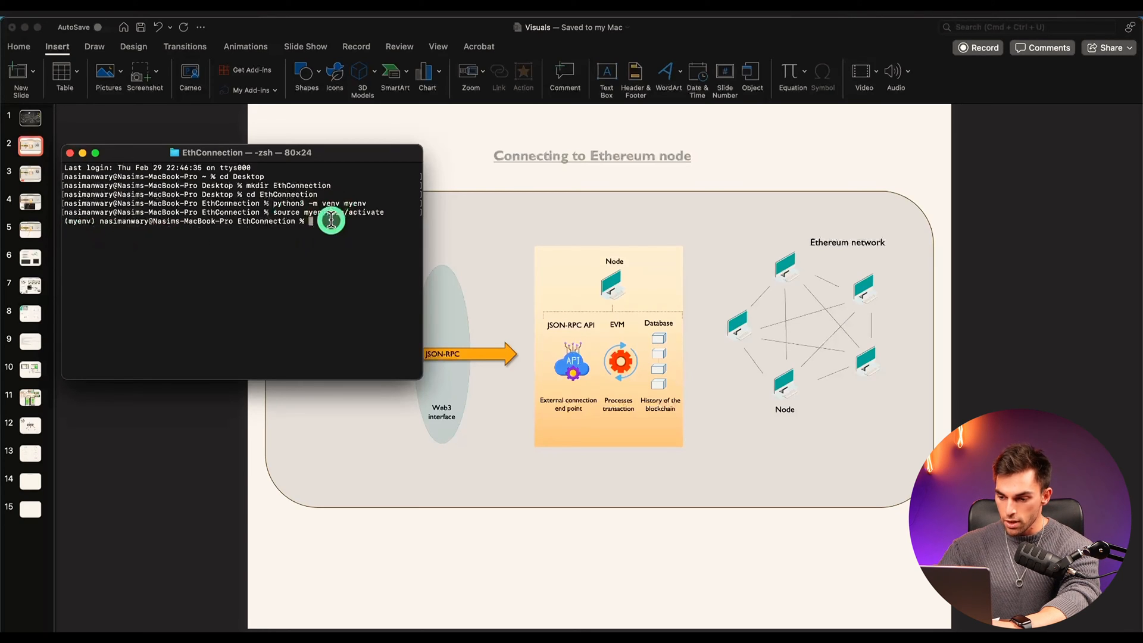
{"action": "type", "text": "pip"}
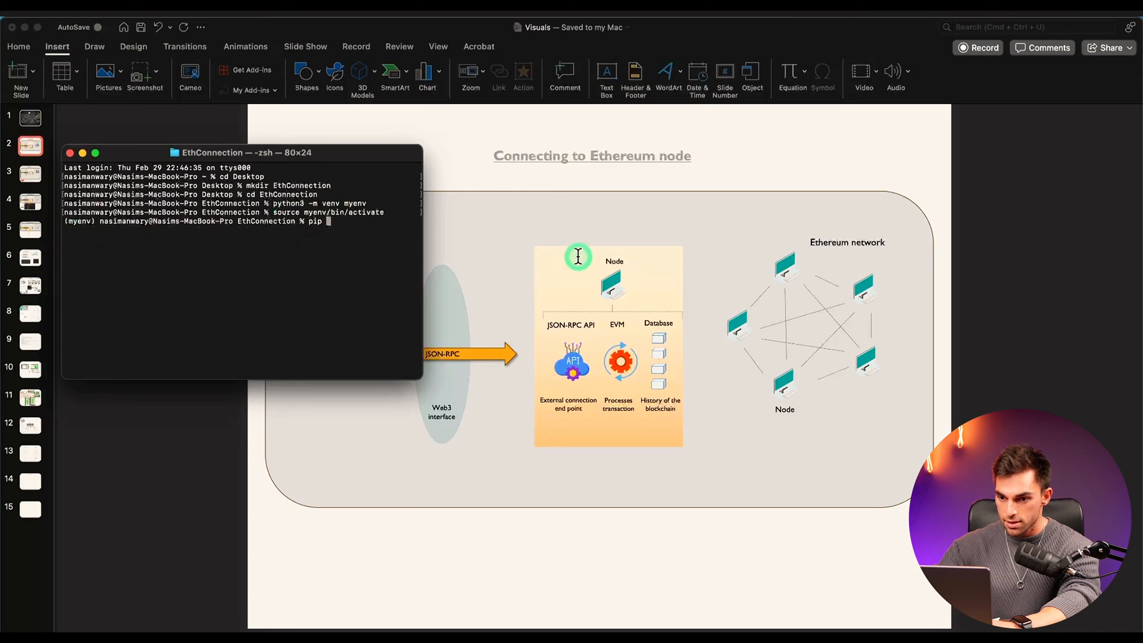
{"action": "mouse_move", "coordinate": [287, 332]}
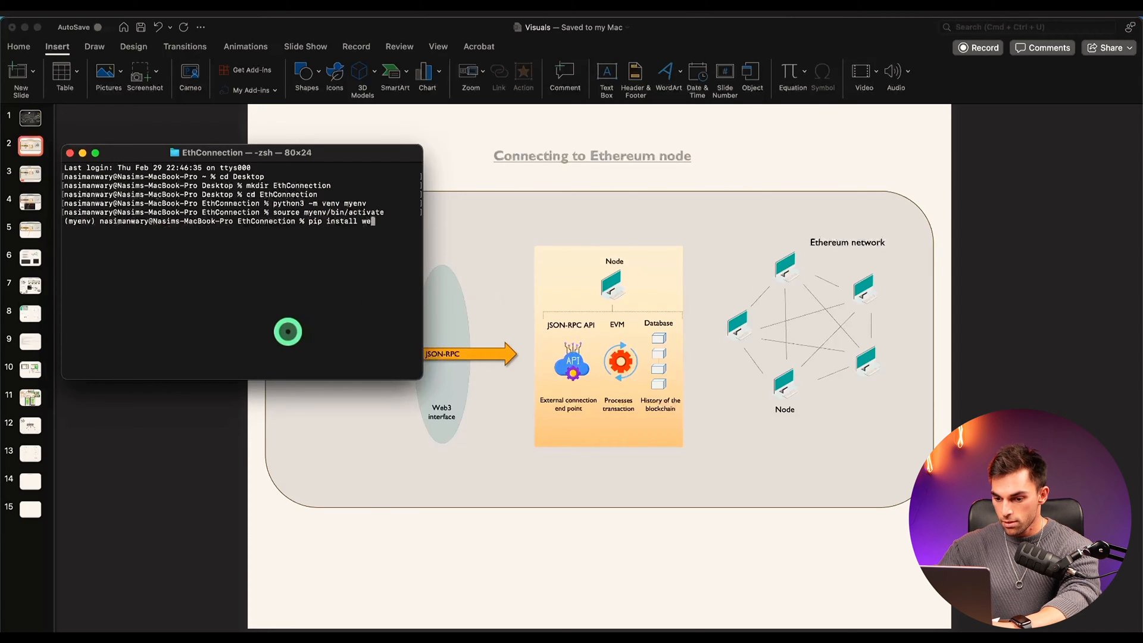
{"action": "key", "text": "Return"}
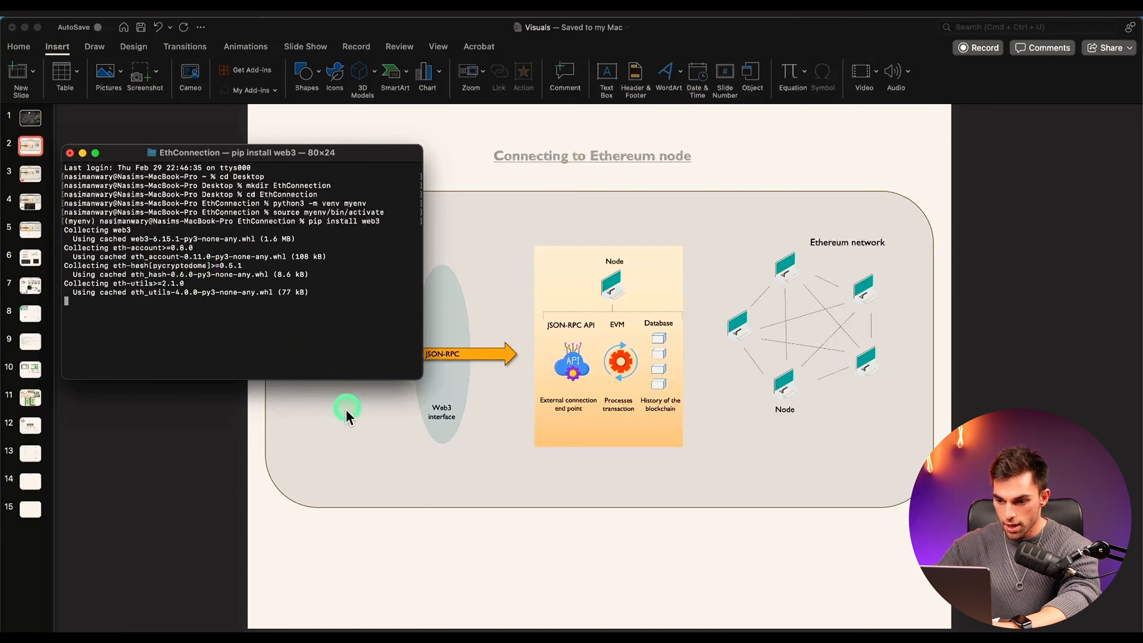
- Launch VS Code, open the Desktop EthConnection folder as workspace, and expand myenv
{"action": "type", "text": "v"}
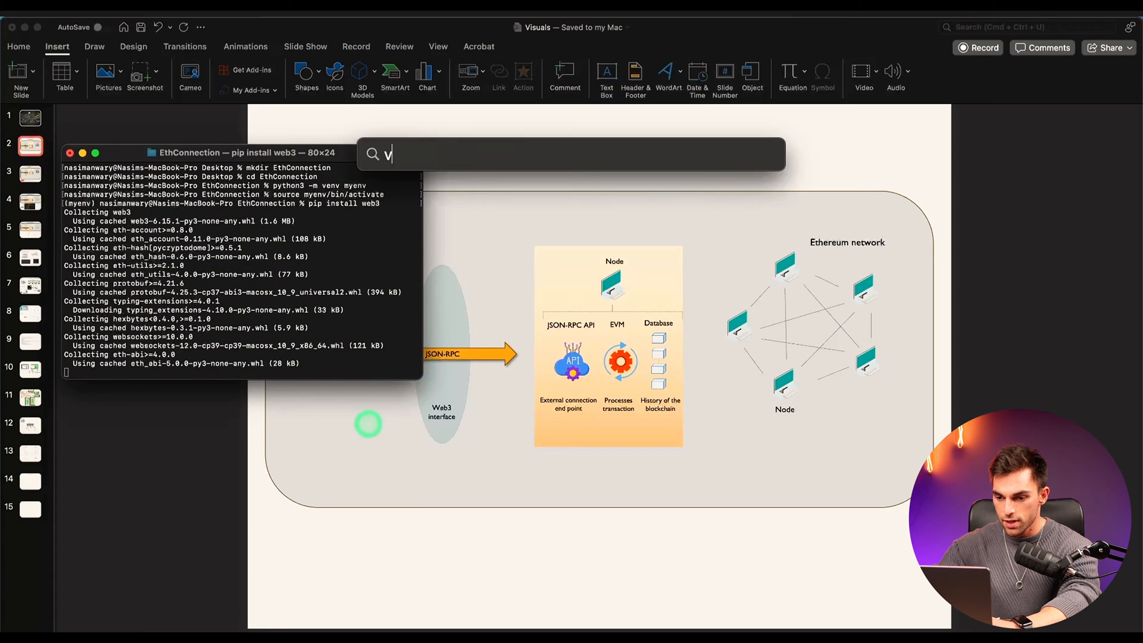
{"action": "type", "text": "s code"}
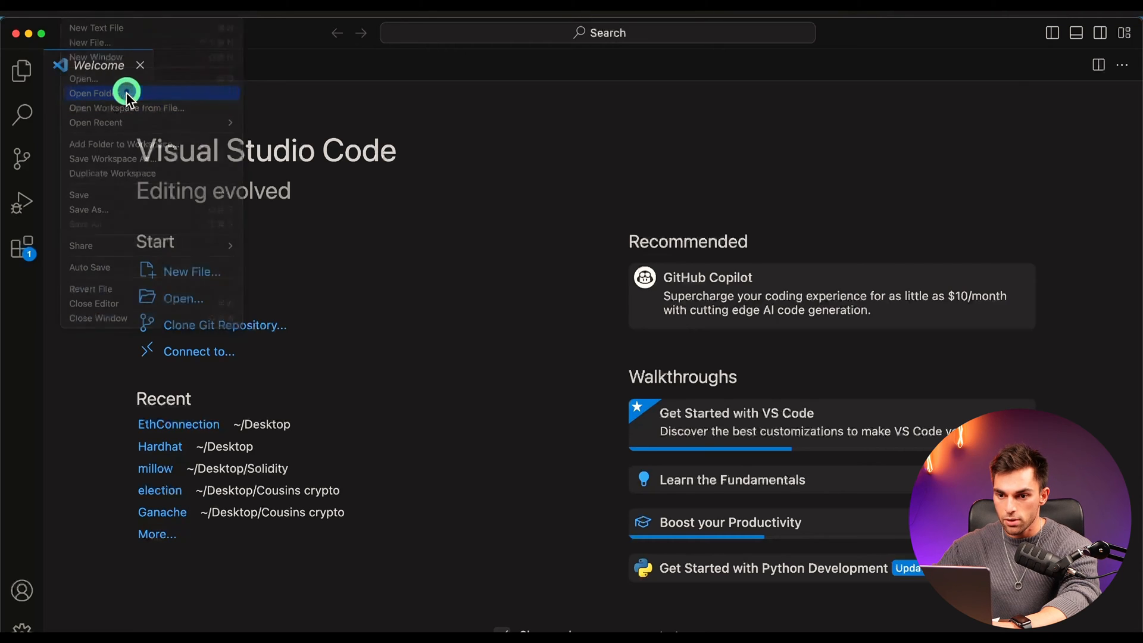
{"action": "left_click", "coordinate": [91, 93]}
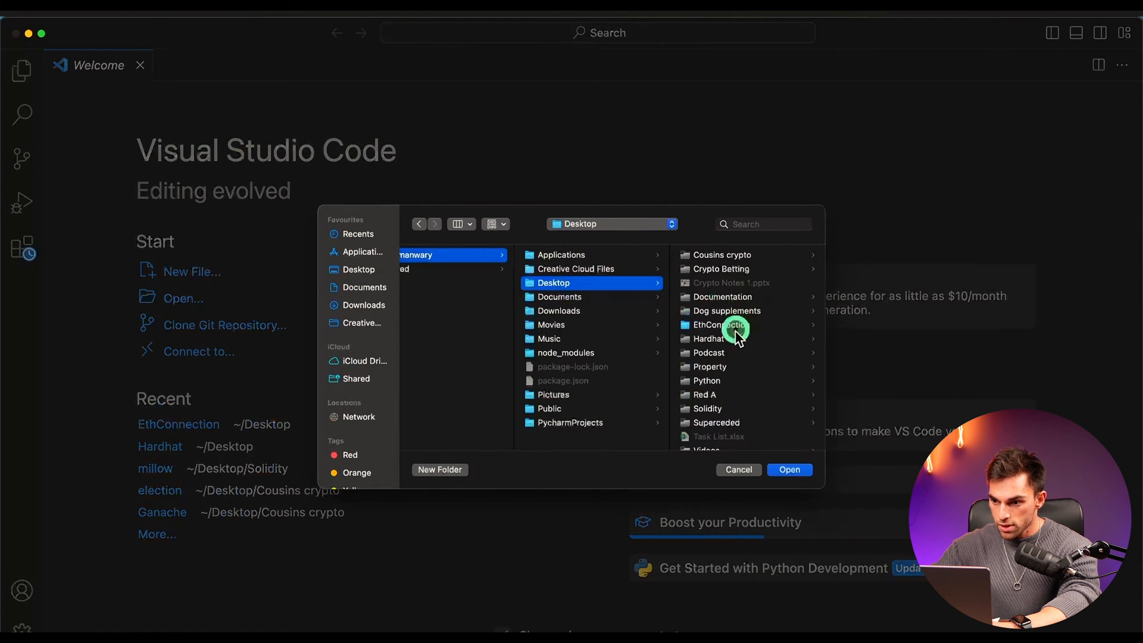
{"action": "left_click", "coordinate": [724, 323]}
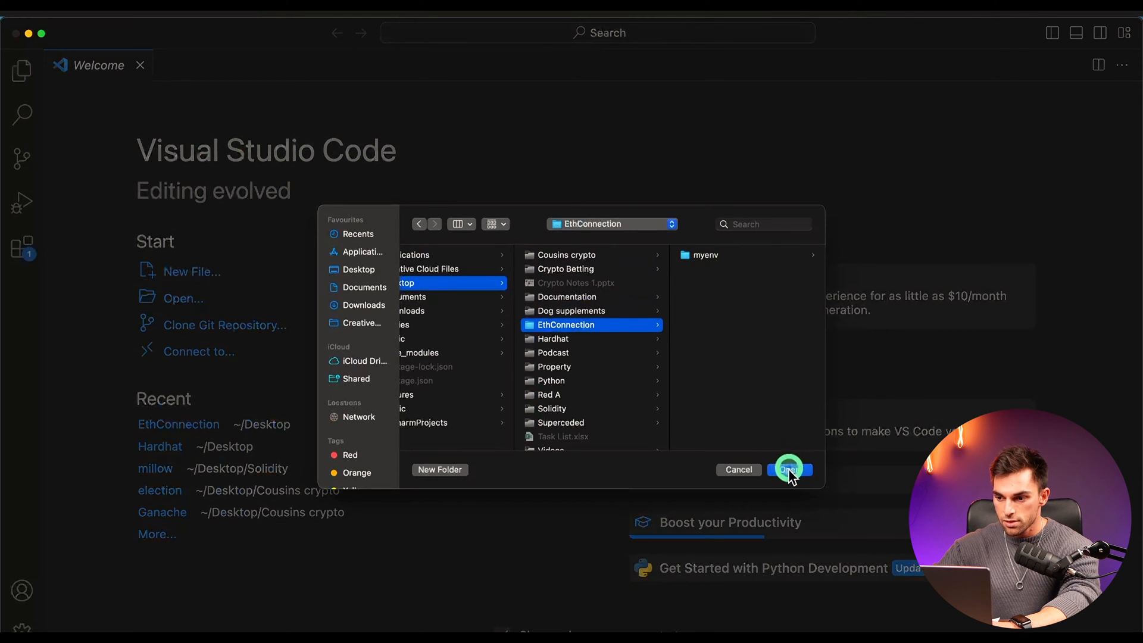
{"action": "left_click", "coordinate": [789, 469]}
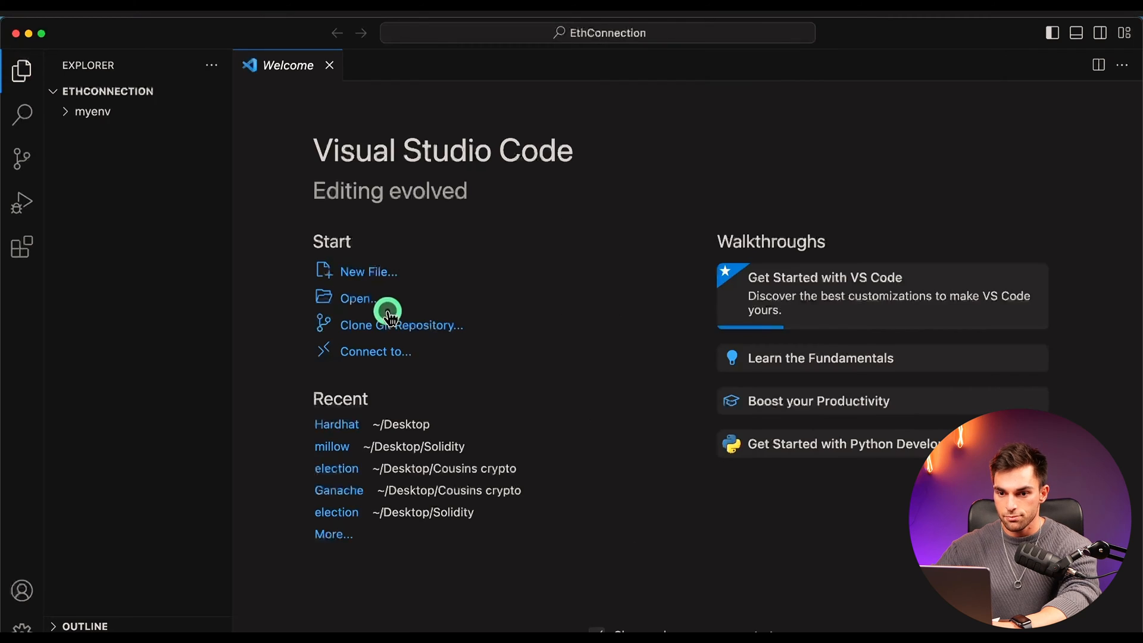
{"action": "left_click", "coordinate": [93, 111]}
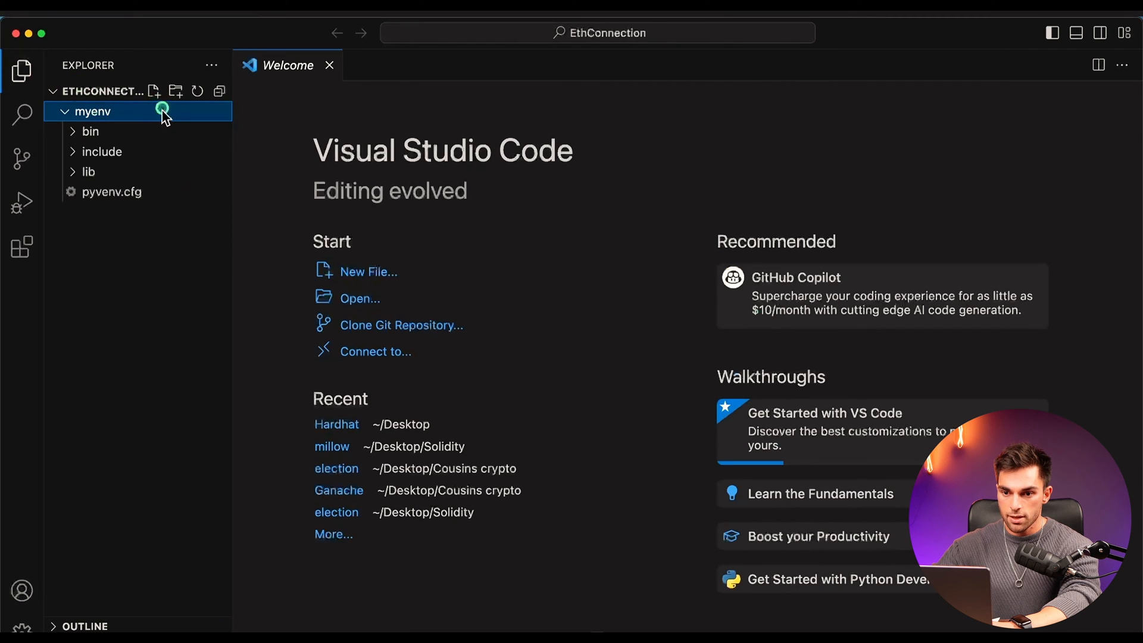
- Collapse myenv and start a new file named Connection at the project root
{"action": "left_click", "coordinate": [154, 92]}
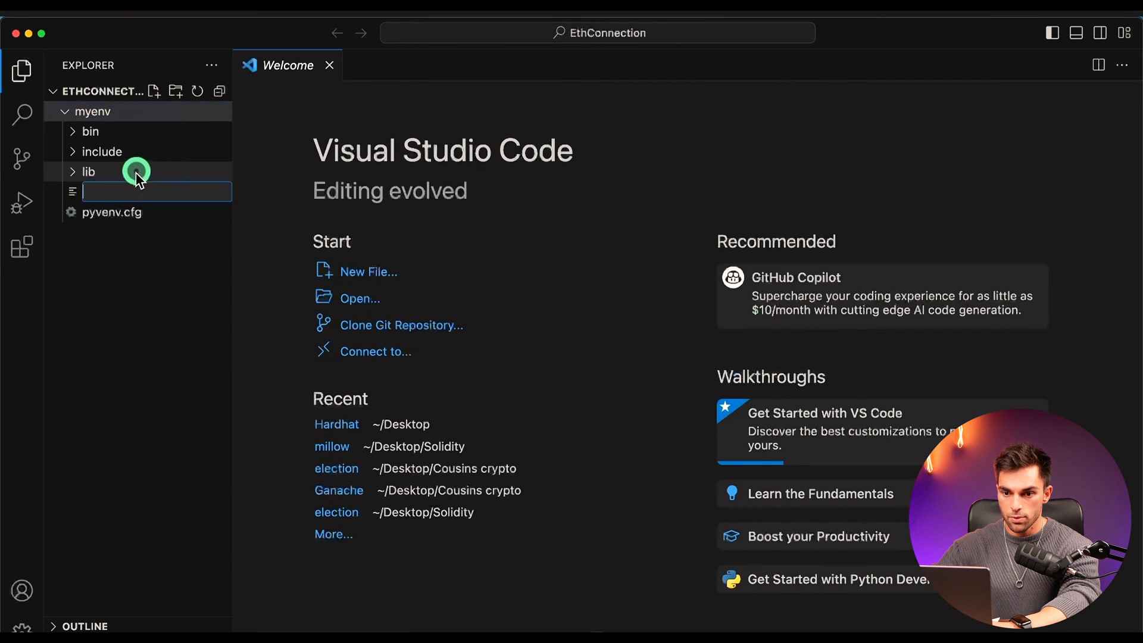
{"action": "left_click", "coordinate": [93, 112]}
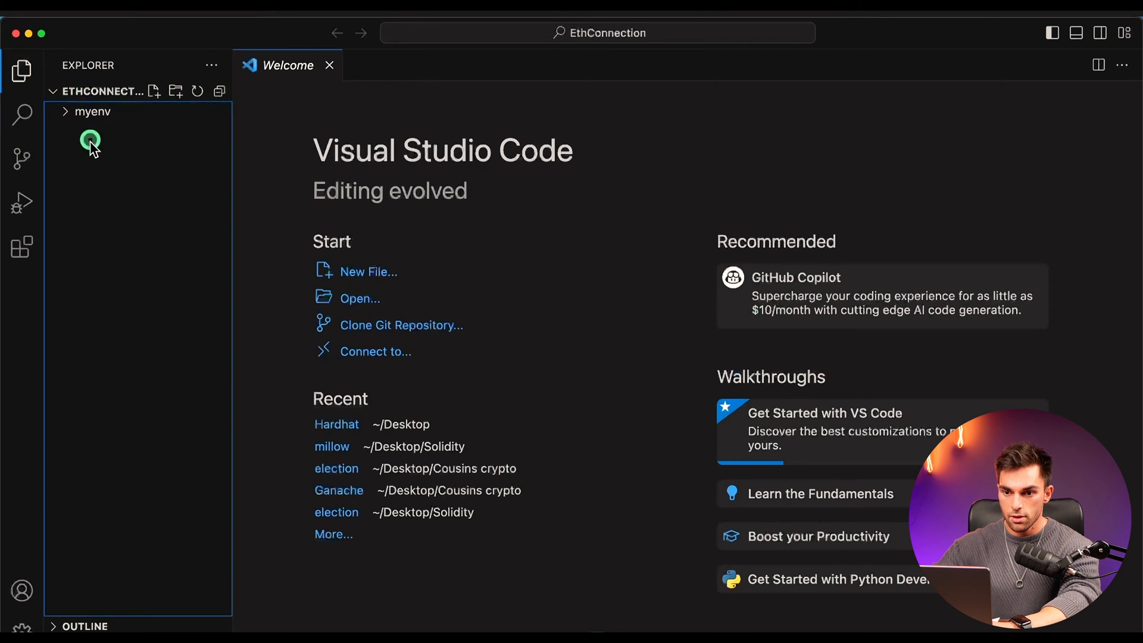
{"action": "left_click", "coordinate": [154, 91]}
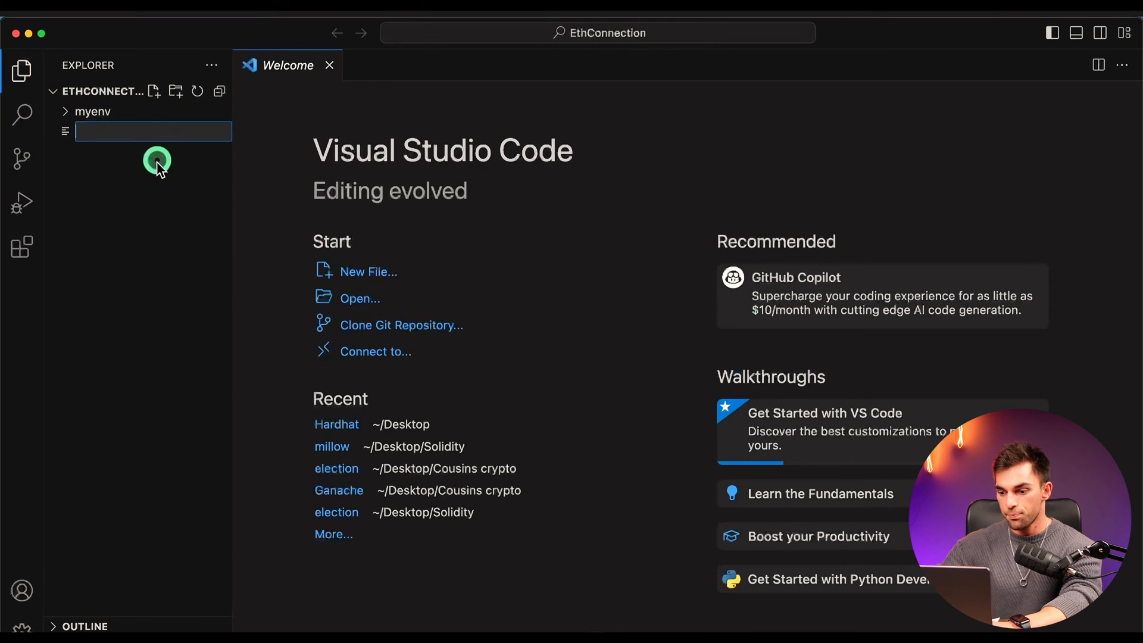
{"action": "type", "text": "c"}
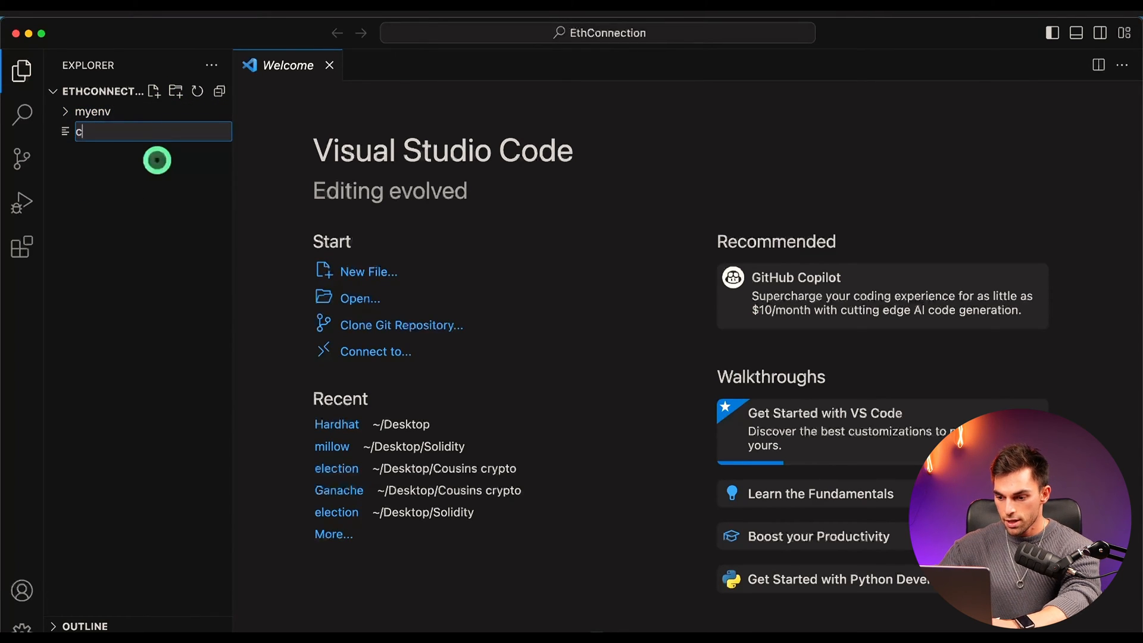
{"action": "type", "text": "onnection"}
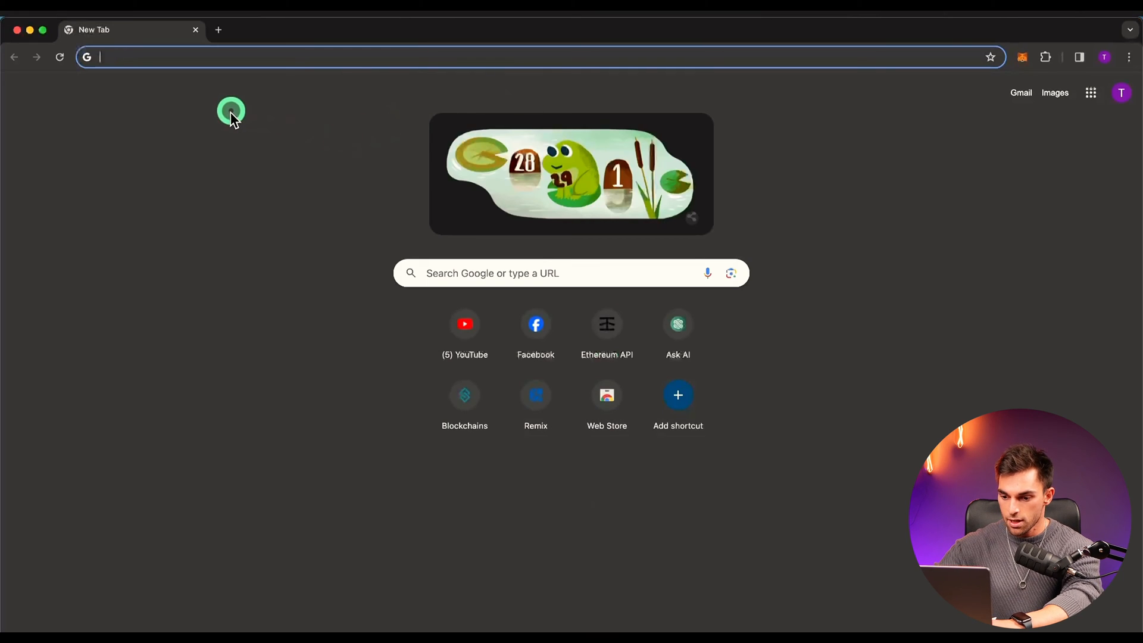
- Search Google for infura and go to the official Infura website
{"action": "type", "text": "infura logo png"}
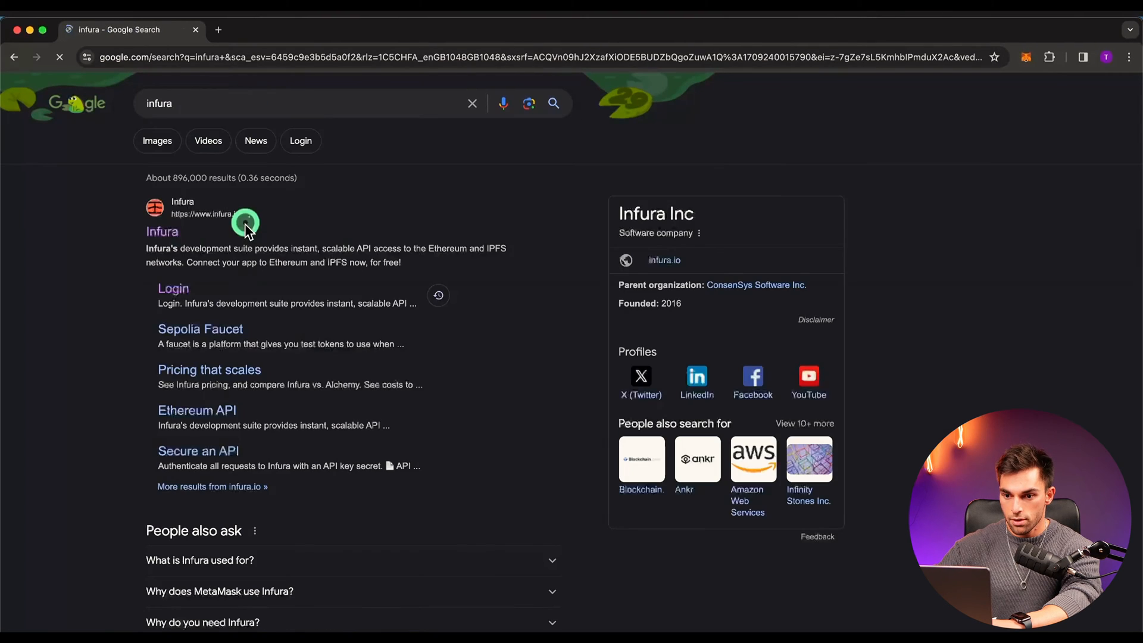
{"action": "left_click", "coordinate": [173, 288]}
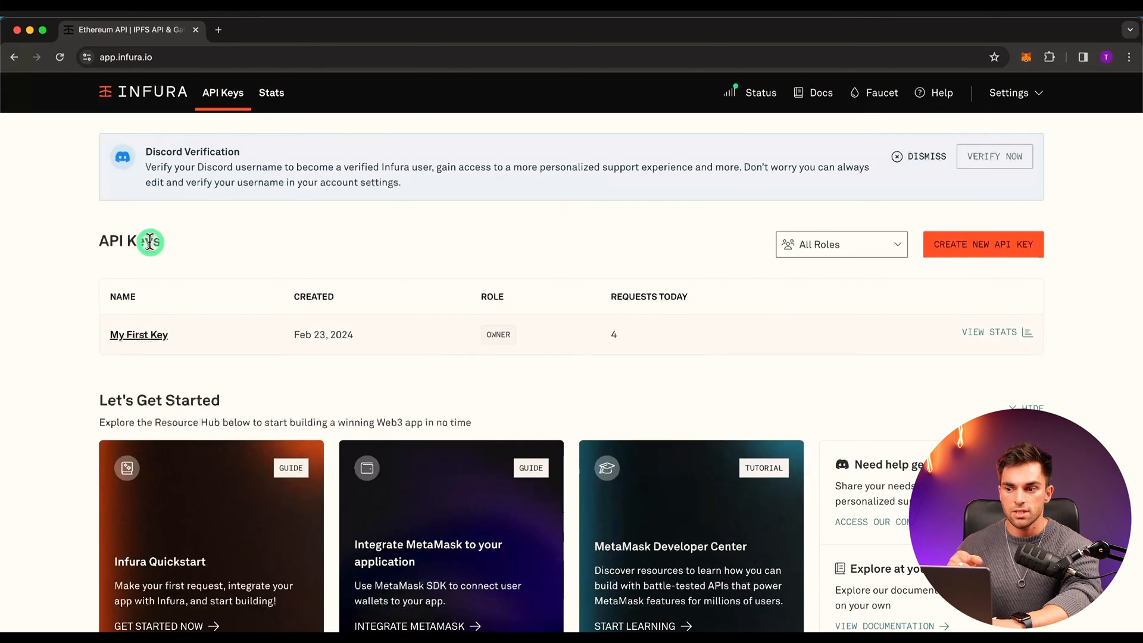
{"action": "mouse_move", "coordinate": [141, 350]}
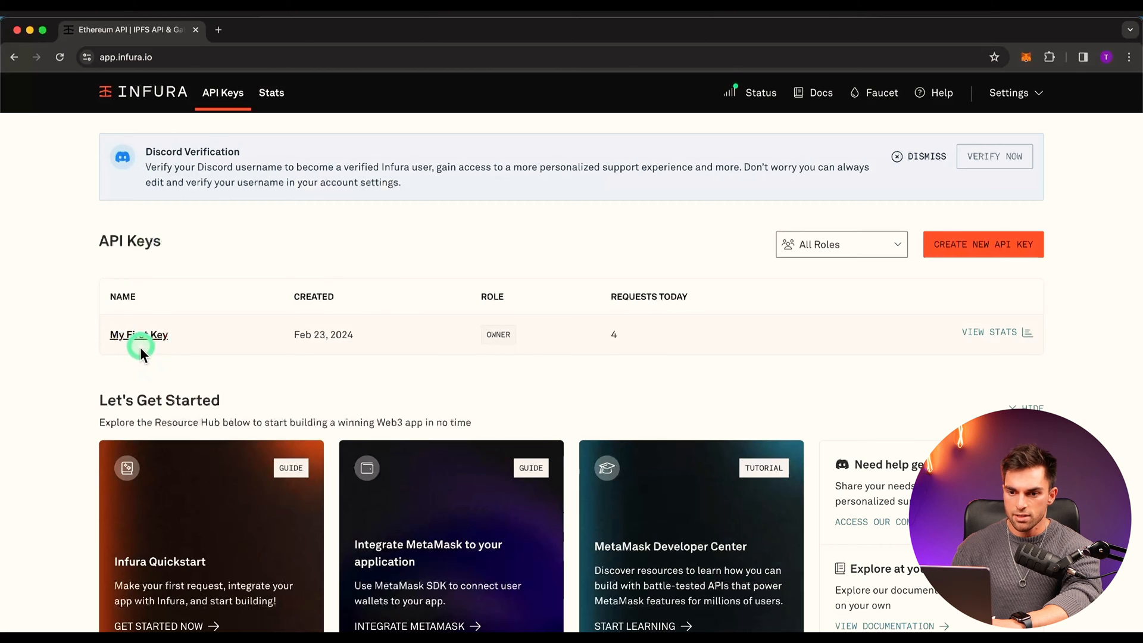
- View My First Key's details and filter its endpoints to show only active ones
{"action": "left_click", "coordinate": [138, 334]}
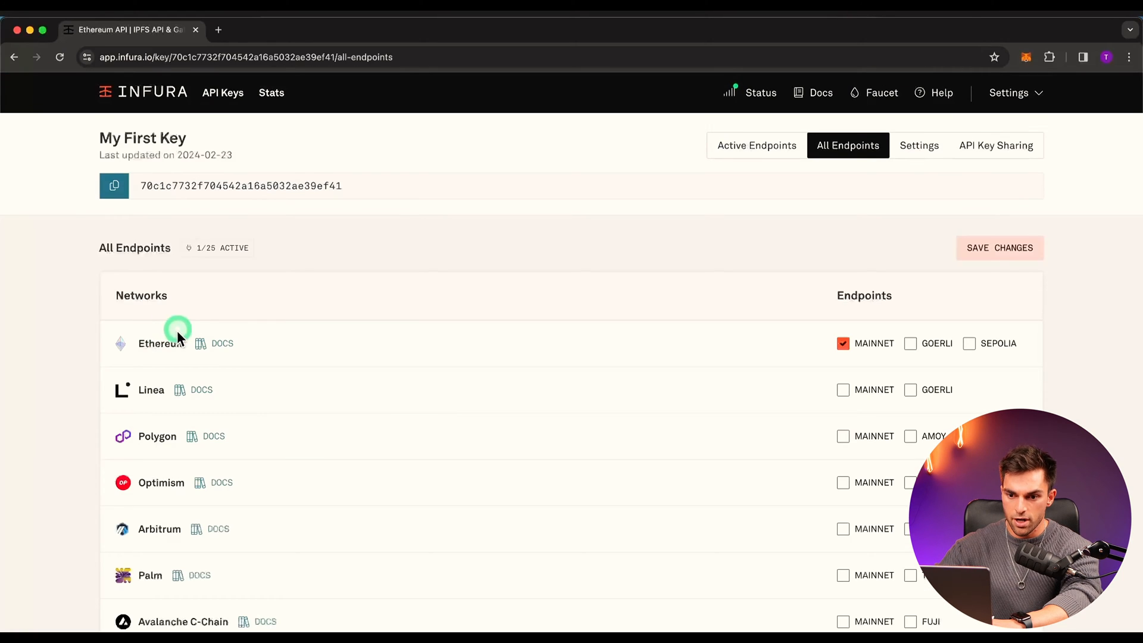
{"action": "scroll", "scroll_direction": "down", "scroll_amount": 3}
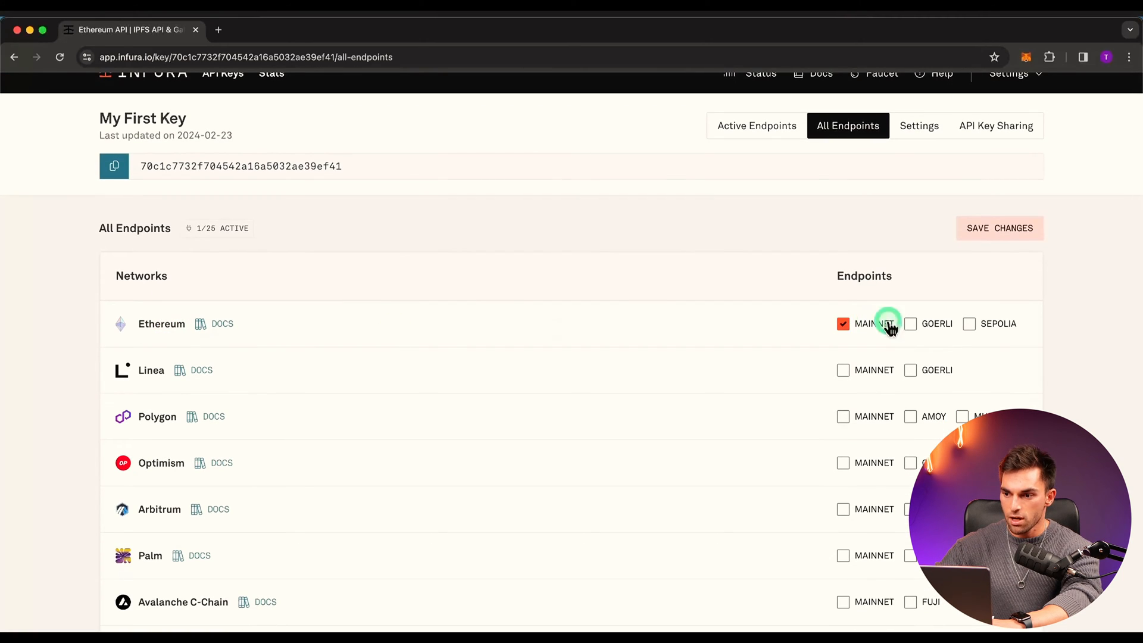
{"action": "scroll", "scroll_direction": "up", "scroll_amount": 3}
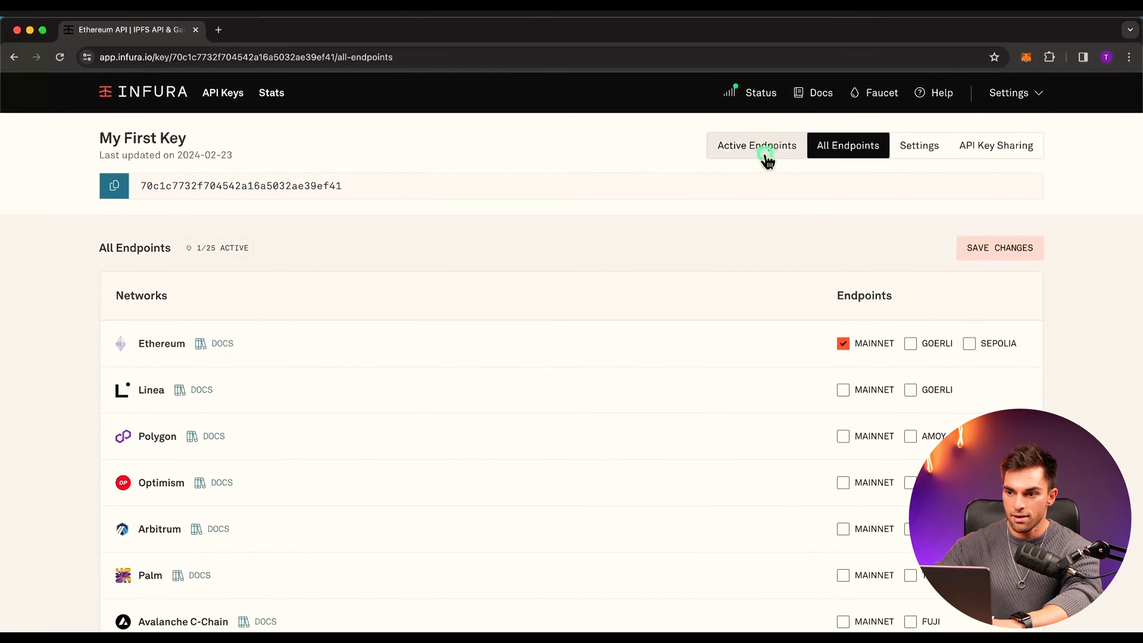
{"action": "left_click", "coordinate": [756, 145]}
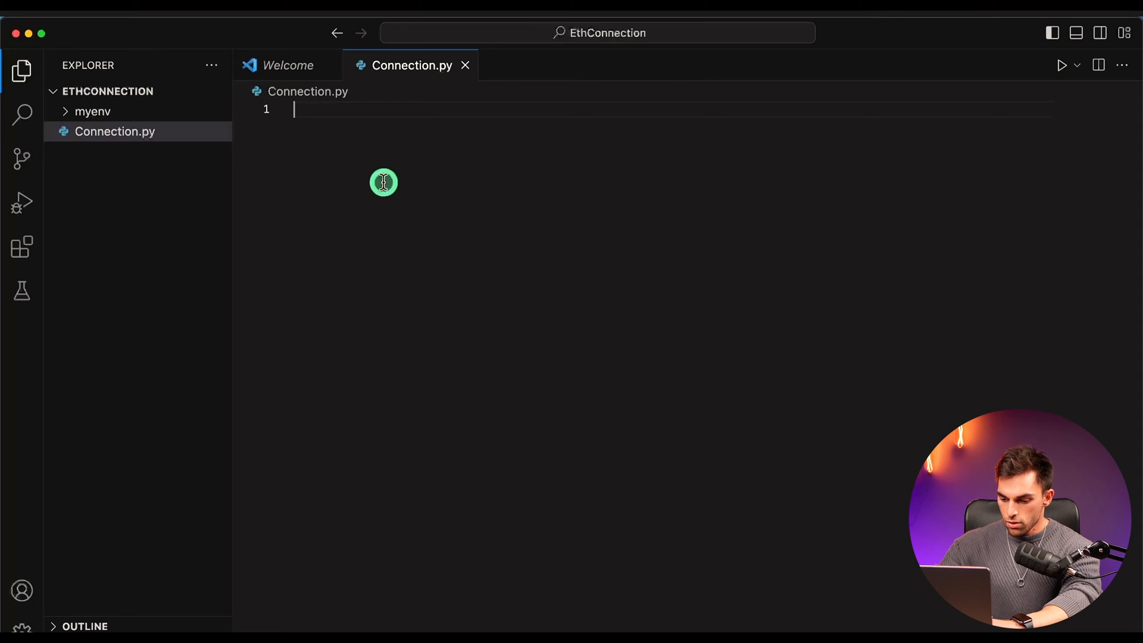
- Define infura_url with the mainnet endpoint and add 'from web3 import Web3' on line 1
{"action": "type", "text": "infu"}
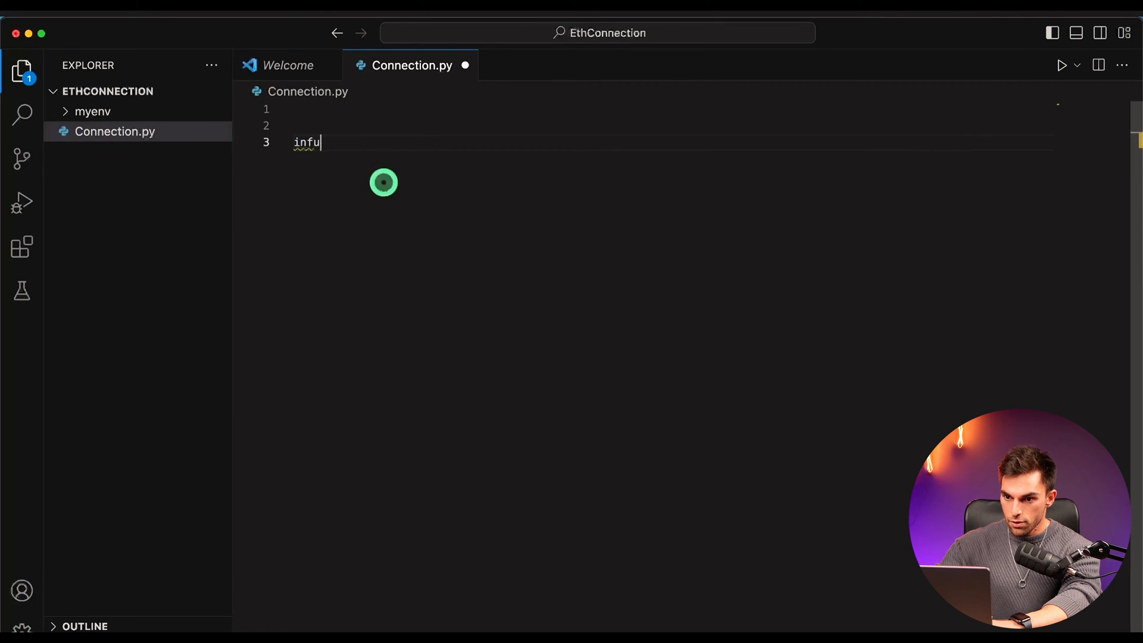
{"action": "type", "text": "ra_url = 'https://mainnet.infura.io/v3/70c1c7732f704542a16a5032ae39ef41"}
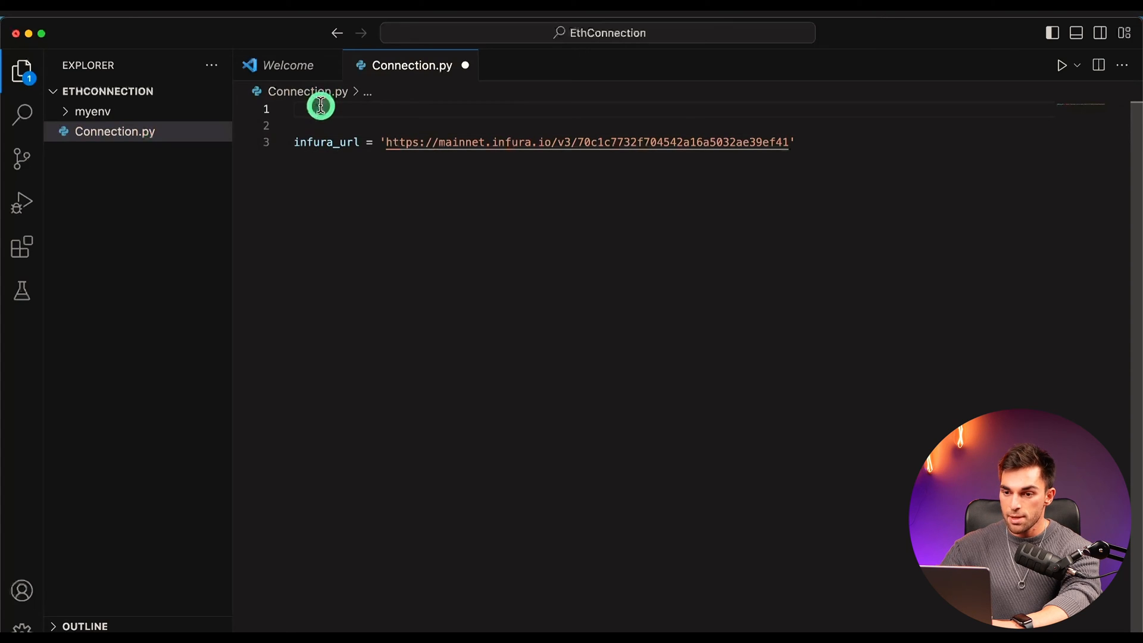
{"action": "left_click", "coordinate": [295, 108]}
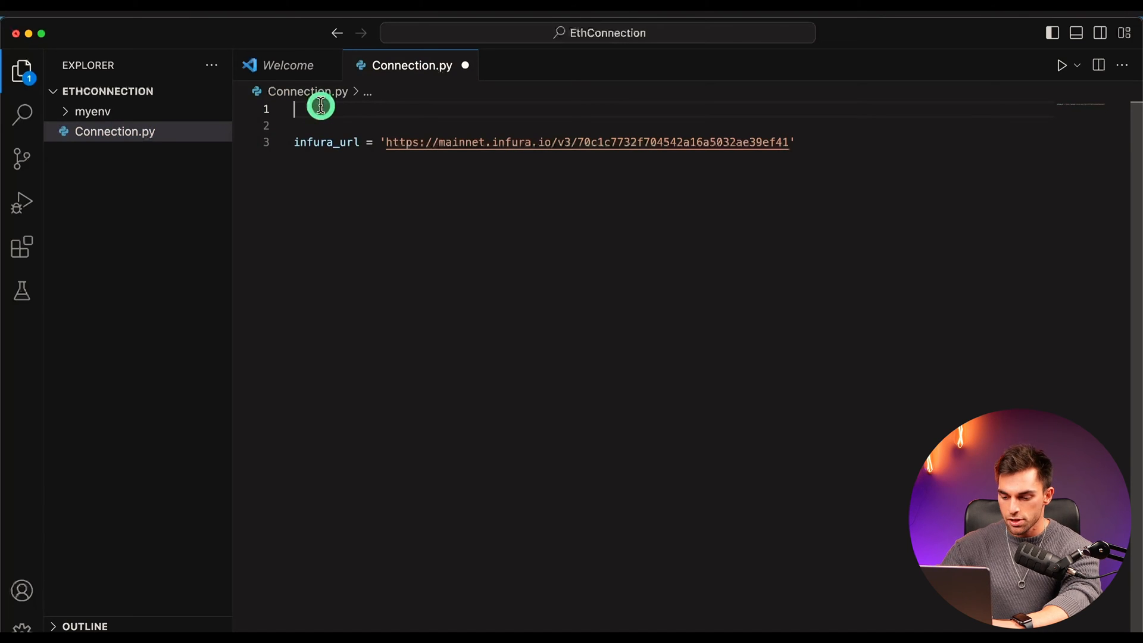
{"action": "type", "text": "fr"}
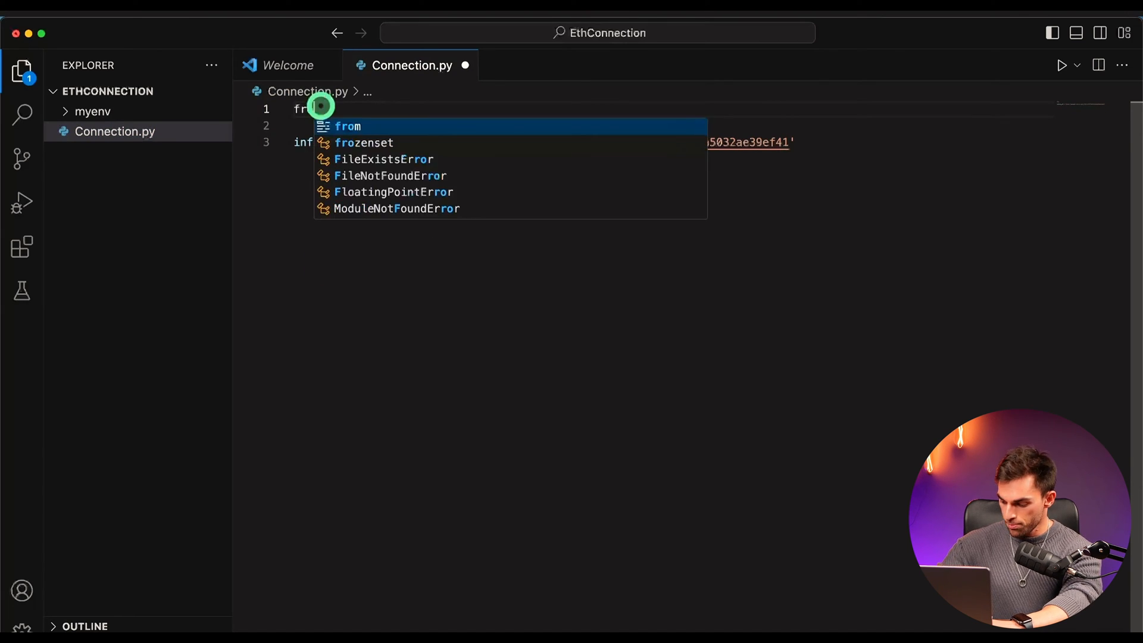
{"action": "type", "text": "we"}
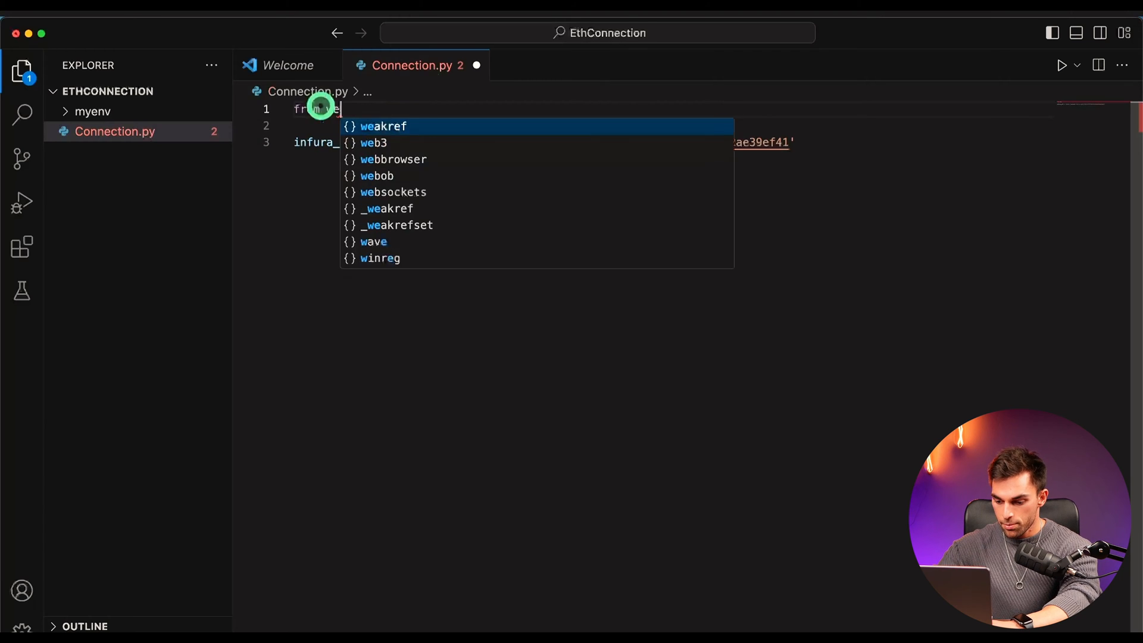
{"action": "type", "text": "web3 import"}
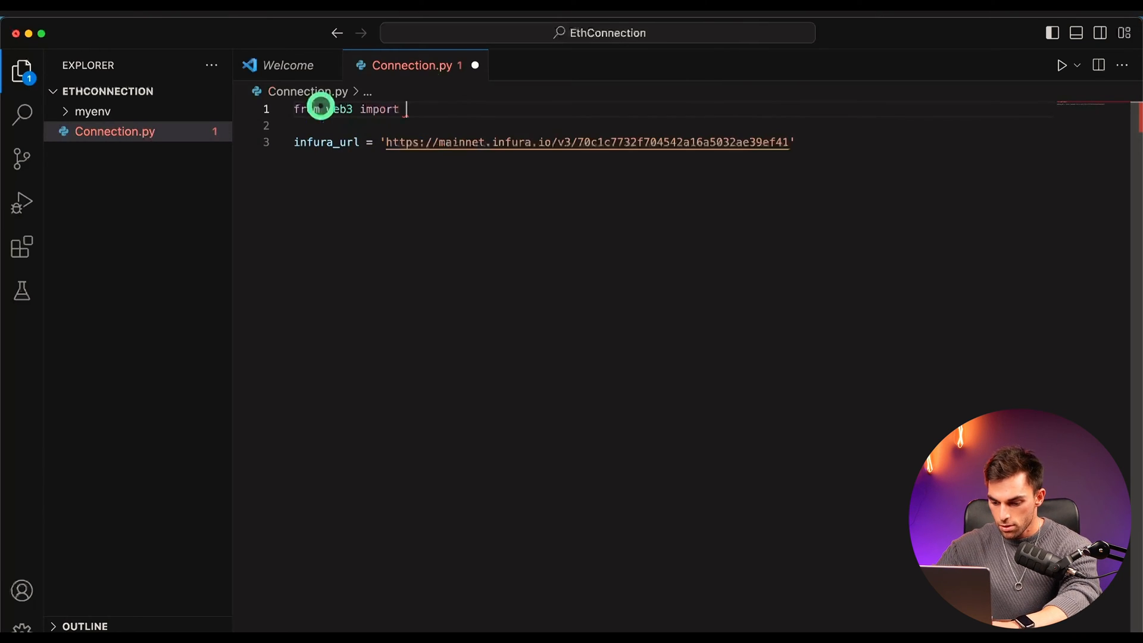
{"action": "type", "text": "Web3"}
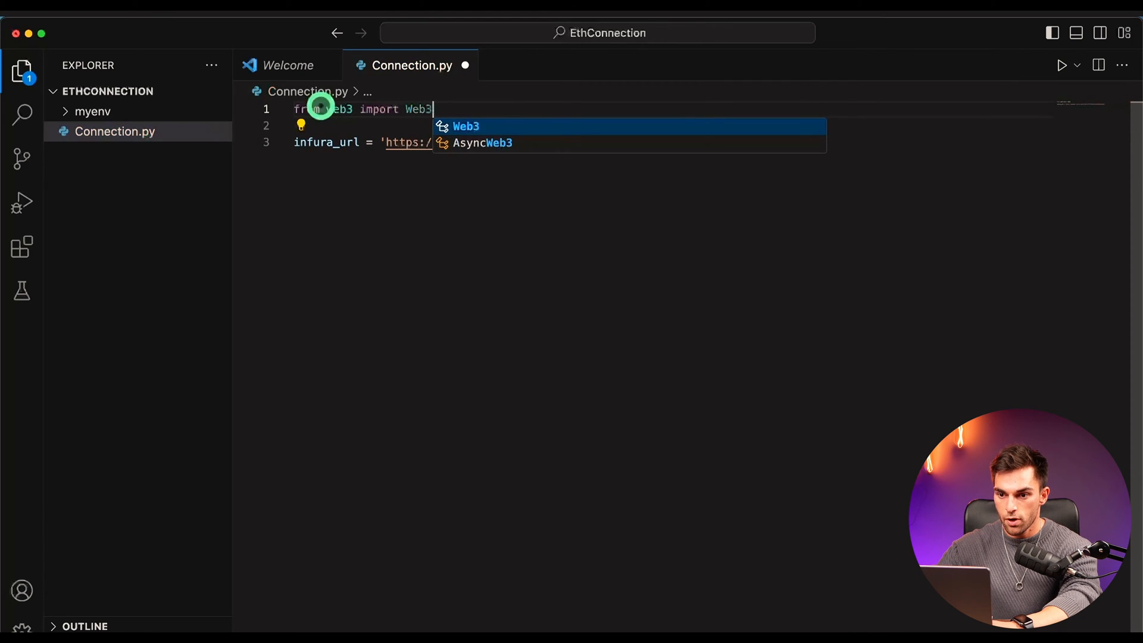
{"action": "key", "text": "Enter"}
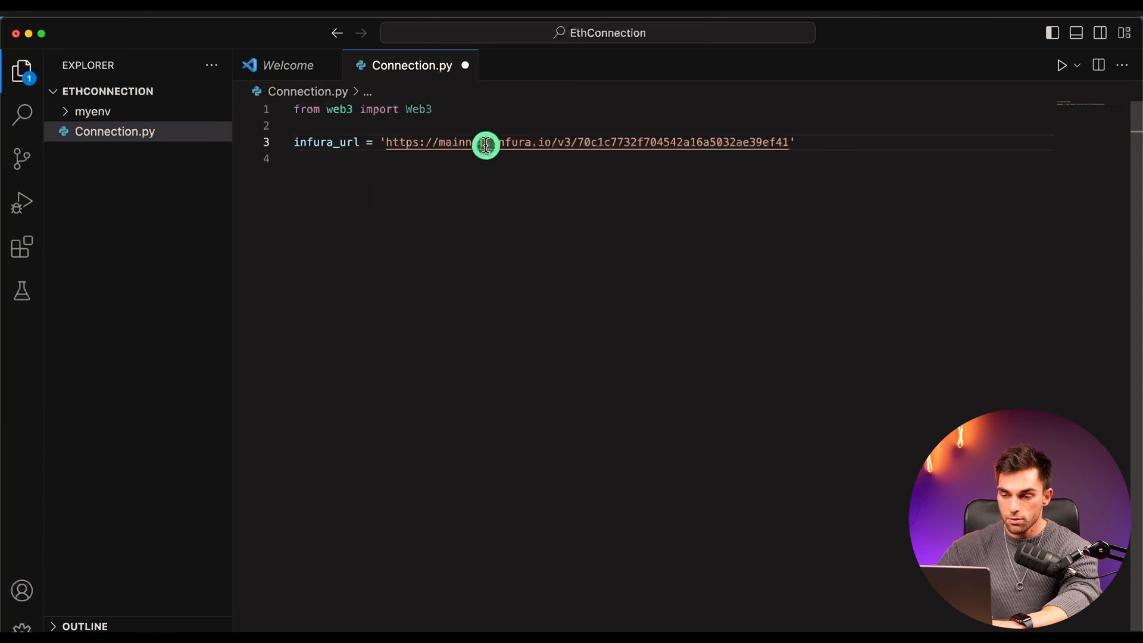
{"action": "mouse_move", "coordinate": [485, 142]}
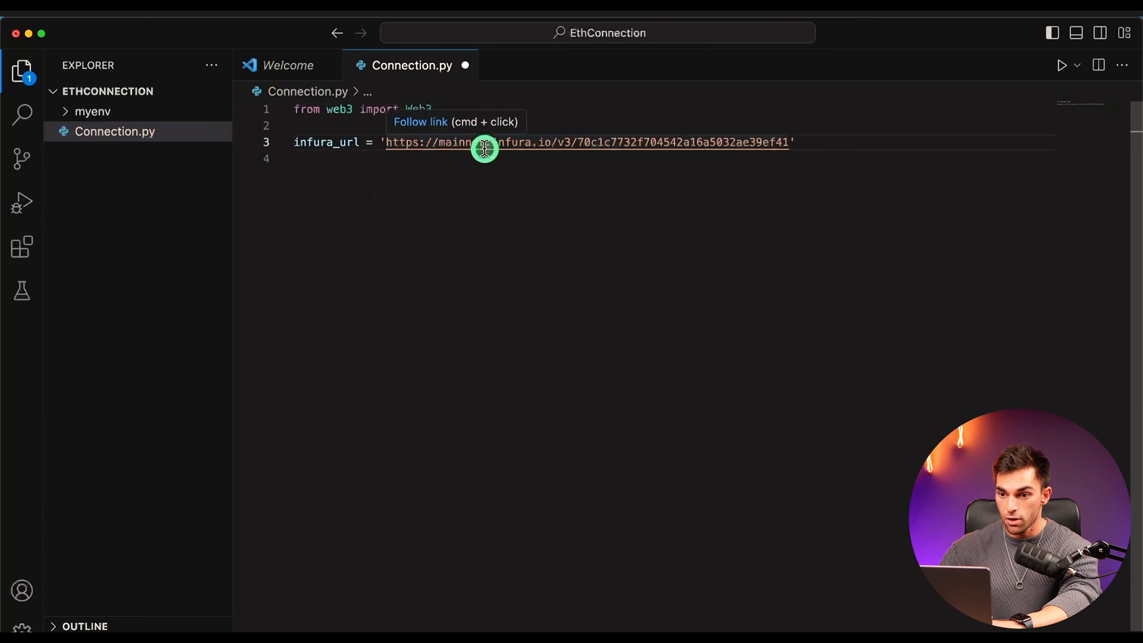
{"action": "mouse_move", "coordinate": [385, 206]}
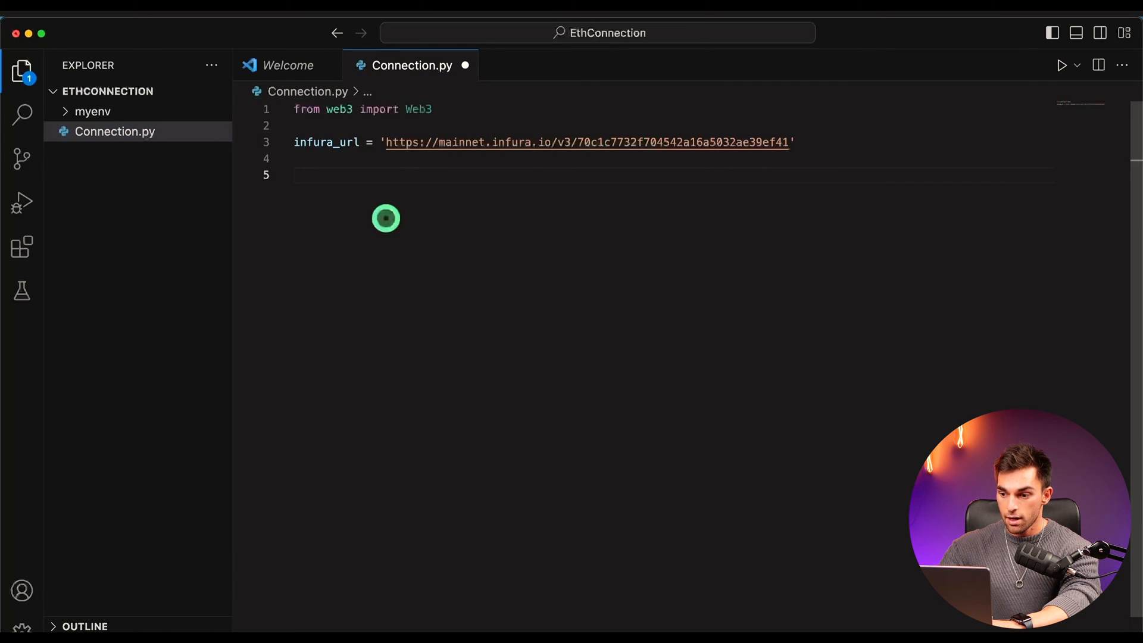
- Build web3 = Web3(Web3.HTTPProvider(infura_url)) below the URL line
{"action": "key", "text": "Backspace"}
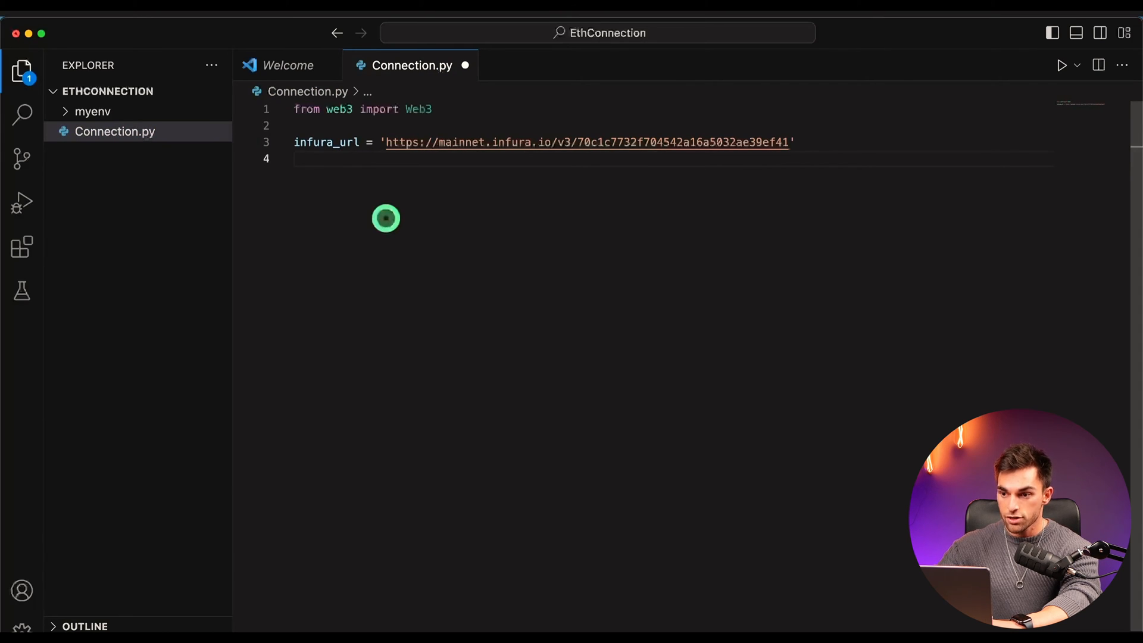
{"action": "type", "text": "web3 ="}
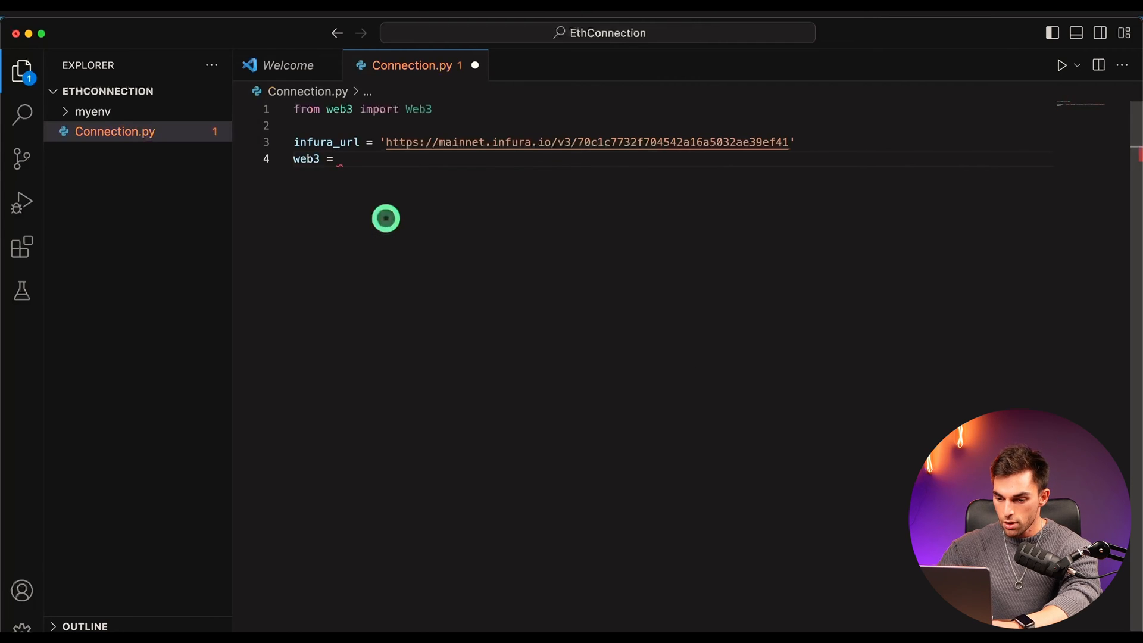
{"action": "type", "text": "Web3()"}
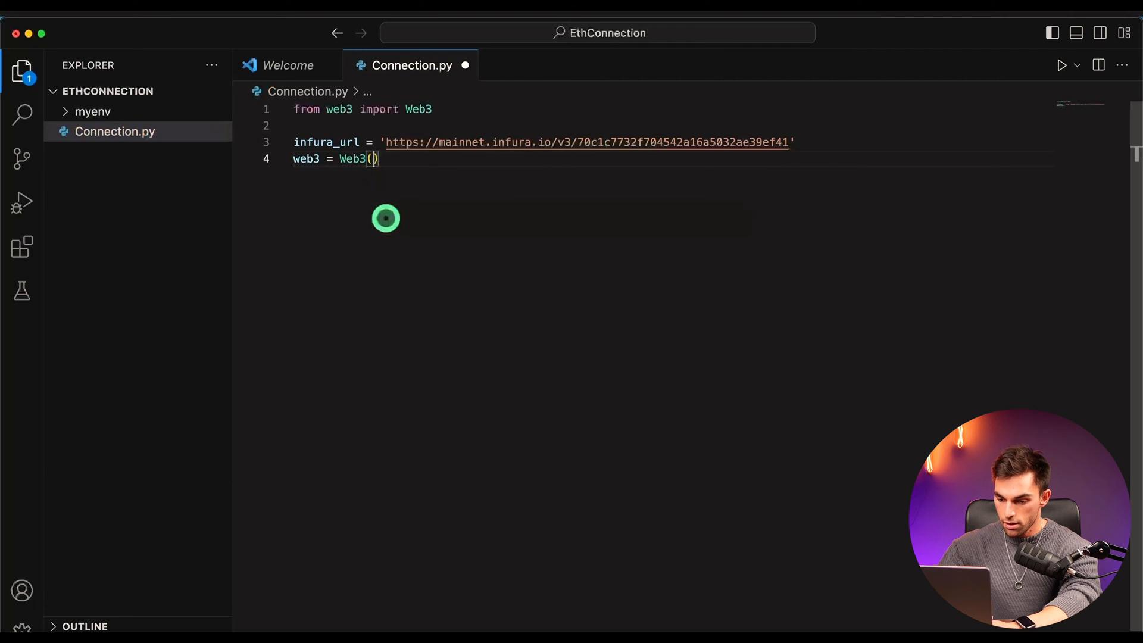
{"action": "type", "text": "Web3.HTTPProvider"}
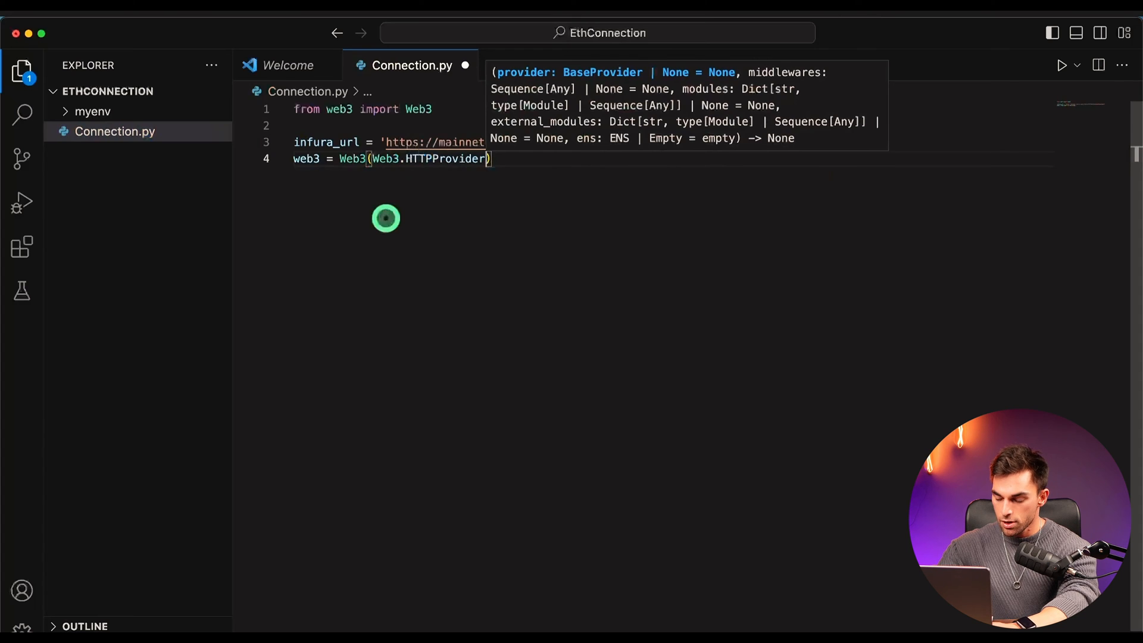
{"action": "type", "text": "("}
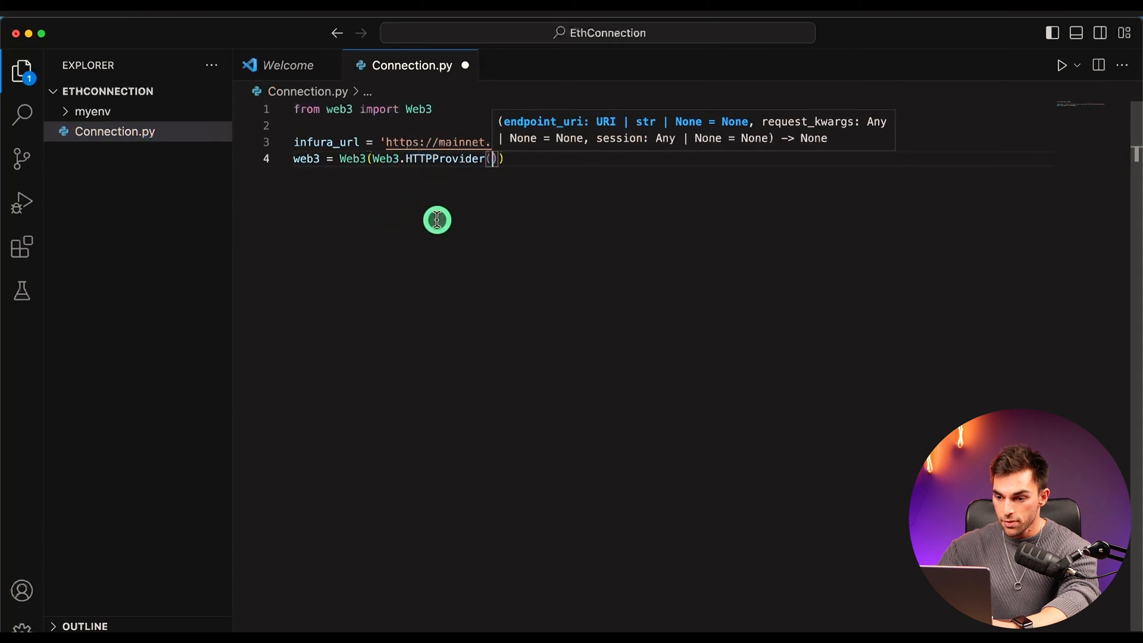
{"action": "type", "text": "infura_url"}
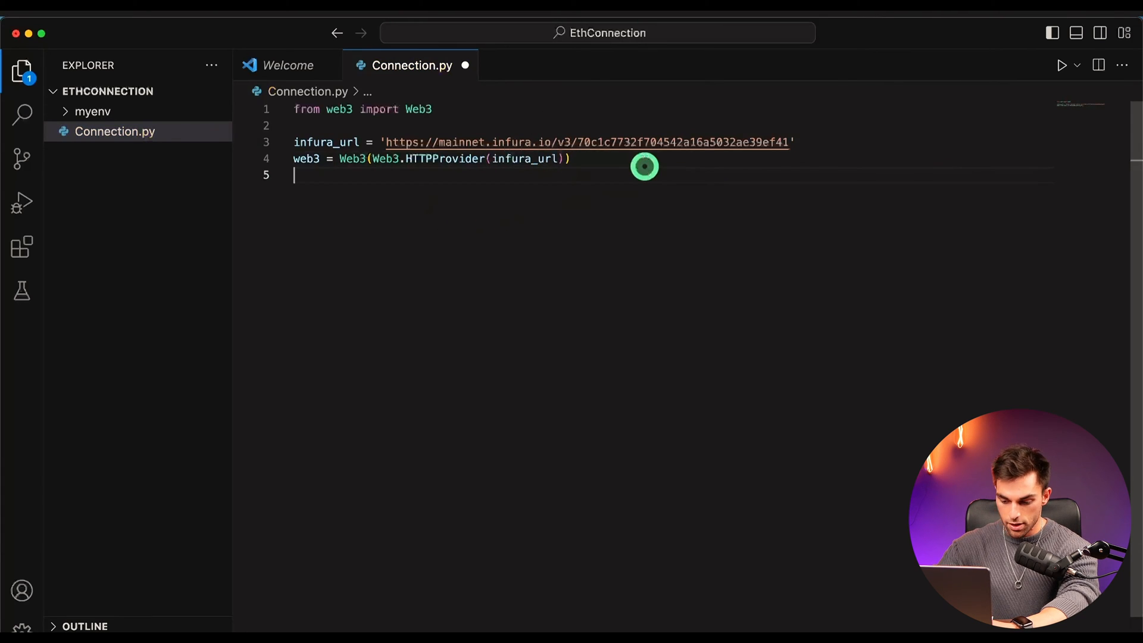
- Add print(web3.is_connected()) using the is_connected autocomplete
{"action": "type", "text": "print()"}
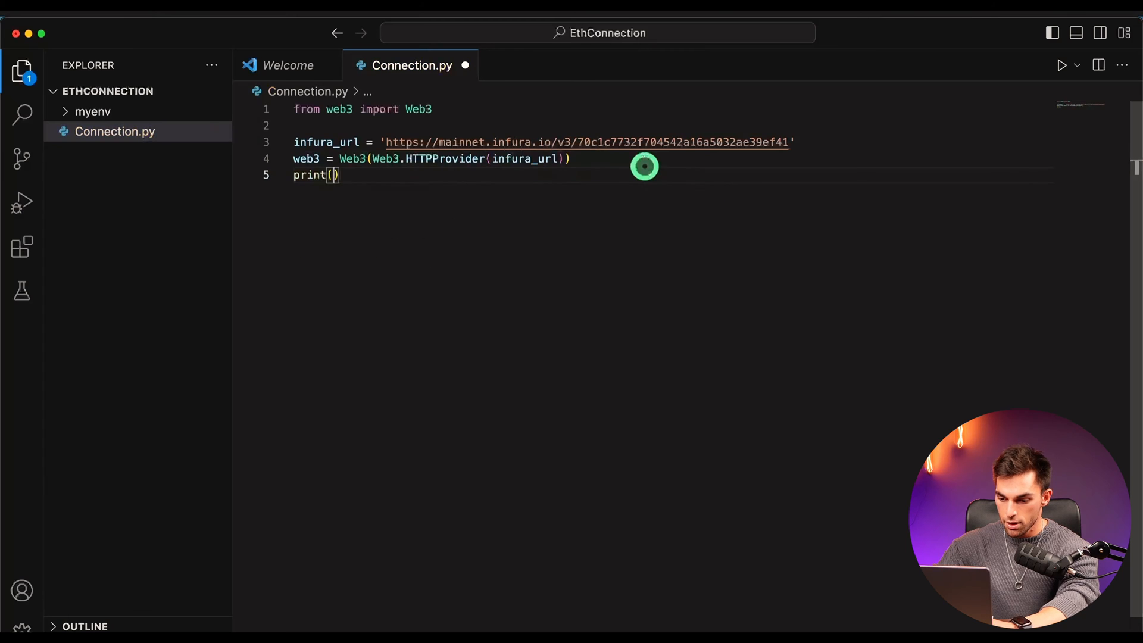
{"action": "type", "text": "web3"}
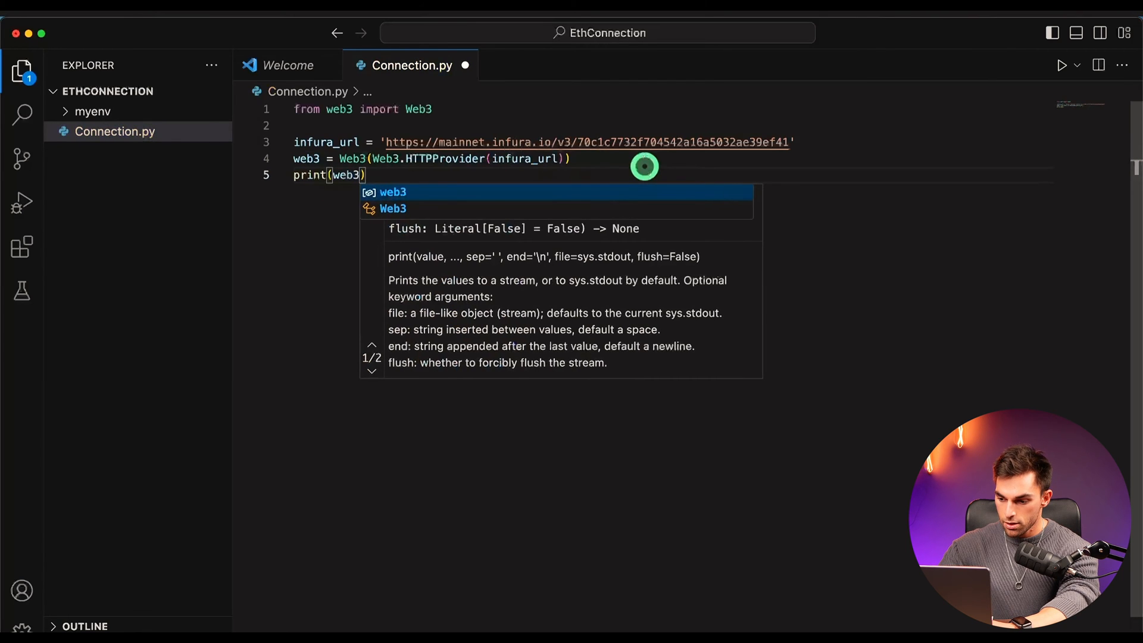
{"action": "type", "text": ".is"}
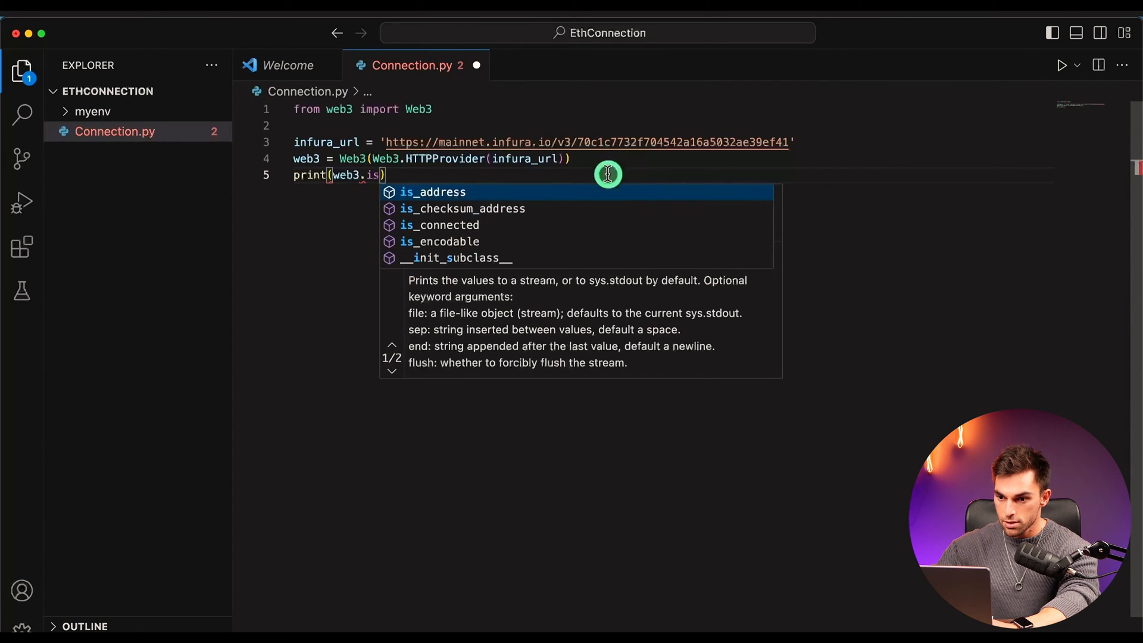
{"action": "left_click", "coordinate": [440, 225]}
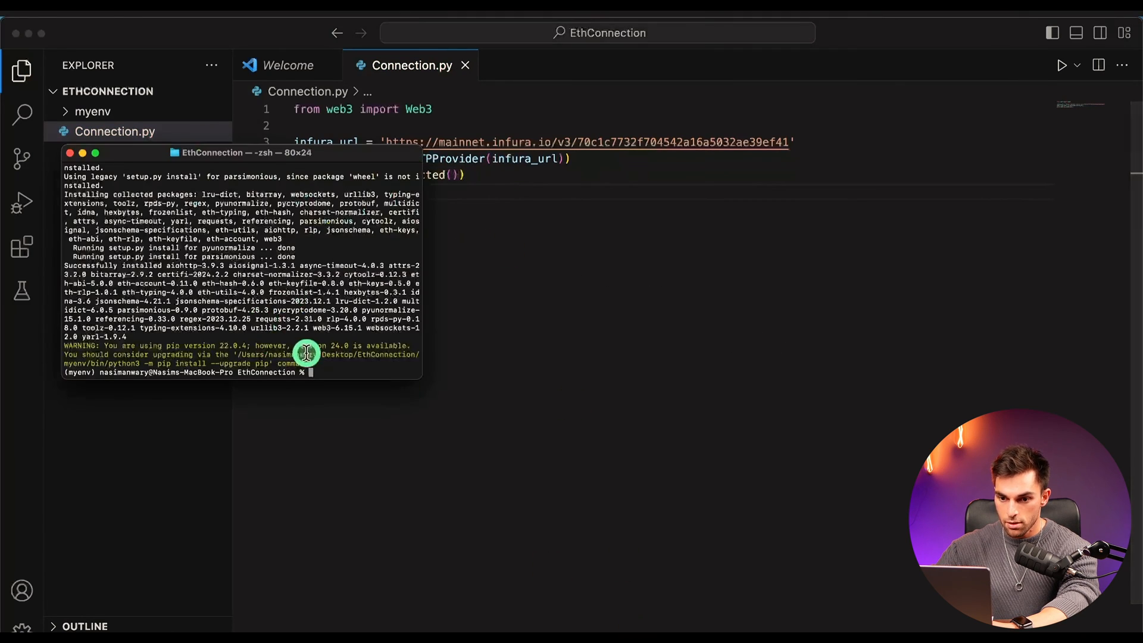
{"action": "mouse_move", "coordinate": [337, 369]}
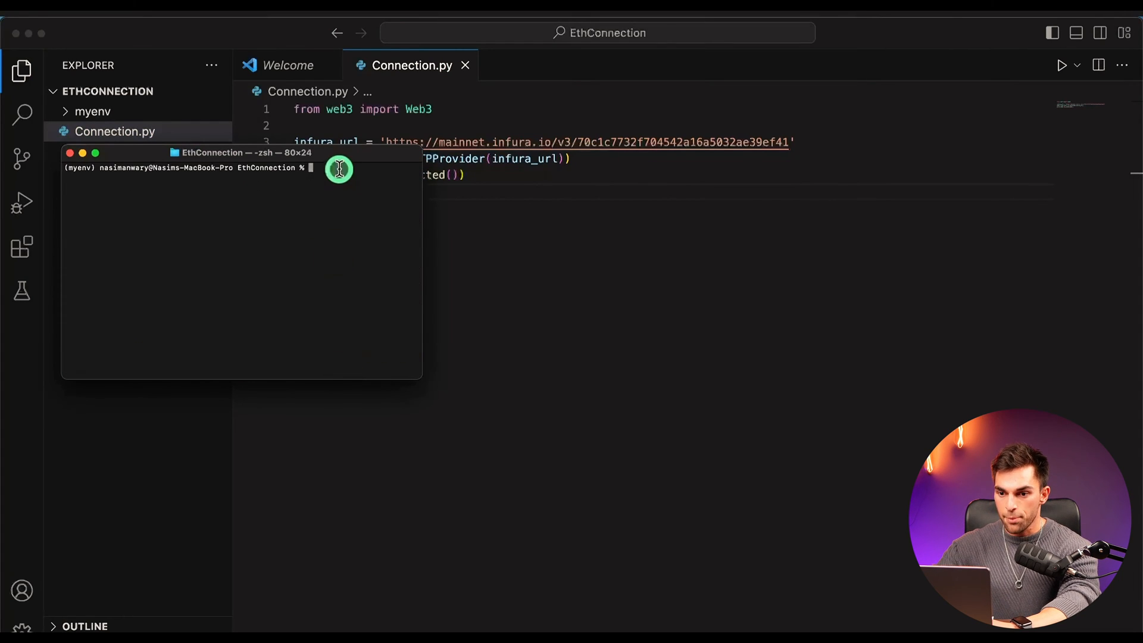
- Run python3 Connection.py to confirm the Infura connection prints True
{"action": "type", "text": "p"}
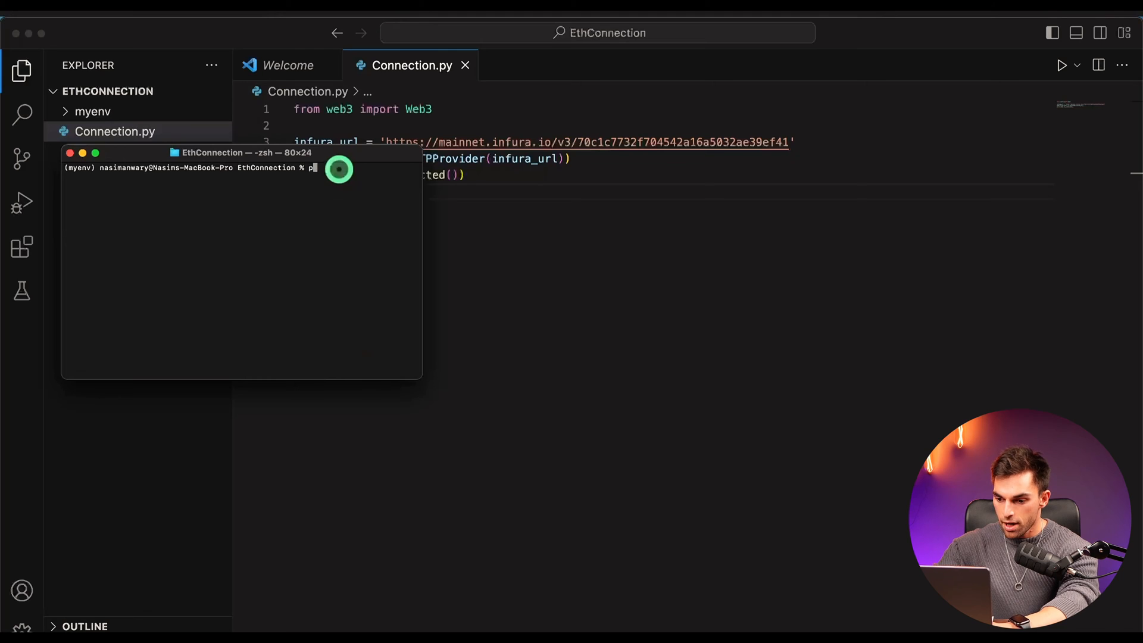
{"action": "type", "text": "ython3"}
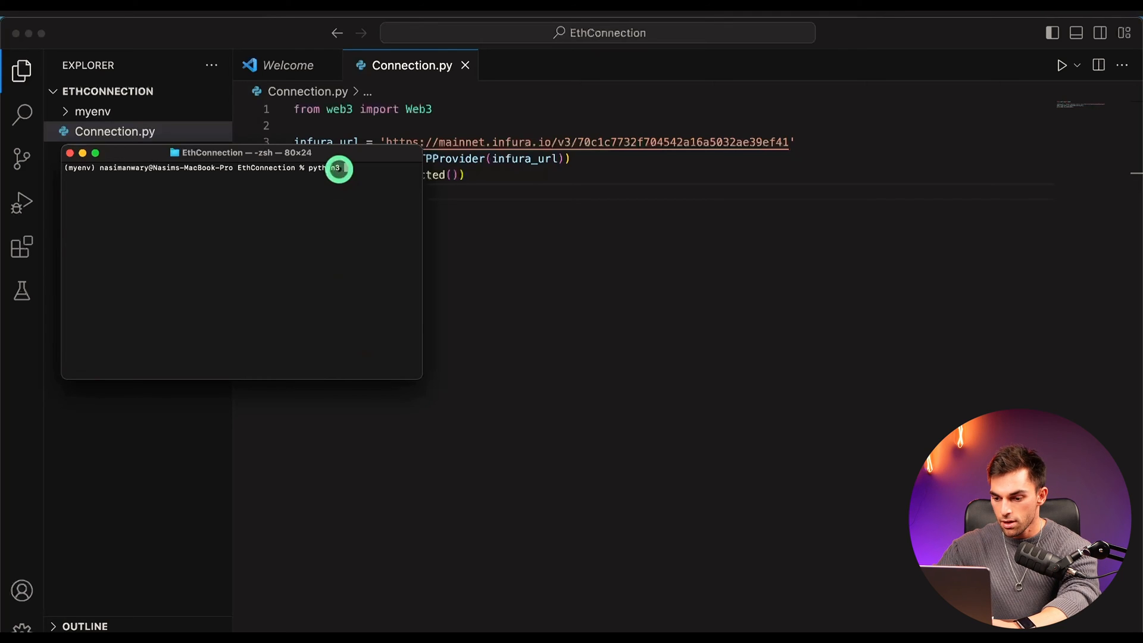
{"action": "type", "text": "Connection.py"}
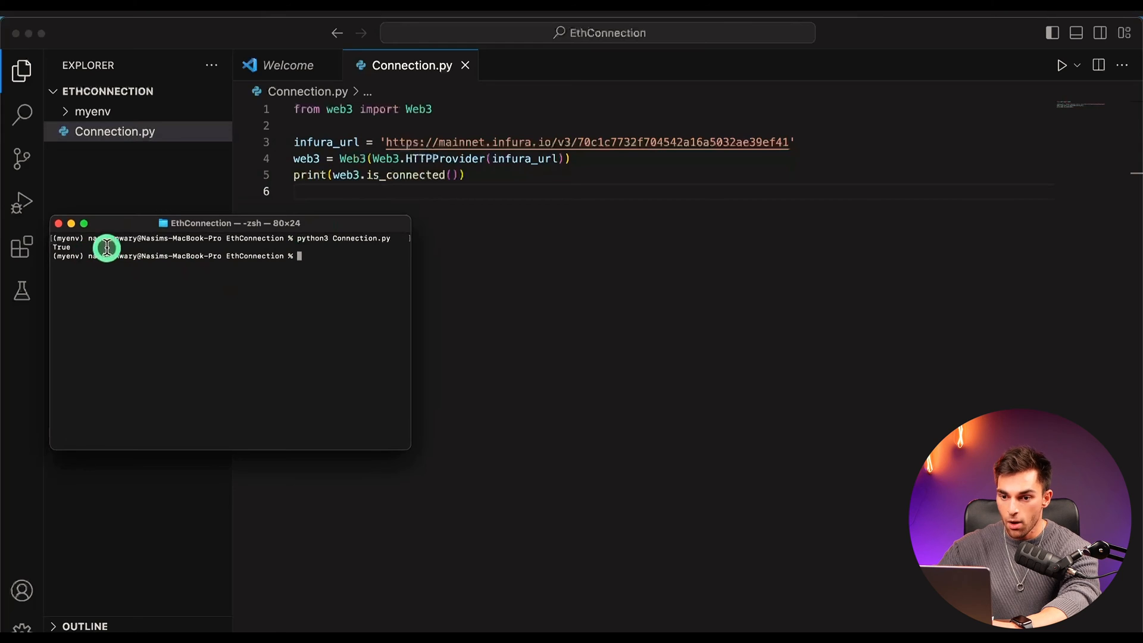
{"action": "mouse_move", "coordinate": [162, 233]}
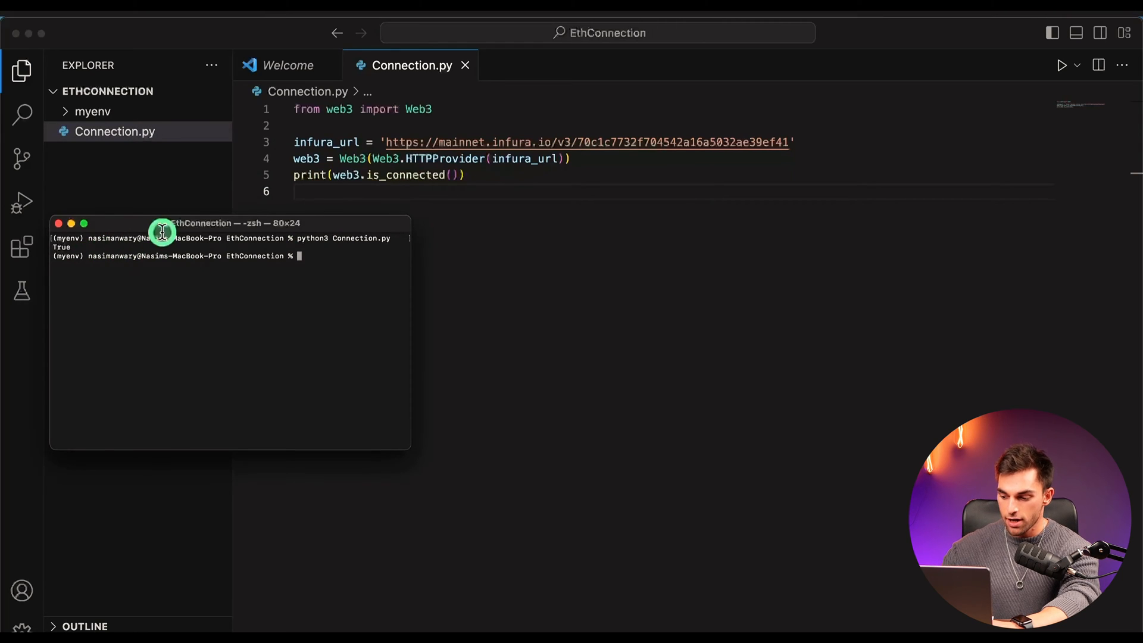
{"action": "mouse_move", "coordinate": [139, 234]}
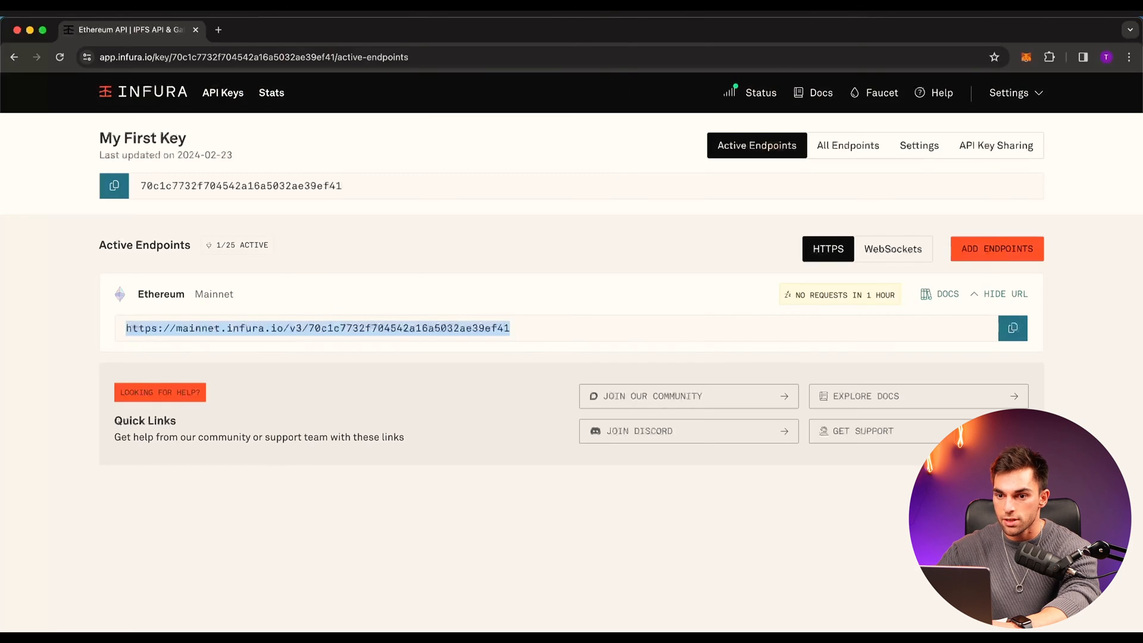
- Search for etherscan and go to etherscan.io from the results
{"action": "type", "text": "eth"}
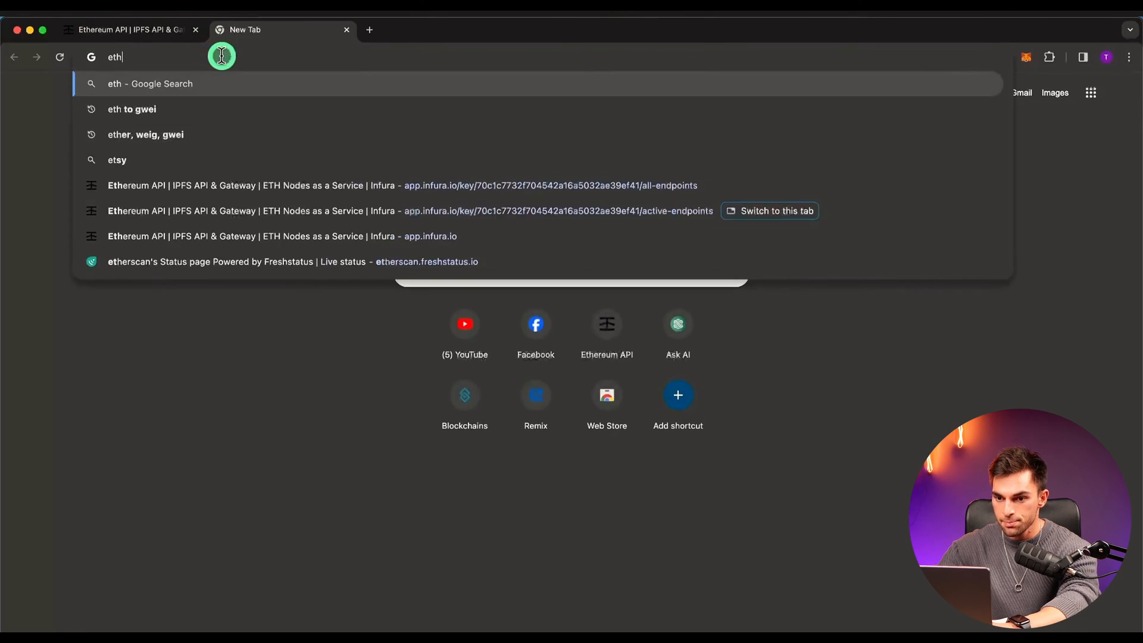
{"action": "type", "text": "er"}
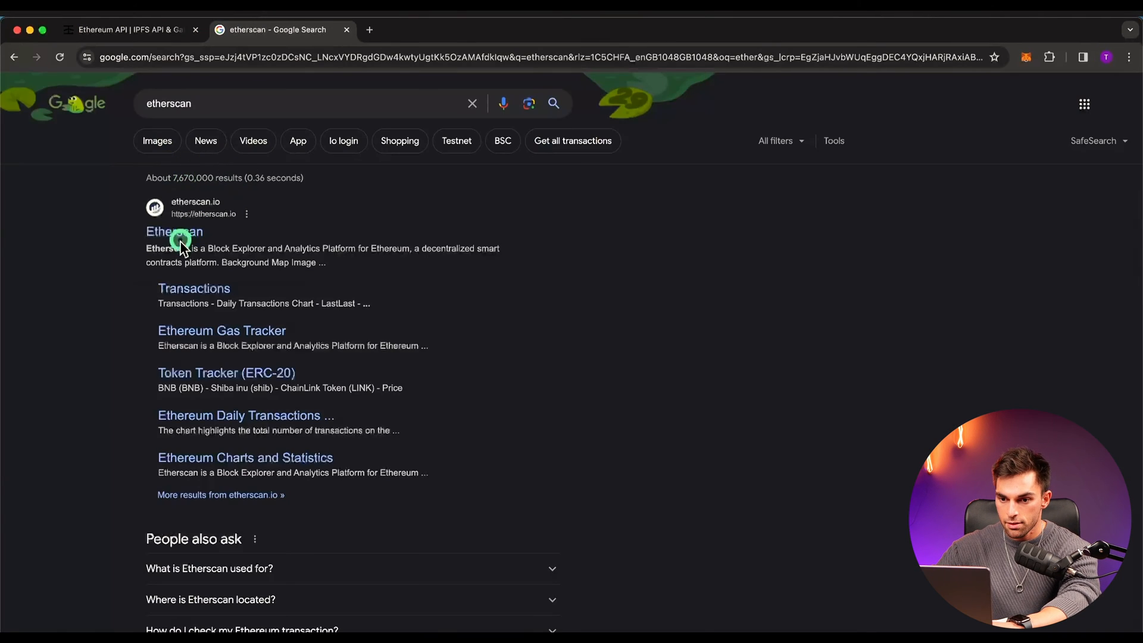
{"action": "left_click", "coordinate": [174, 231]}
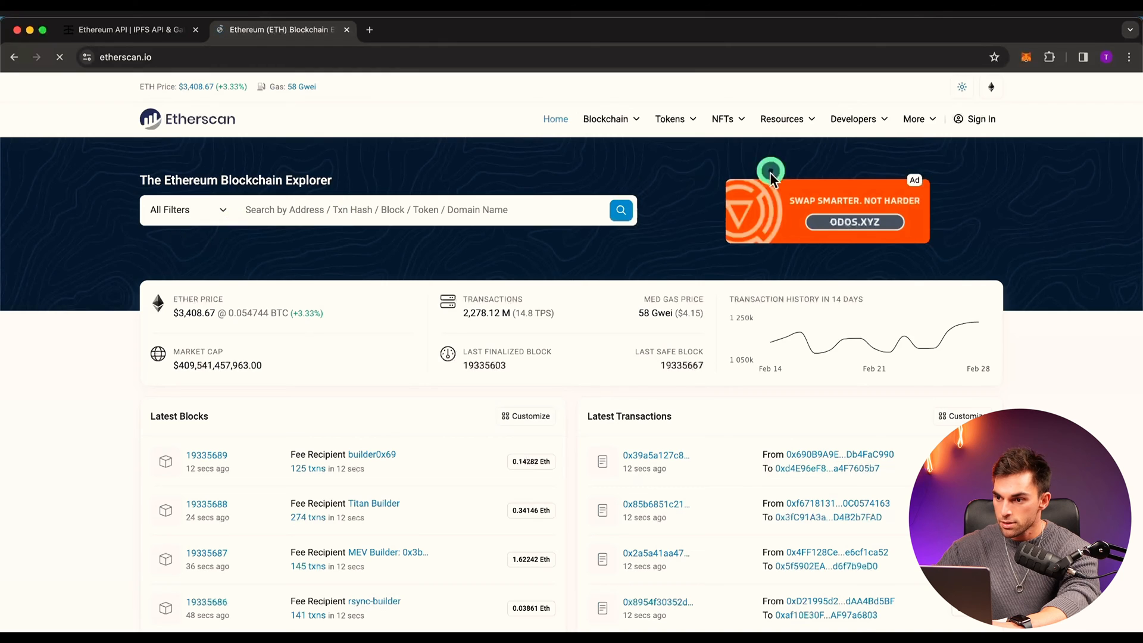
- From NFTs > Top NFTs, reach BoredApeYachtClub and its contract address page
{"action": "left_click", "coordinate": [722, 119]}
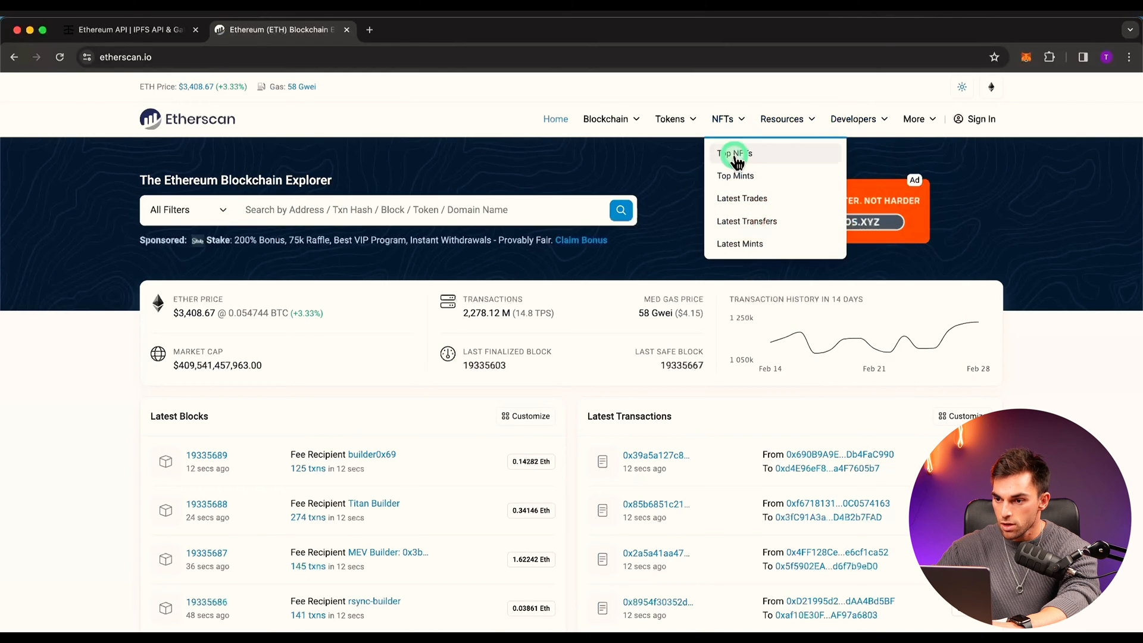
{"action": "left_click", "coordinate": [733, 154]}
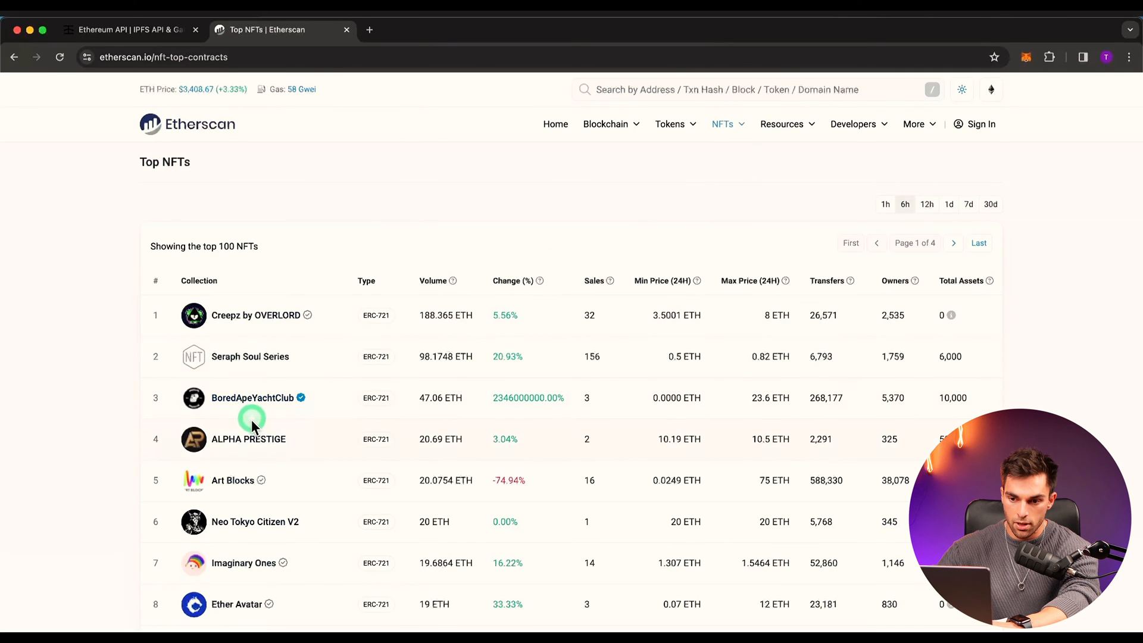
{"action": "left_click", "coordinate": [252, 397]}
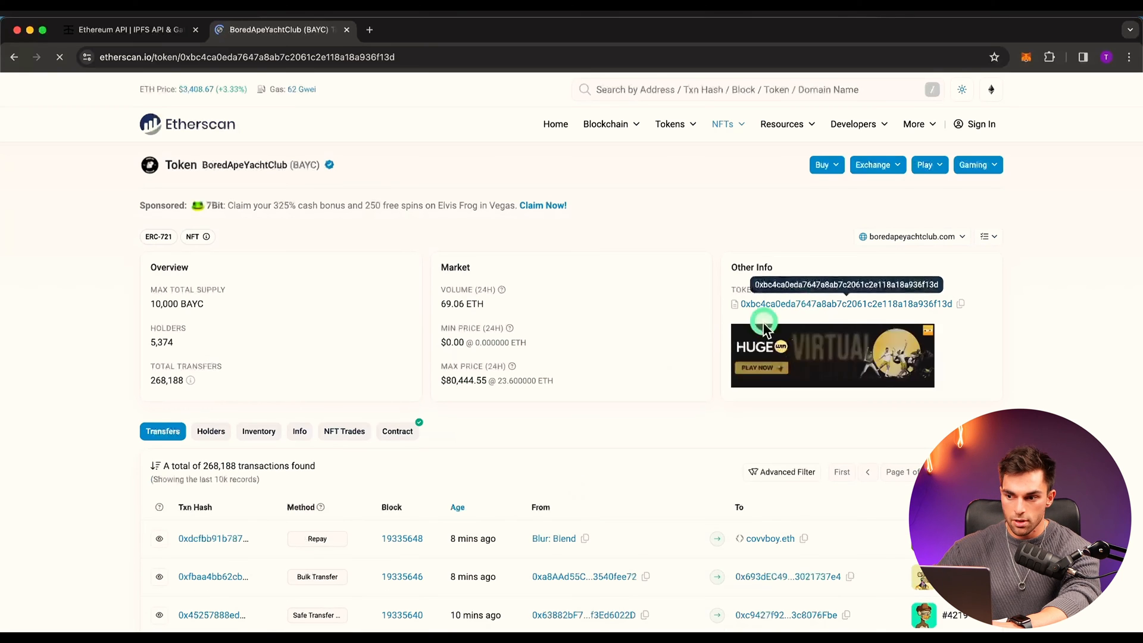
{"action": "left_click", "coordinate": [842, 303]}
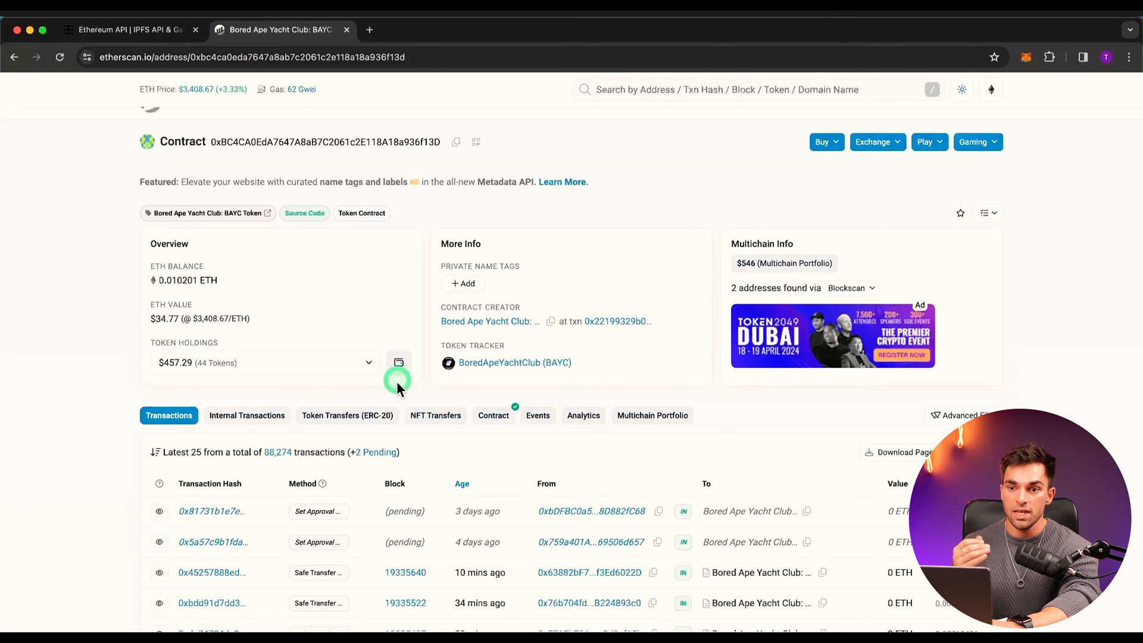
{"action": "mouse_move", "coordinate": [552, 433]}
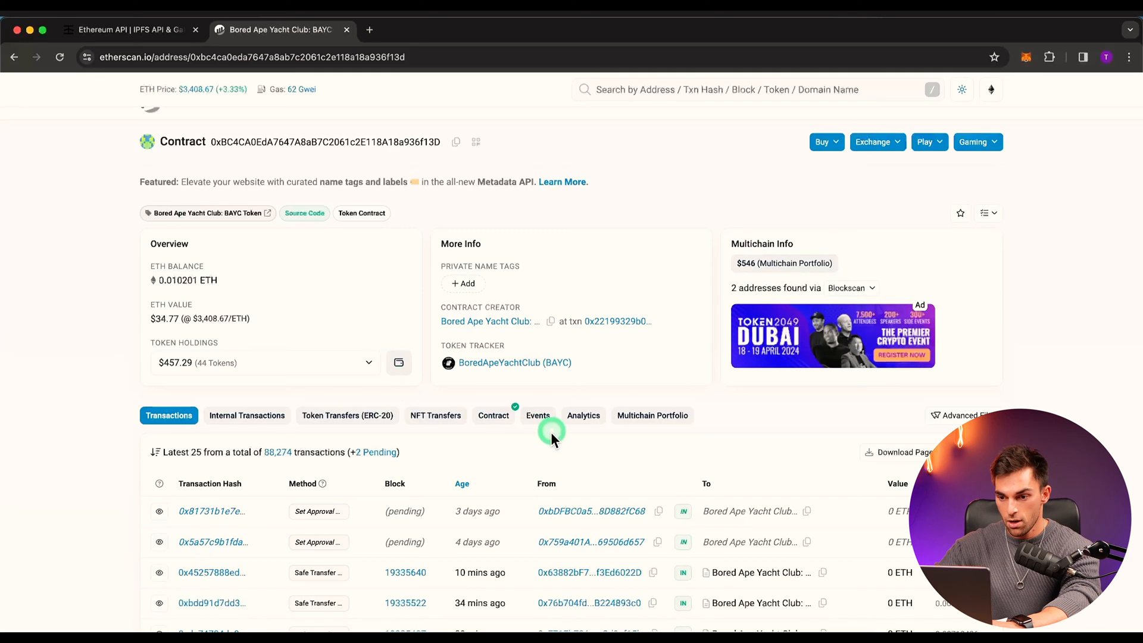
- View the BAYC contract's verified source code and select its Contract ABI for copying
{"action": "left_click", "coordinate": [493, 416]}
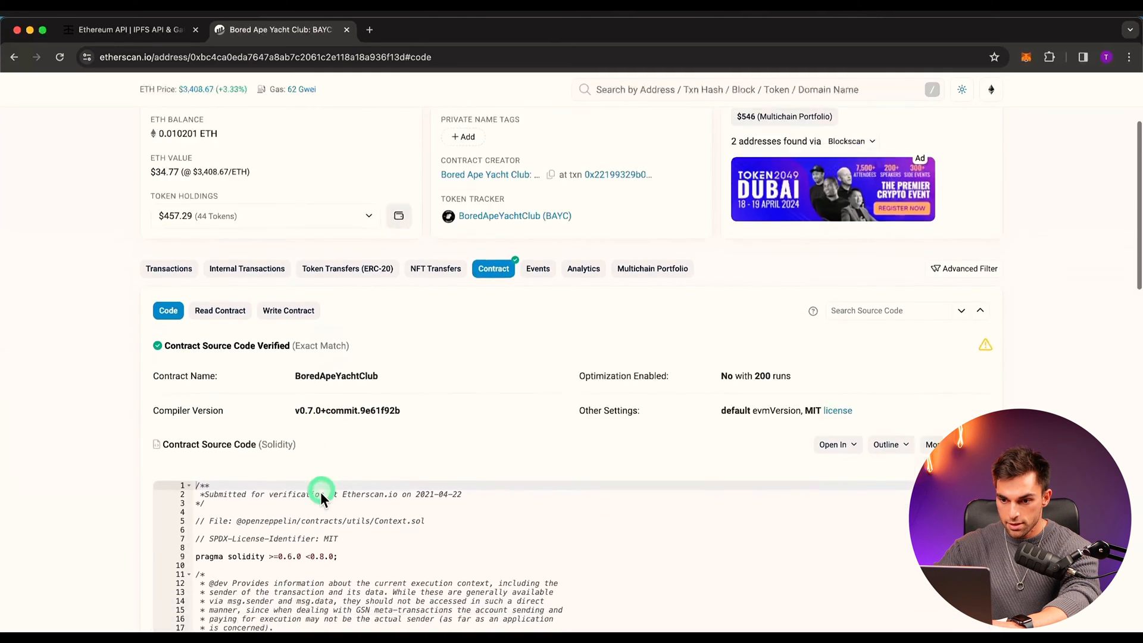
{"action": "scroll", "scroll_direction": "down", "scroll_amount": 3}
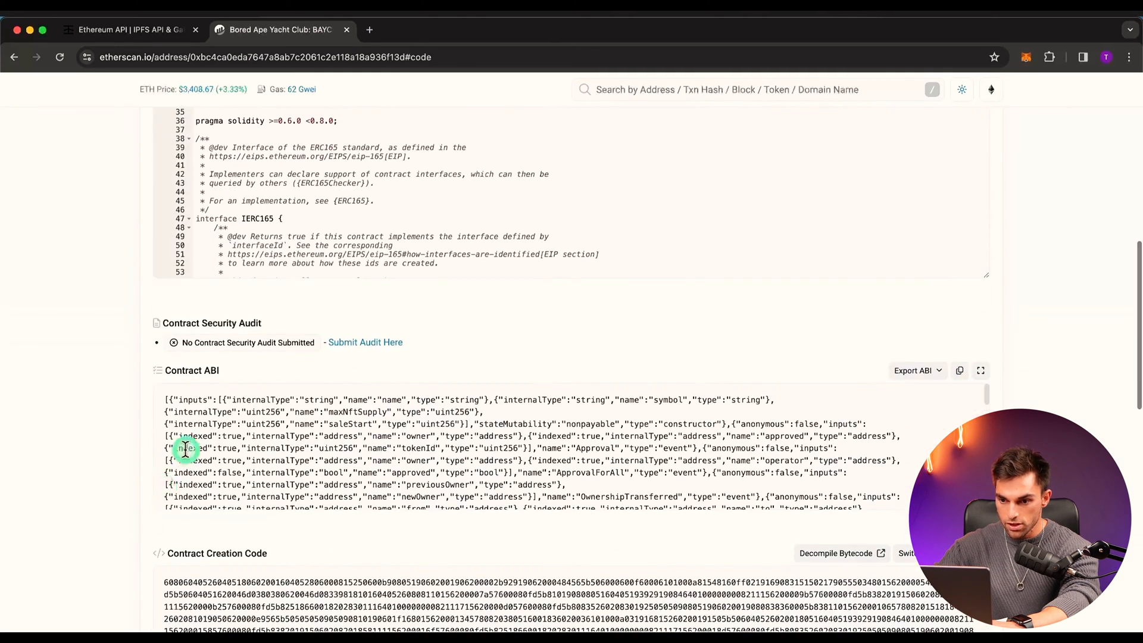
{"action": "left_click", "coordinate": [959, 371]}
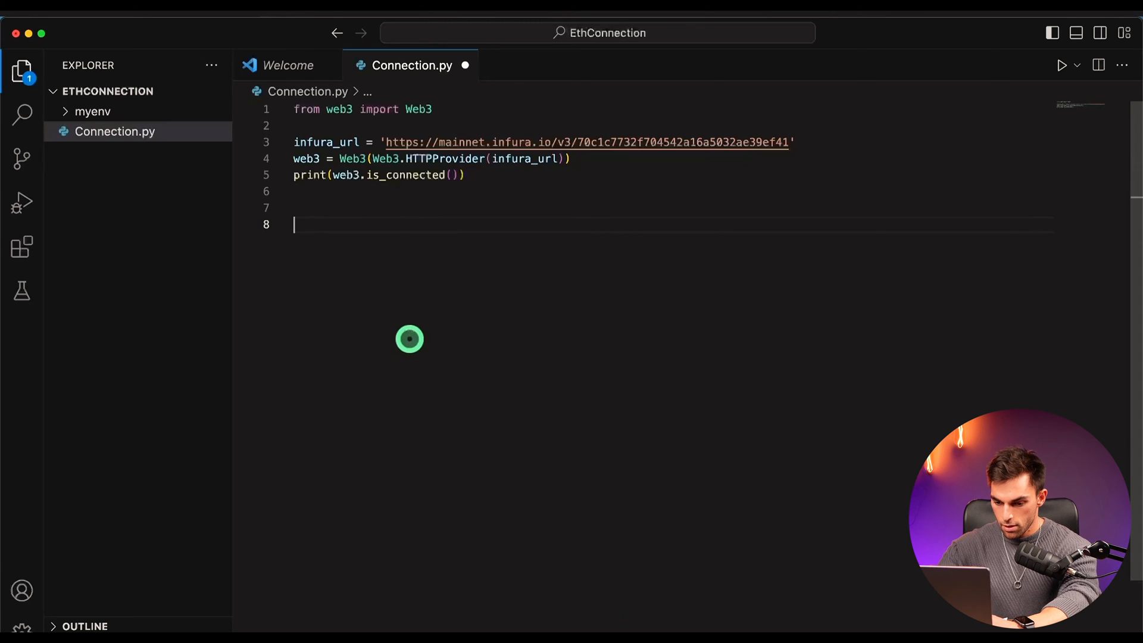
- Add an abi variable in Connection.py holding the pasted BAYC ABI JSON as a string
{"action": "type", "text": "abi"}
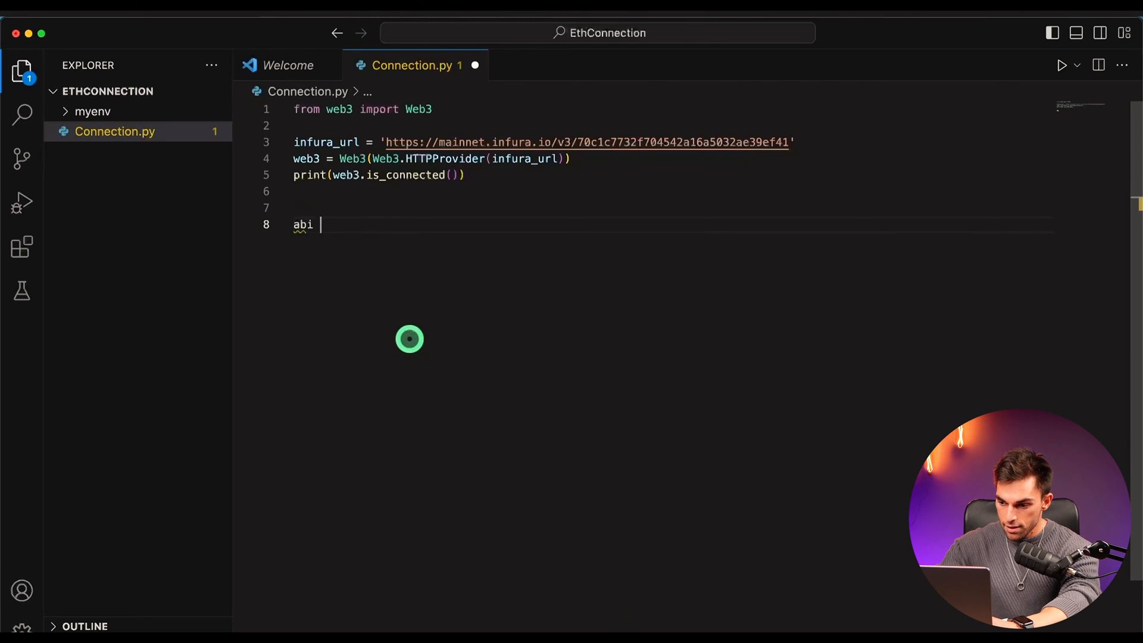
{"action": "type", "text": "="}
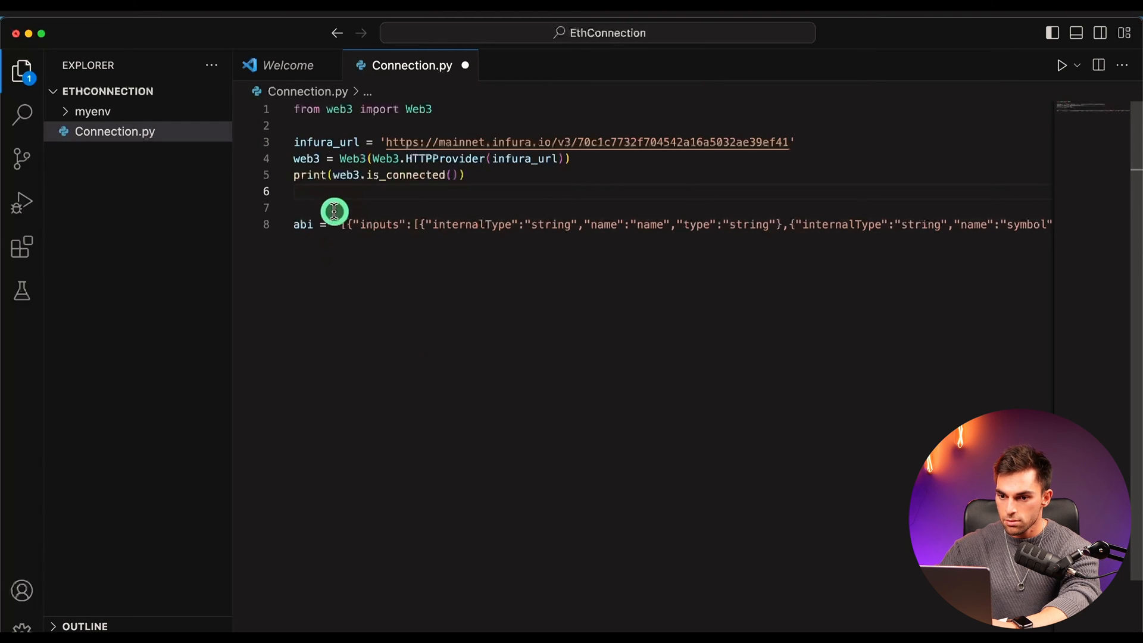
{"action": "type", "text": "ad"}
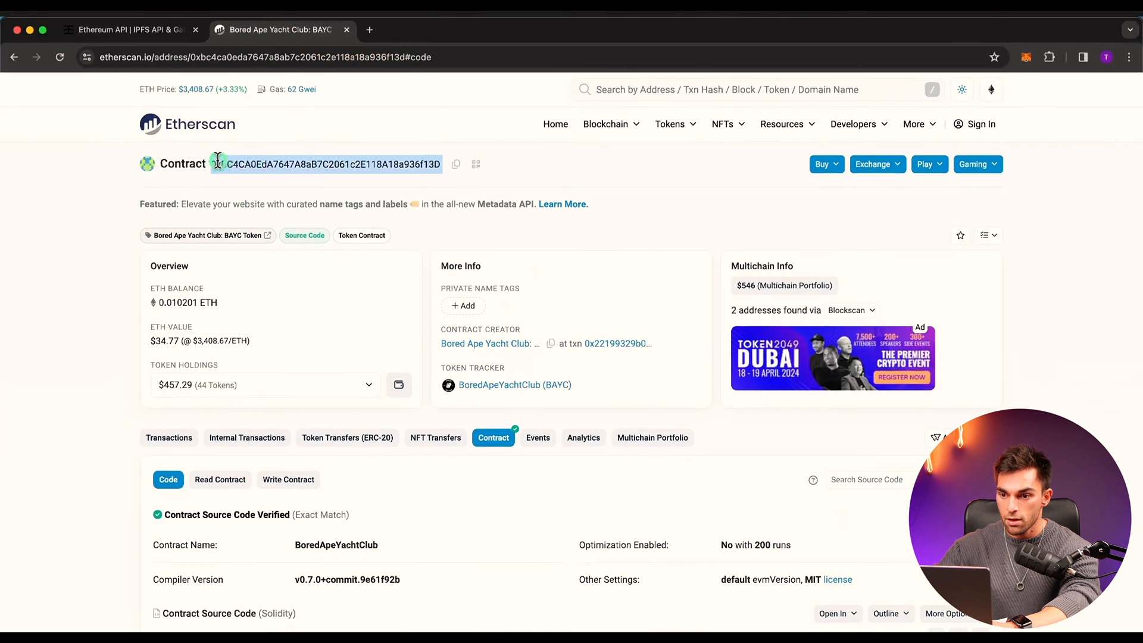
- Copy the BAYC contract address from Etherscan and add a blank line below the abi definition
{"action": "left_click", "coordinate": [583, 521]}
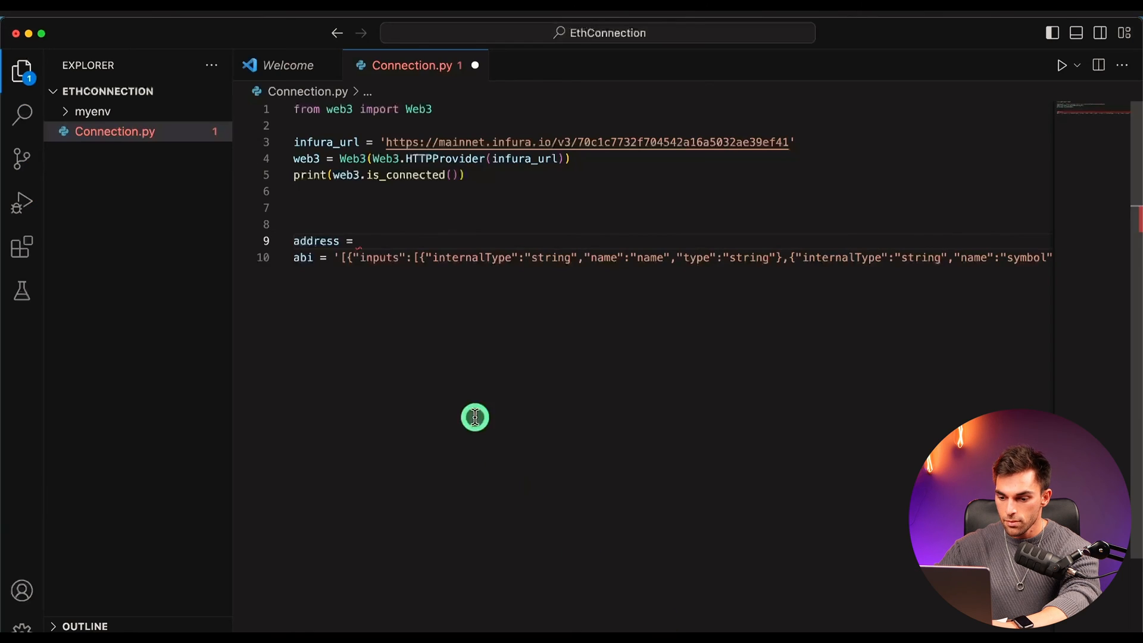
{"action": "mouse_move", "coordinate": [436, 338]}
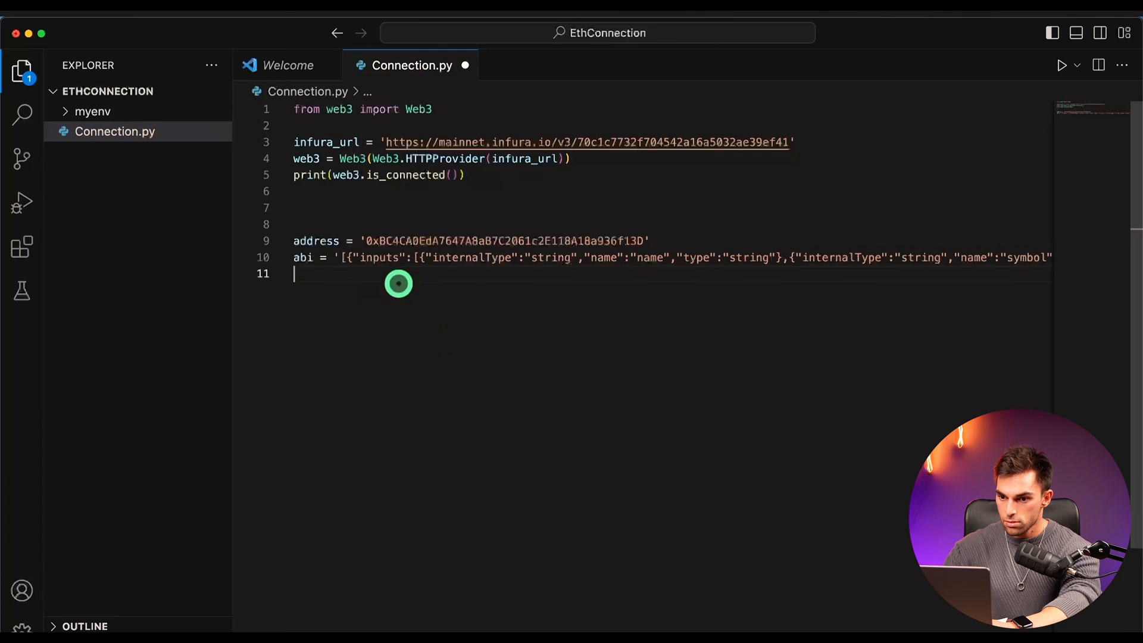
{"action": "key", "text": "Return"}
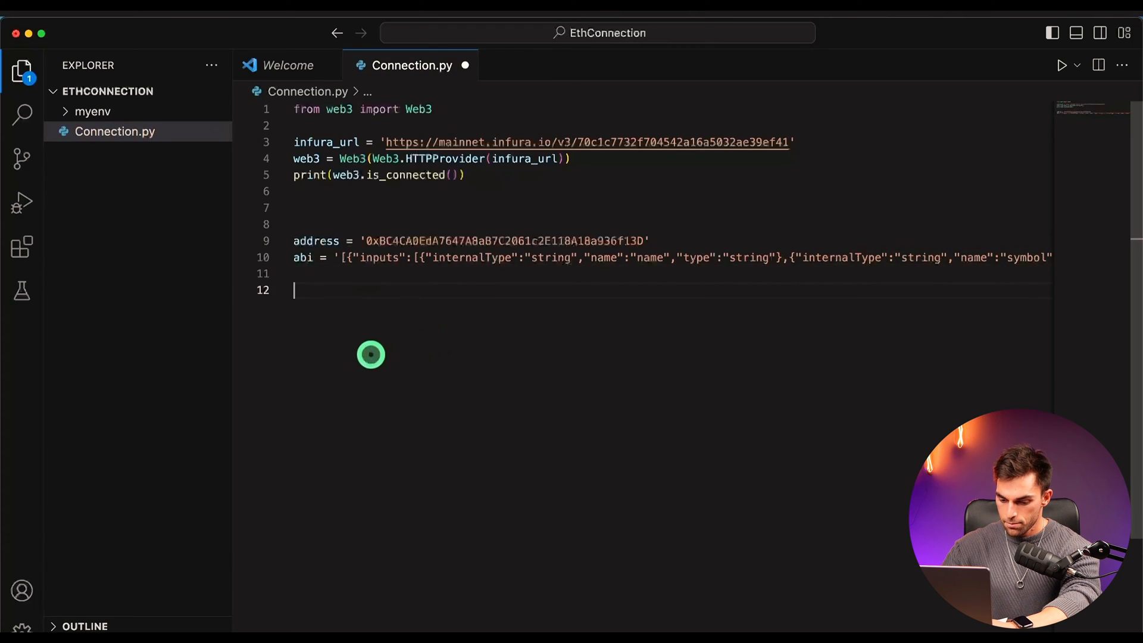
{"action": "mouse_move", "coordinate": [384, 356]}
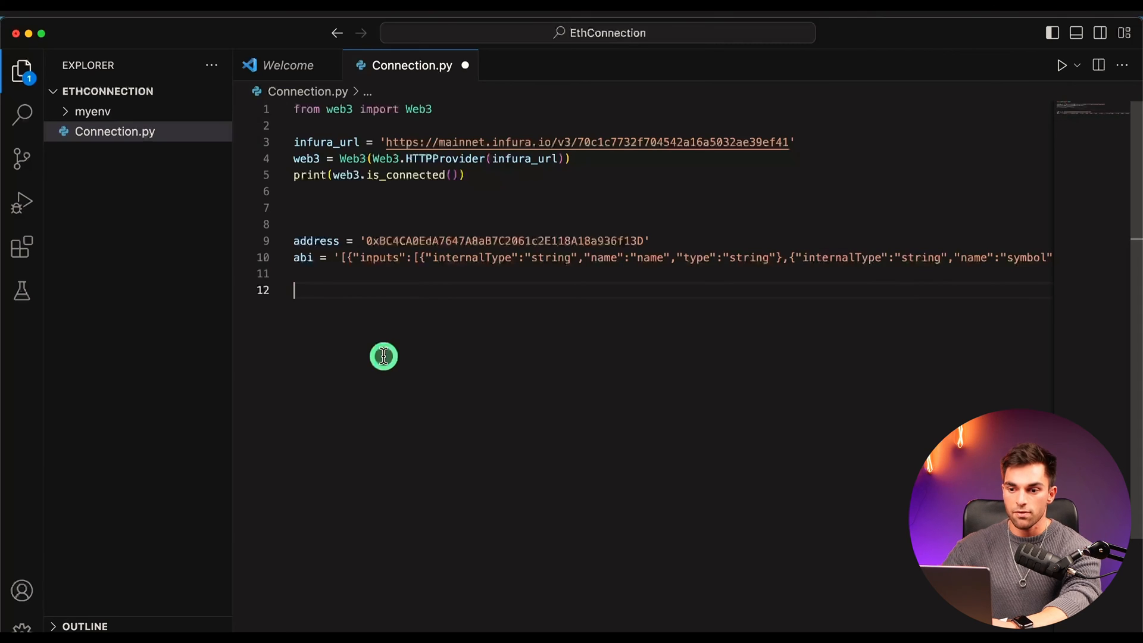
{"action": "mouse_move", "coordinate": [316, 242]}
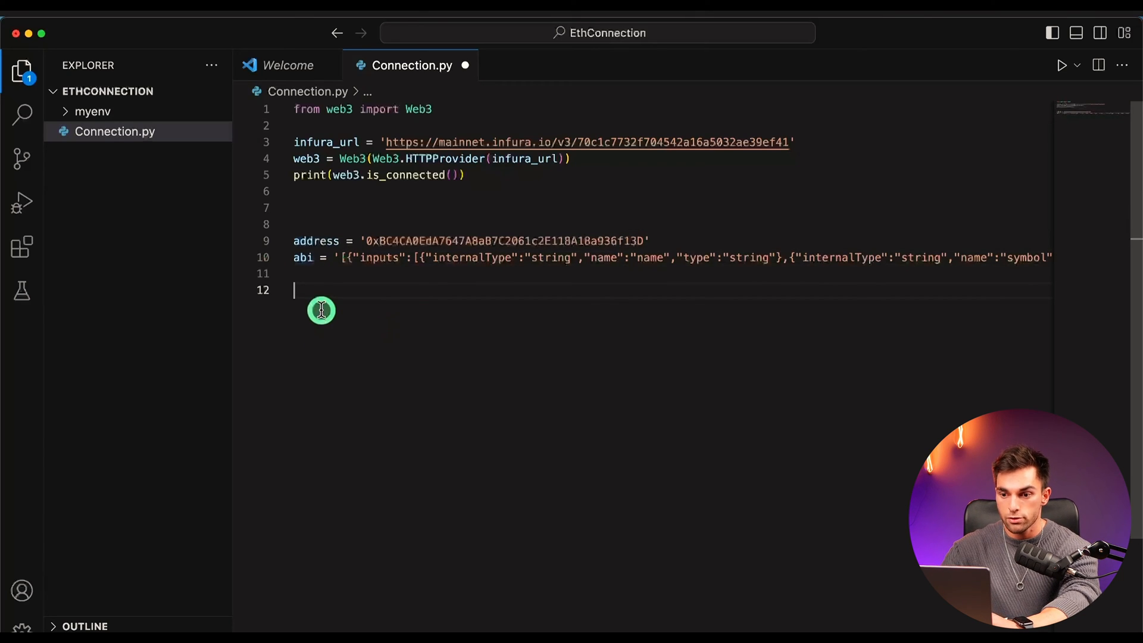
- Write contract = web3.eth.contract(address=address, abi=abi) on line 12
{"action": "type", "text": "con"}
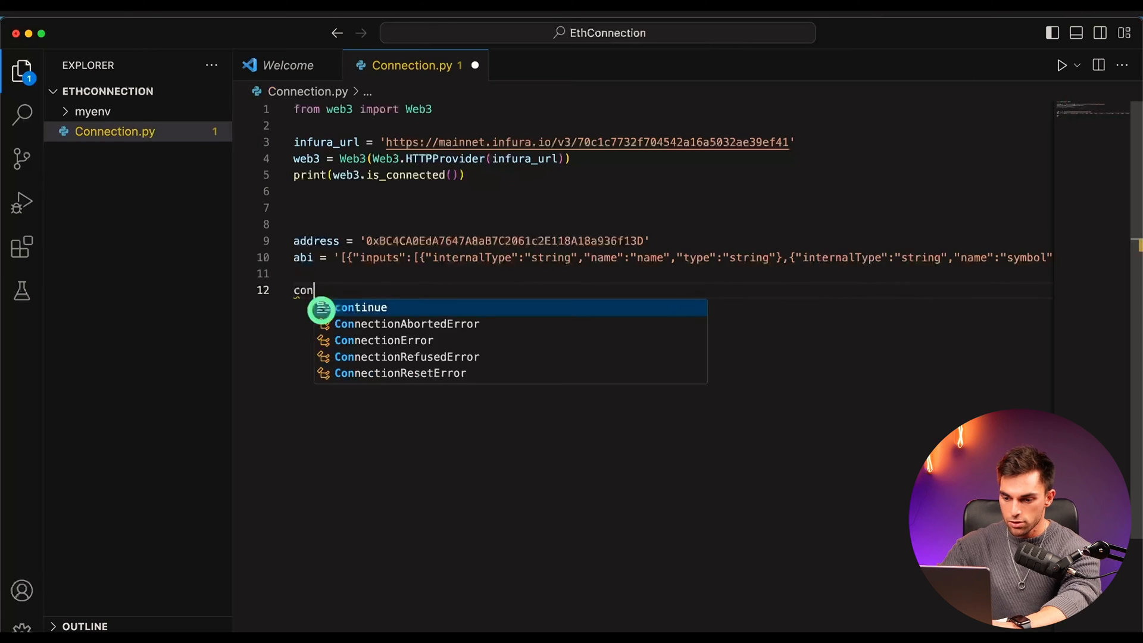
{"action": "type", "text": "tract ="}
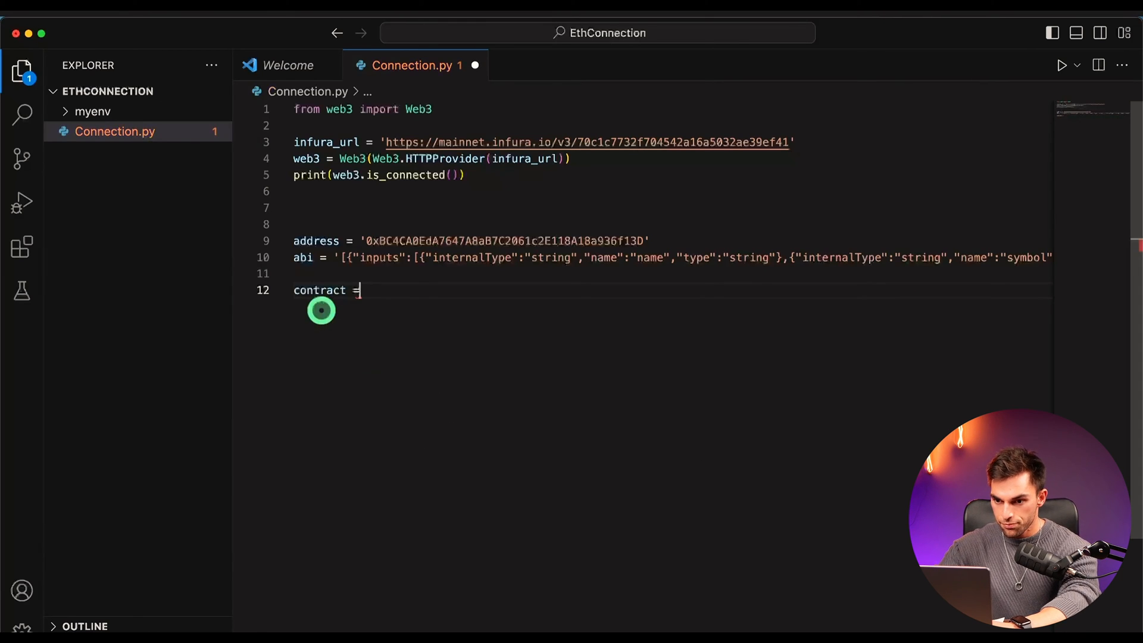
{"action": "type", "text": "web3"}
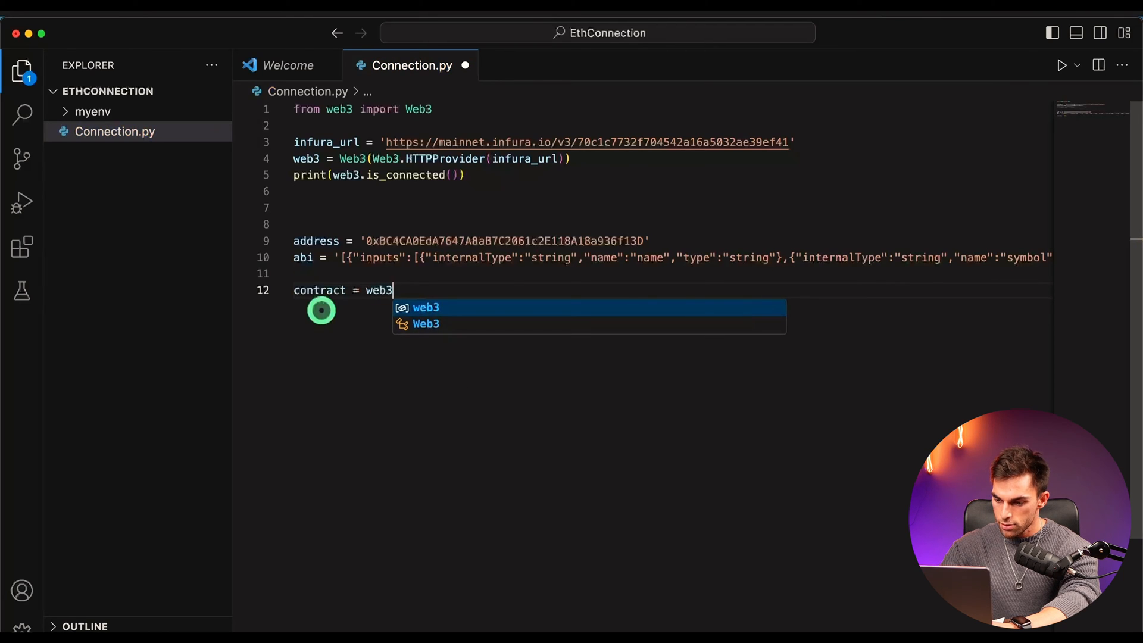
{"action": "type", "text": "/"}
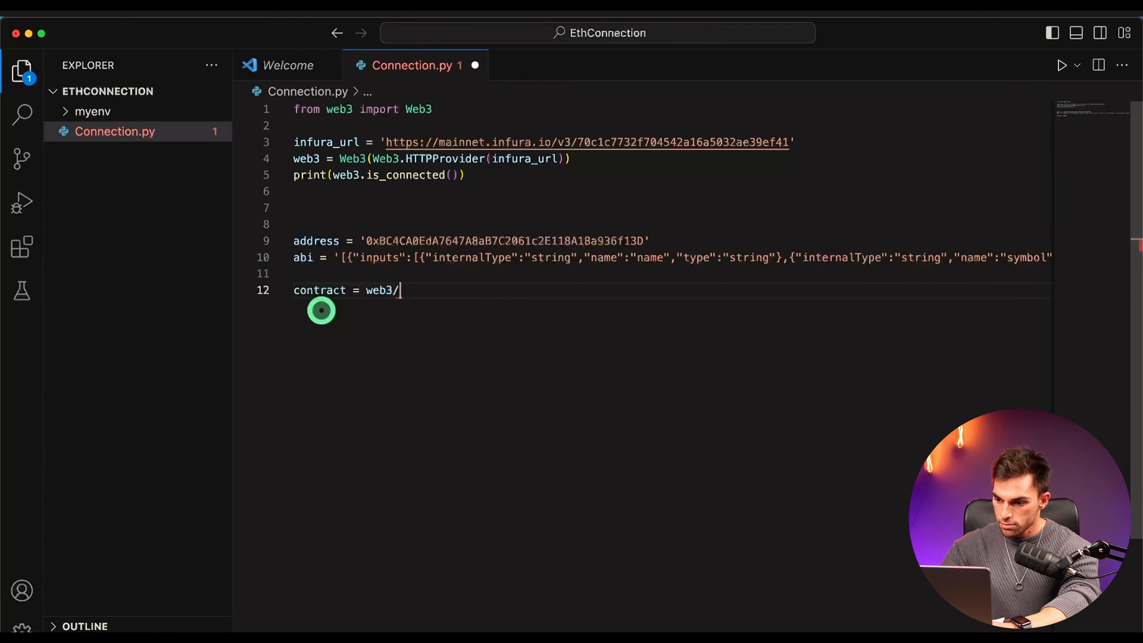
{"action": "type", "text": ".eth"}
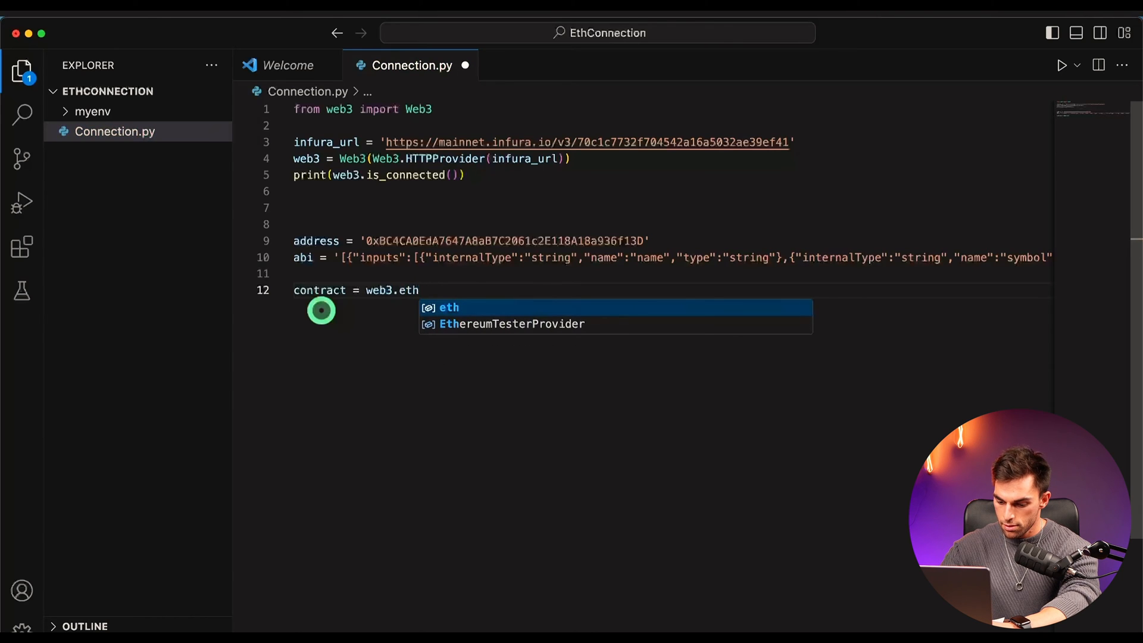
{"action": "type", "text": ".contract(address=address,"}
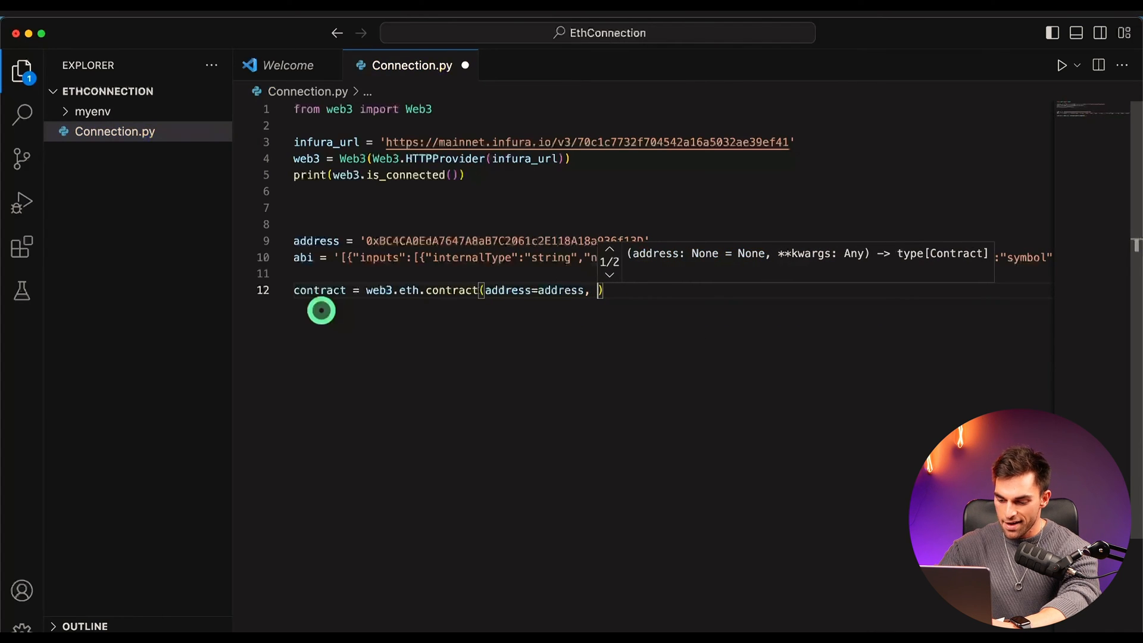
{"action": "type", "text": "abi"}
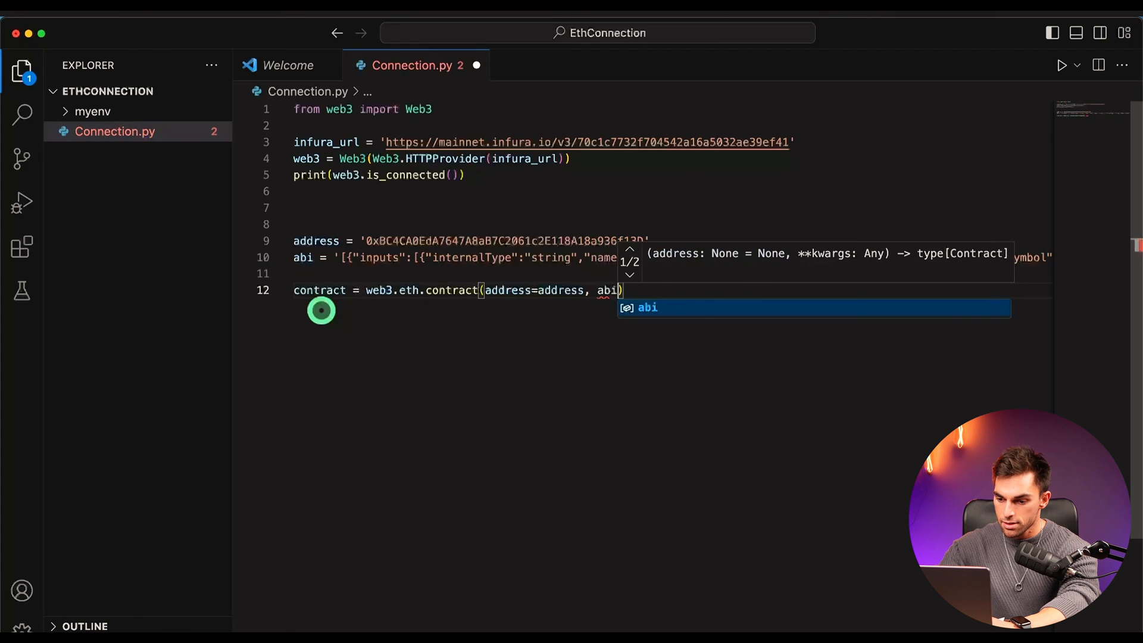
{"action": "type", "text": "=abi"}
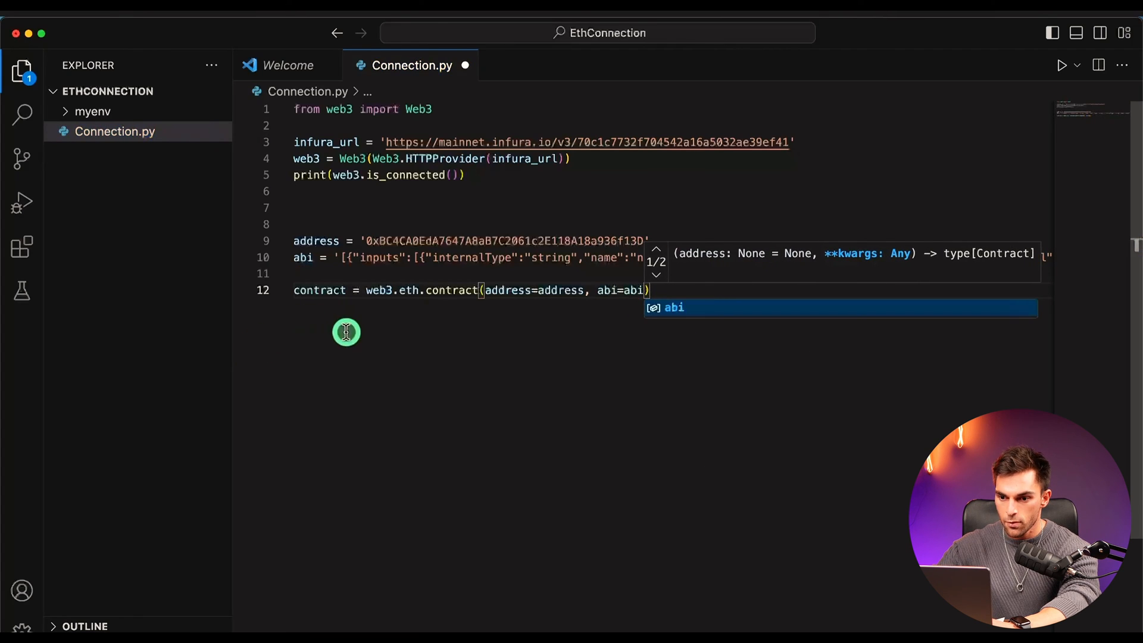
{"action": "key", "text": "Return"}
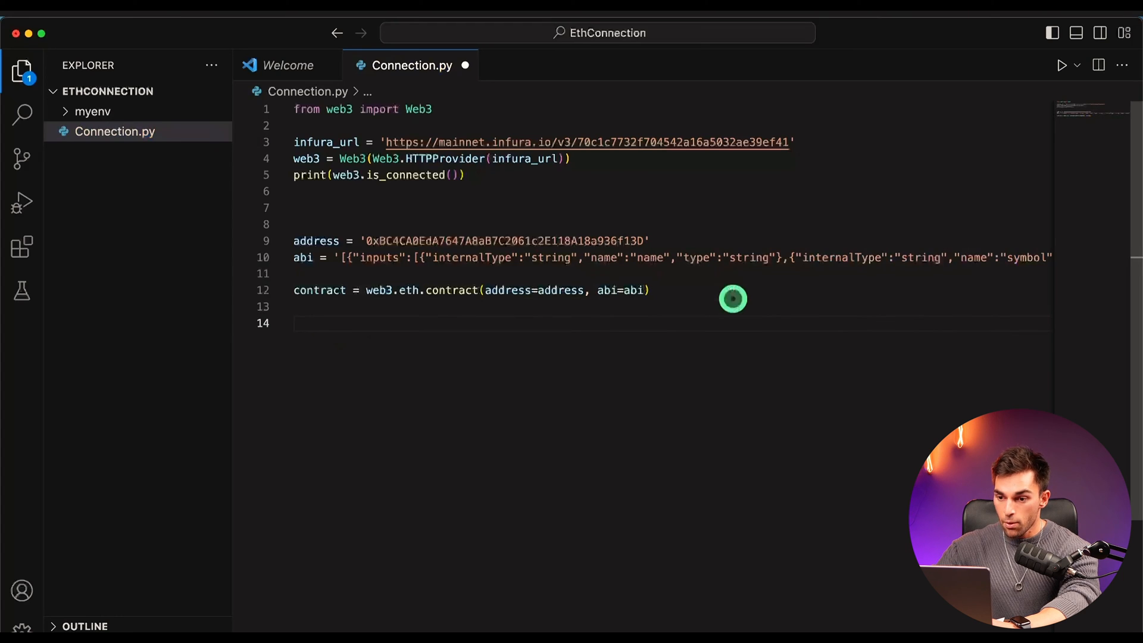
{"action": "mouse_move", "coordinate": [337, 309]}
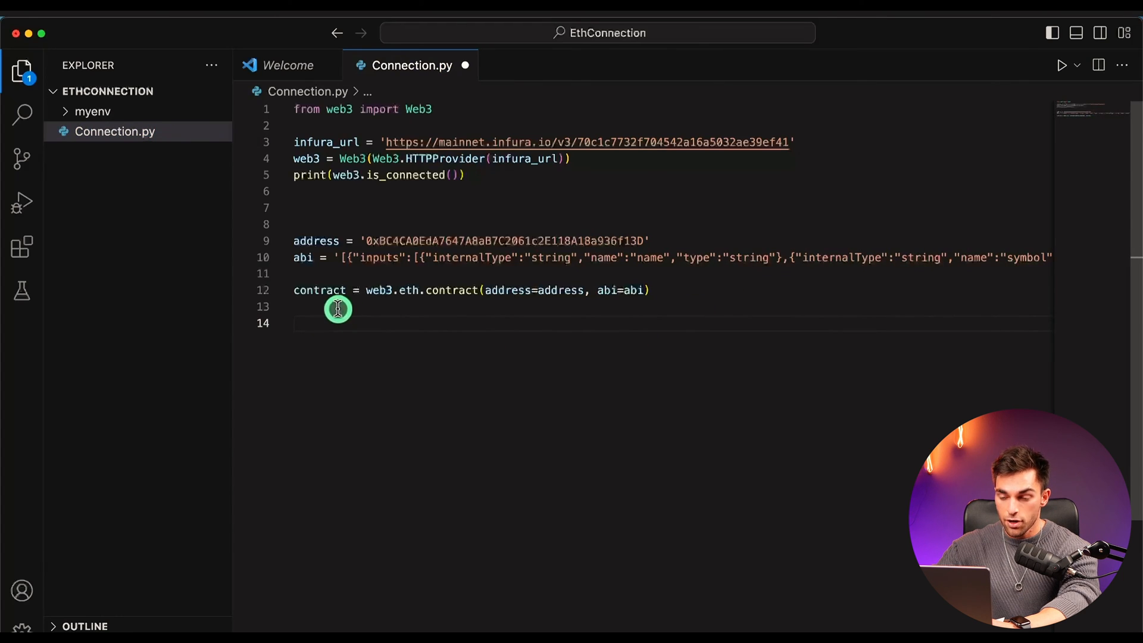
{"action": "mouse_move", "coordinate": [463, 247]}
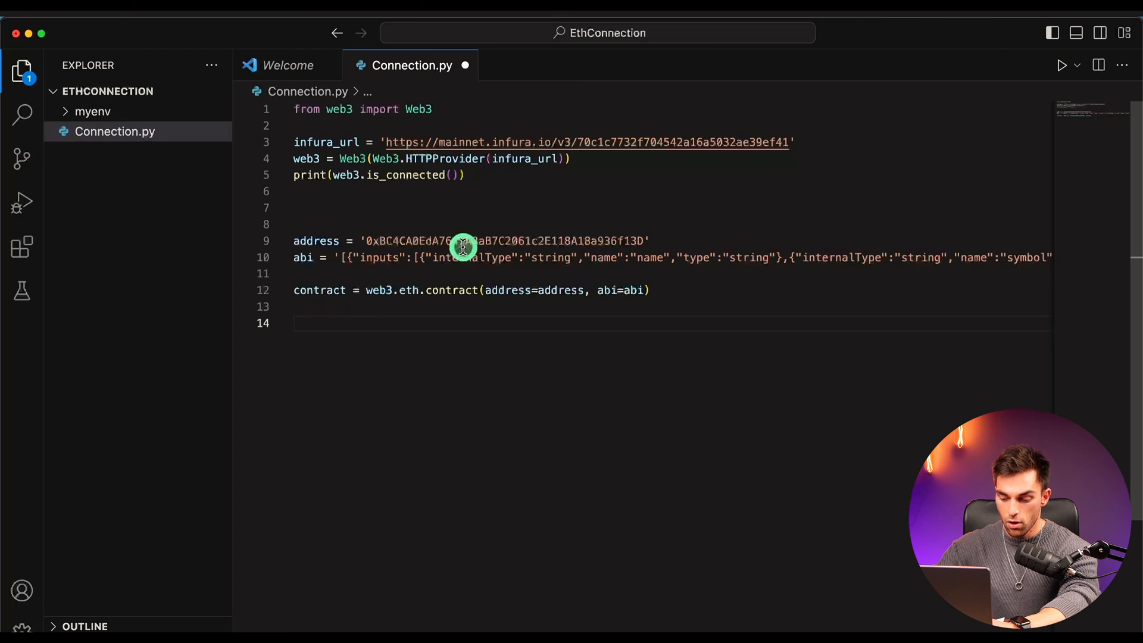
{"action": "mouse_move", "coordinate": [460, 253]}
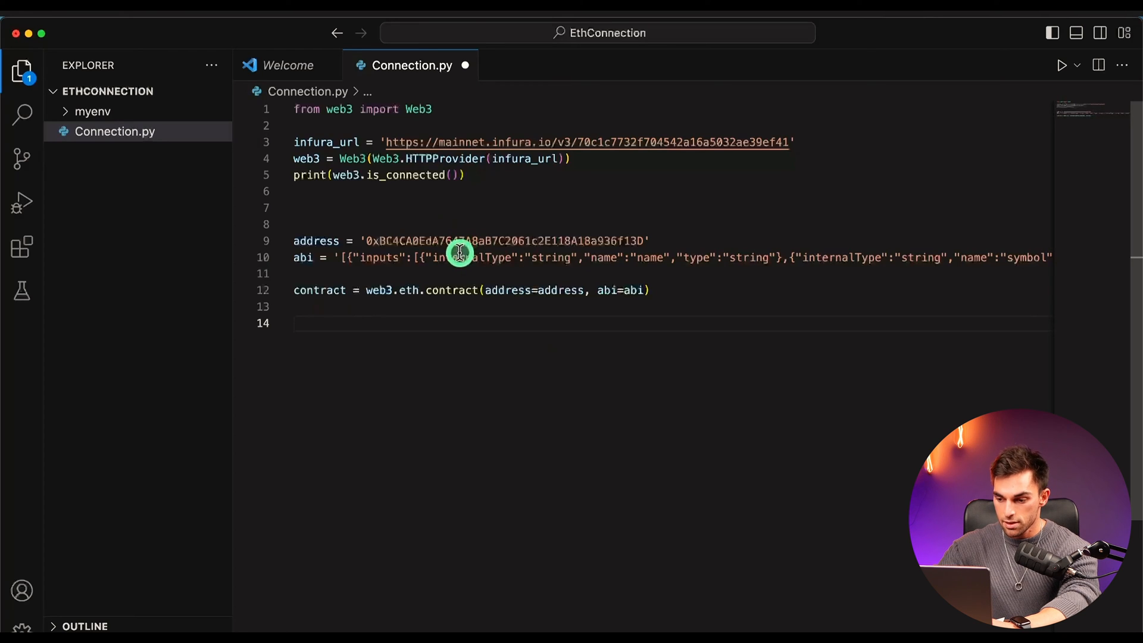
- Write owner = contract.functions.ownerOf() on line 14 using autocomplete
{"action": "type", "text": "owb"}
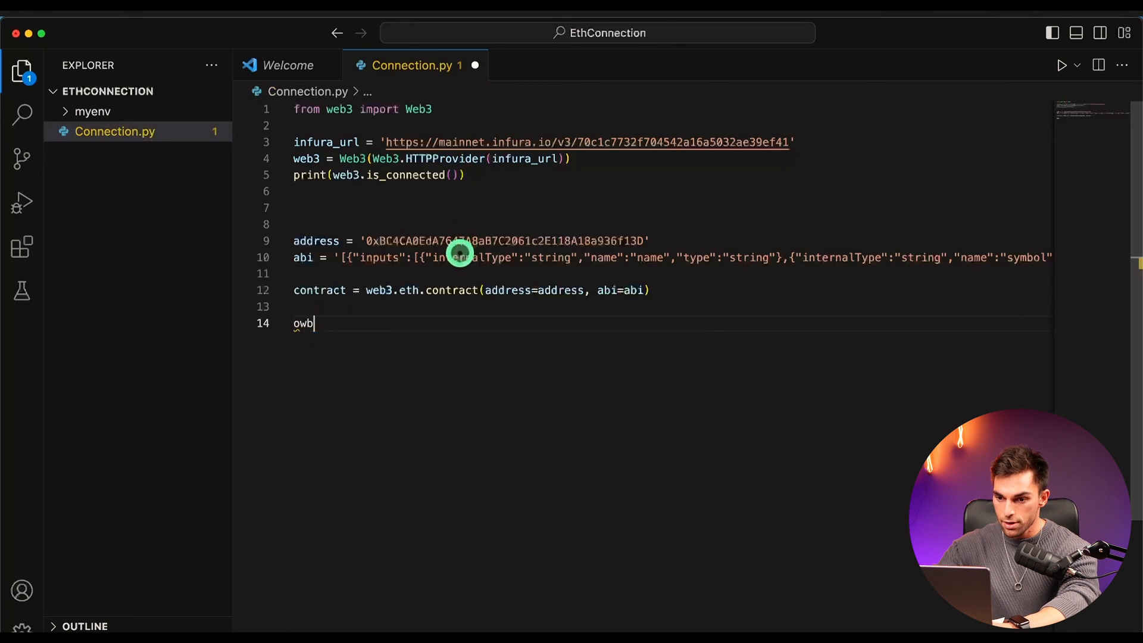
{"action": "type", "text": "ner"}
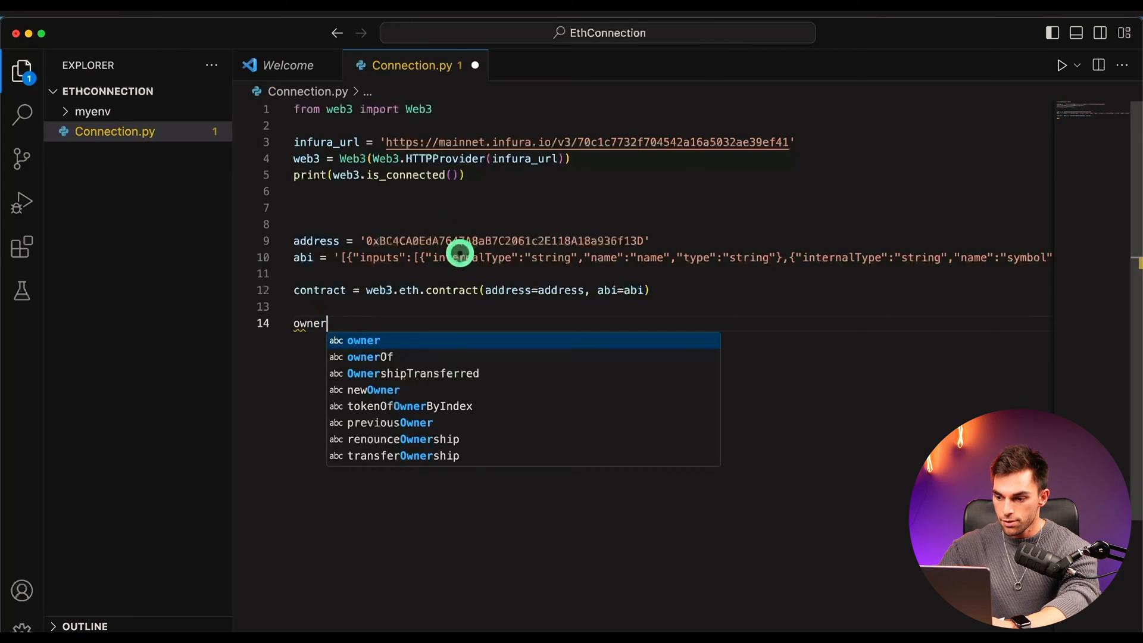
{"action": "type", "text": "= c"}
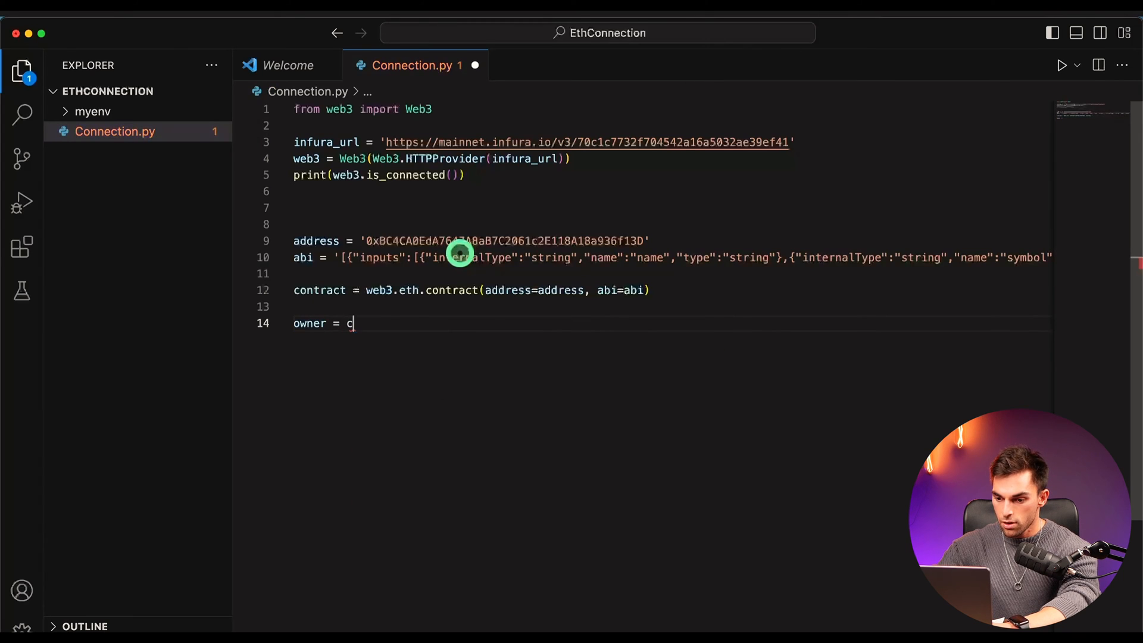
{"action": "type", "text": "ontract"}
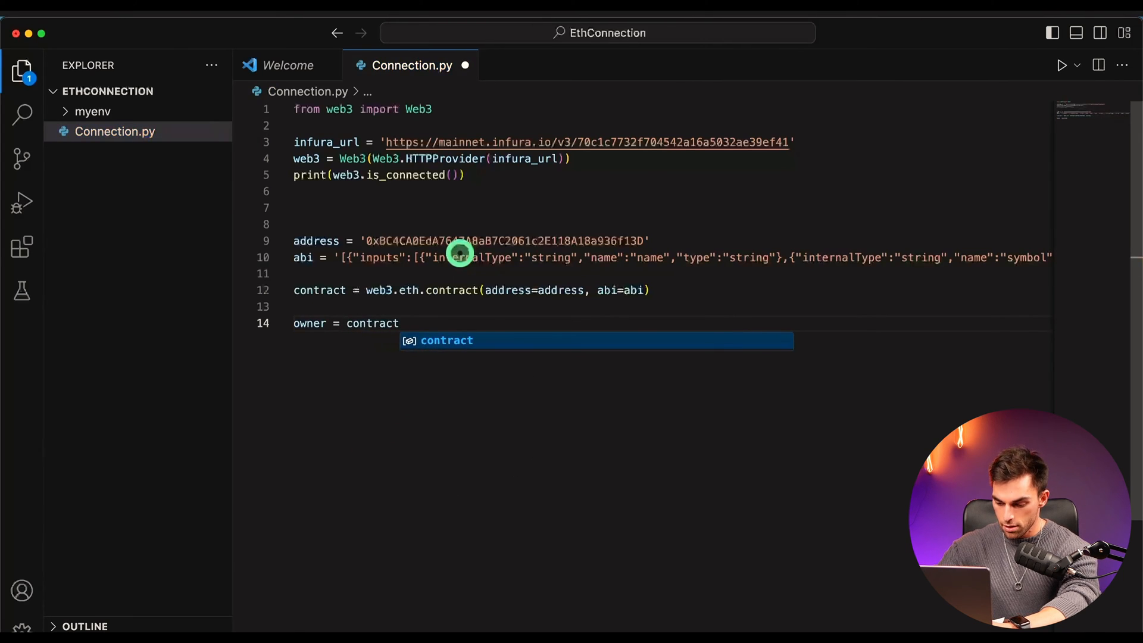
{"action": "type", "text": ".functions"}
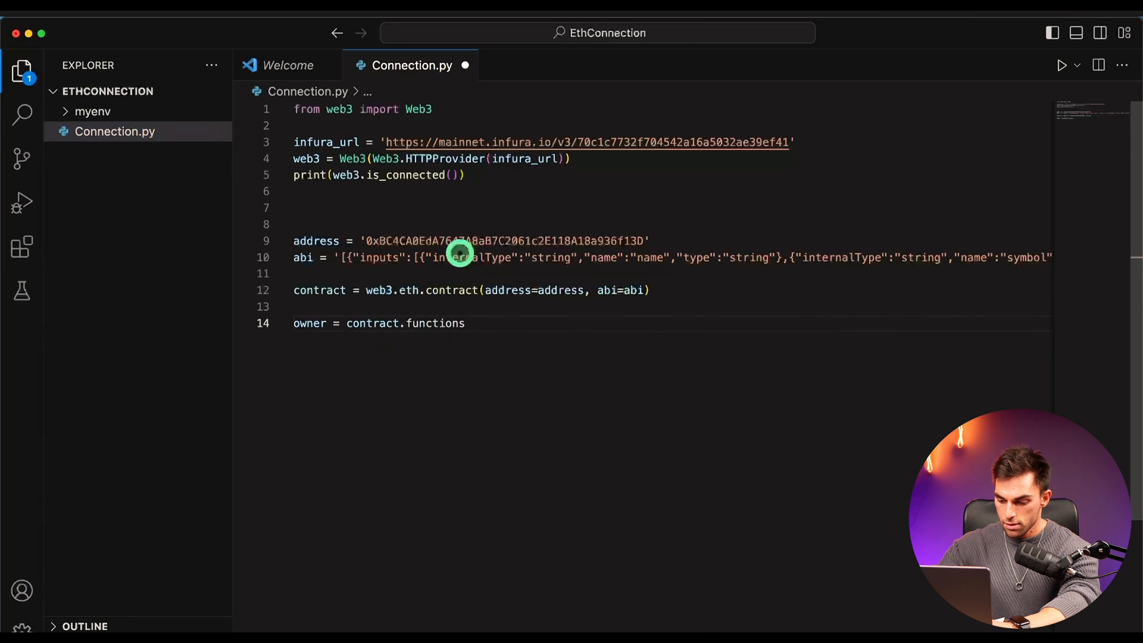
{"action": "type", "text": ".ownerOf"}
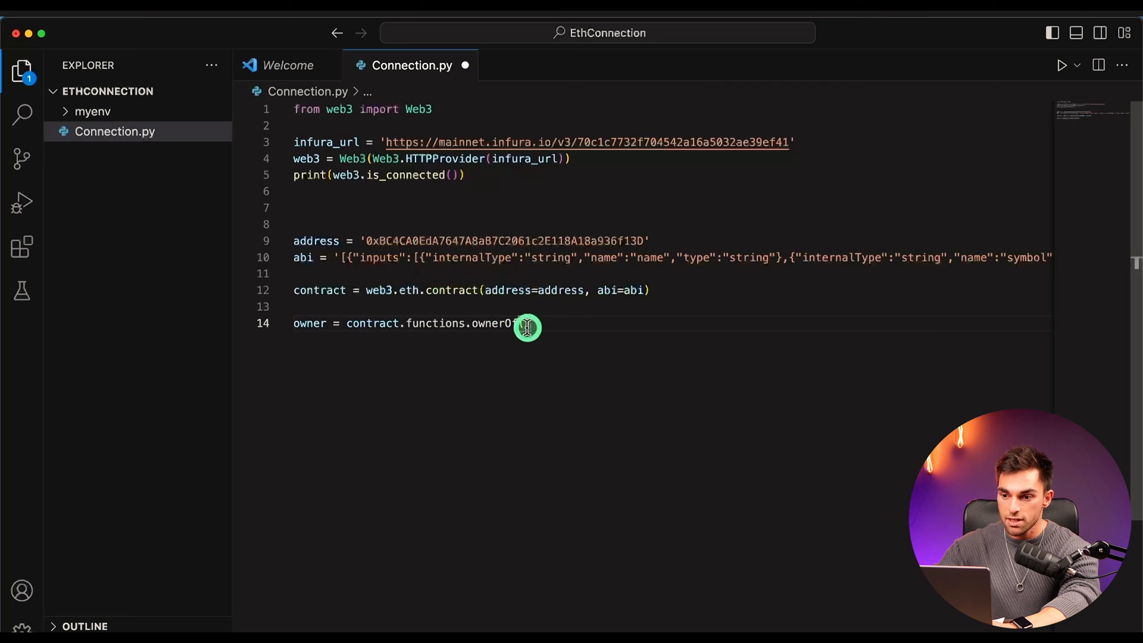
{"action": "type", "text": "()"}
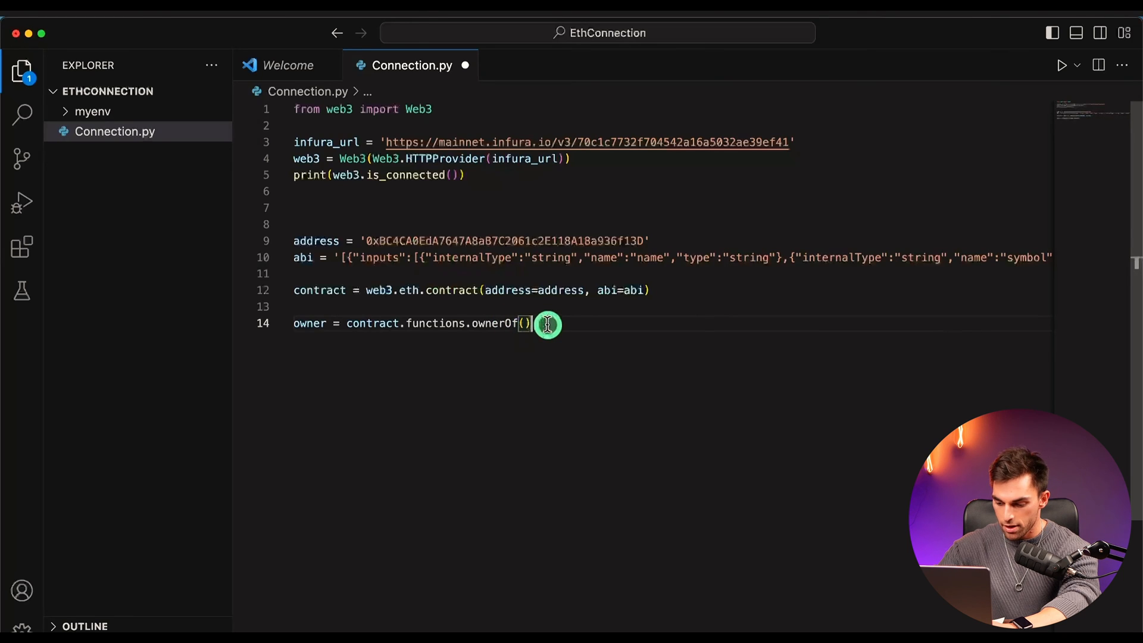
{"action": "type", "text": "c"}
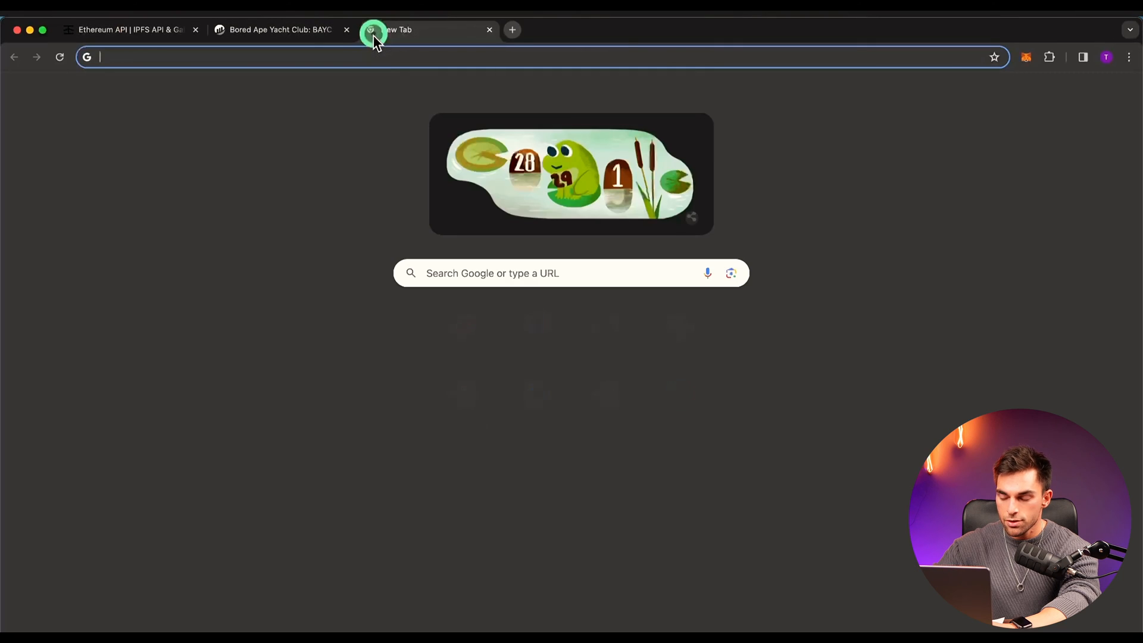
{"action": "mouse_move", "coordinate": [386, 115]}
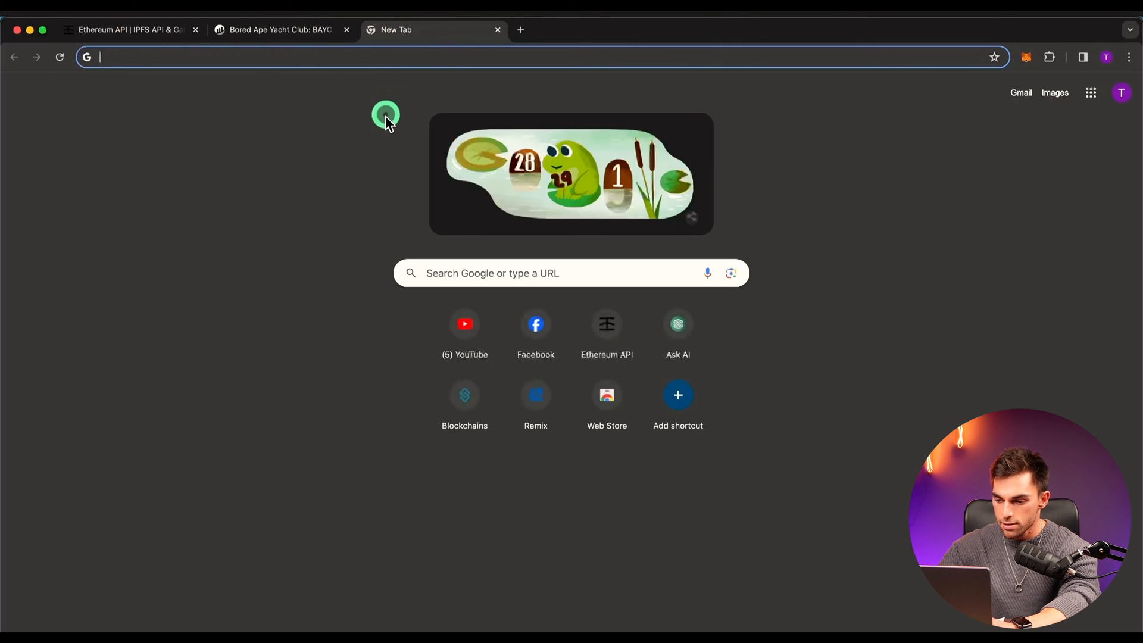
- Google 'bored apes open sea' and go to the Bored Ape Yacht Club collection on OpenSea
{"action": "type", "text": "b"}
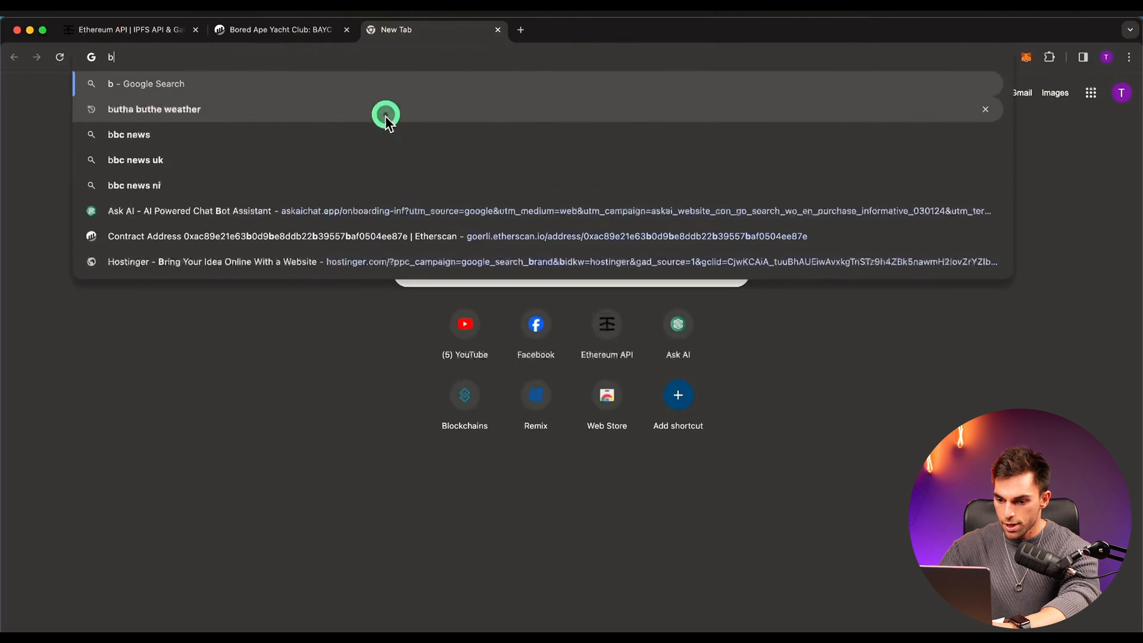
{"action": "type", "text": "bored apes"}
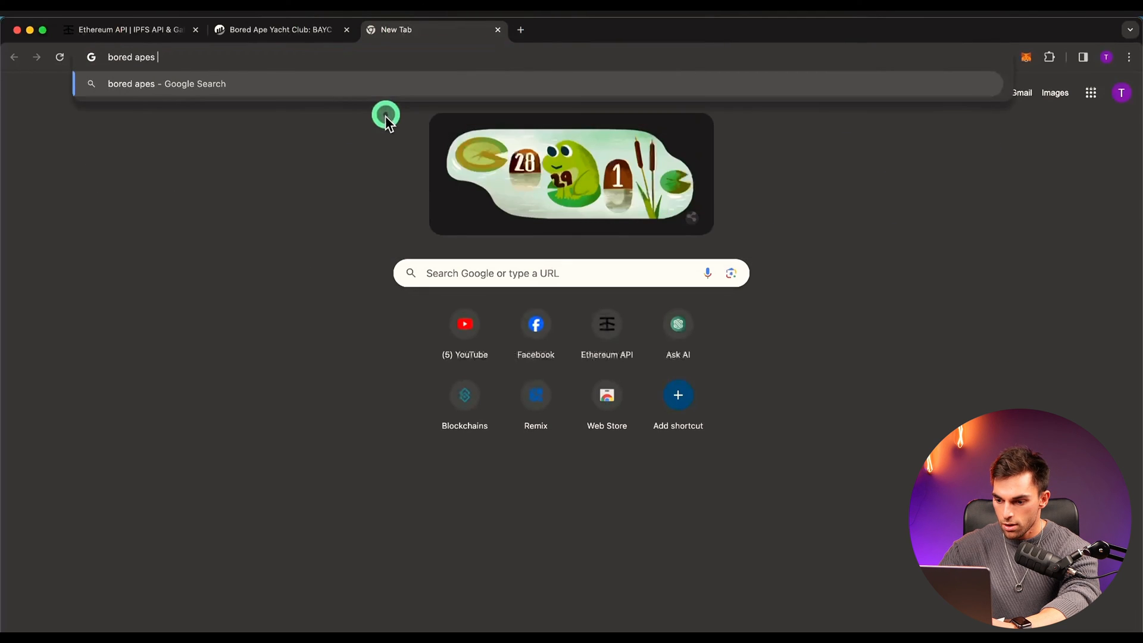
{"action": "type", "text": "open sea"}
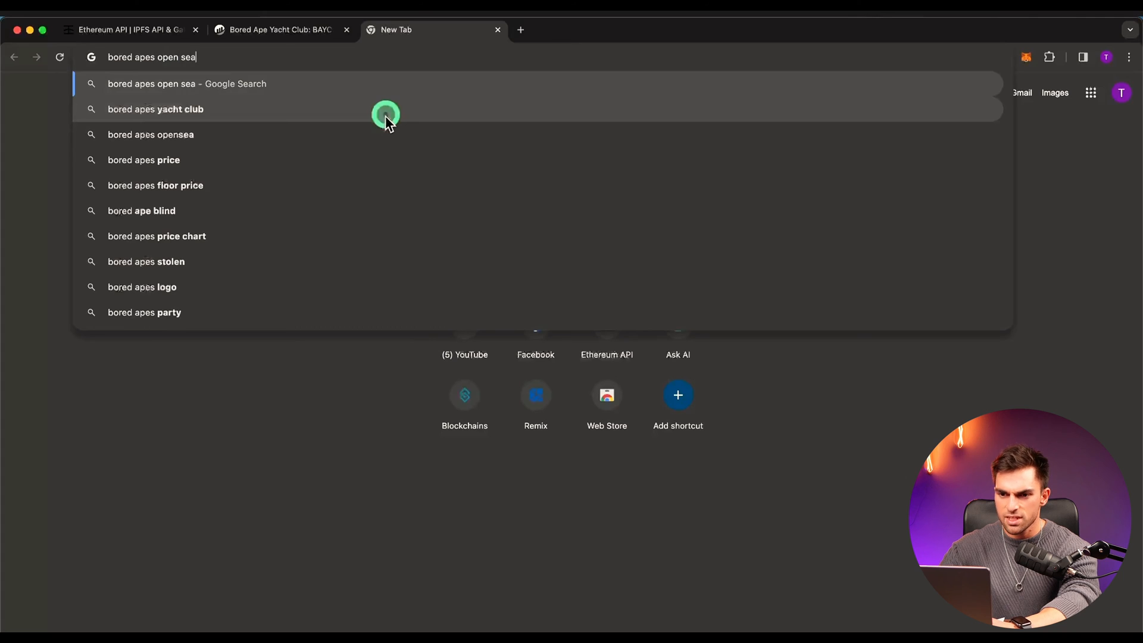
{"action": "key", "text": "Return"}
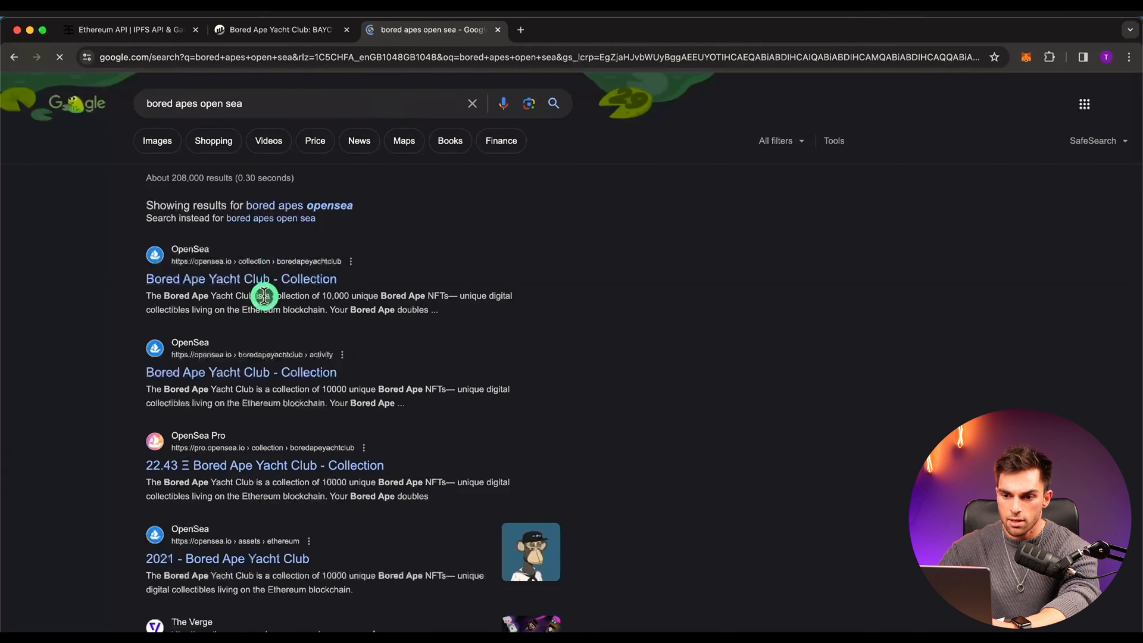
{"action": "left_click", "coordinate": [240, 279]}
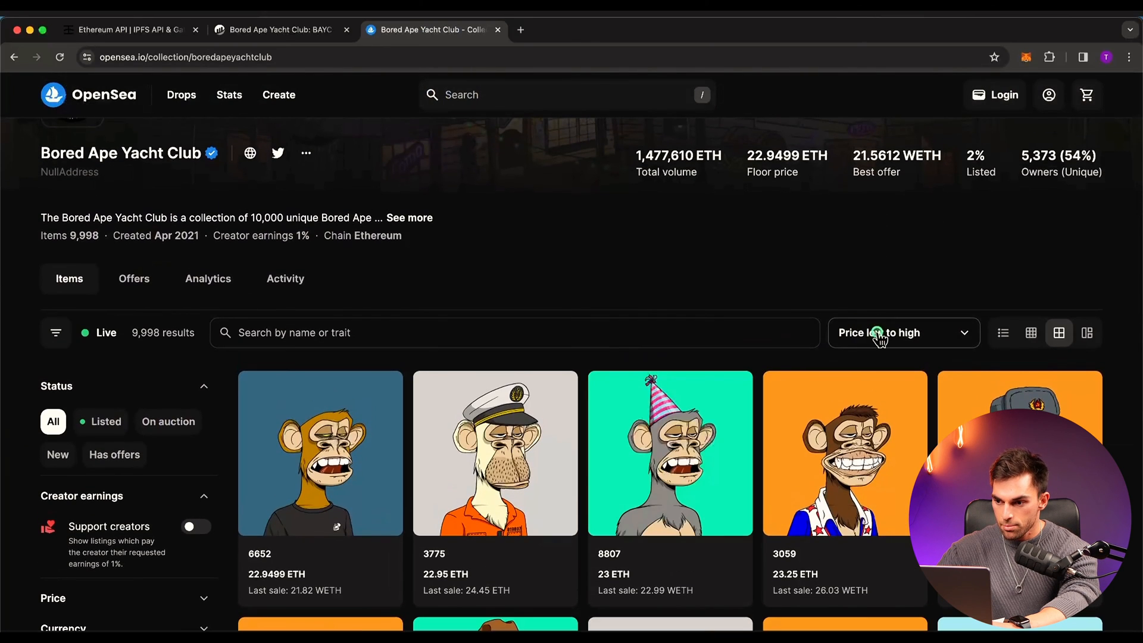
- Sort the collection by price high to low and locate ape #5895's item page
{"action": "left_click", "coordinate": [902, 332]}
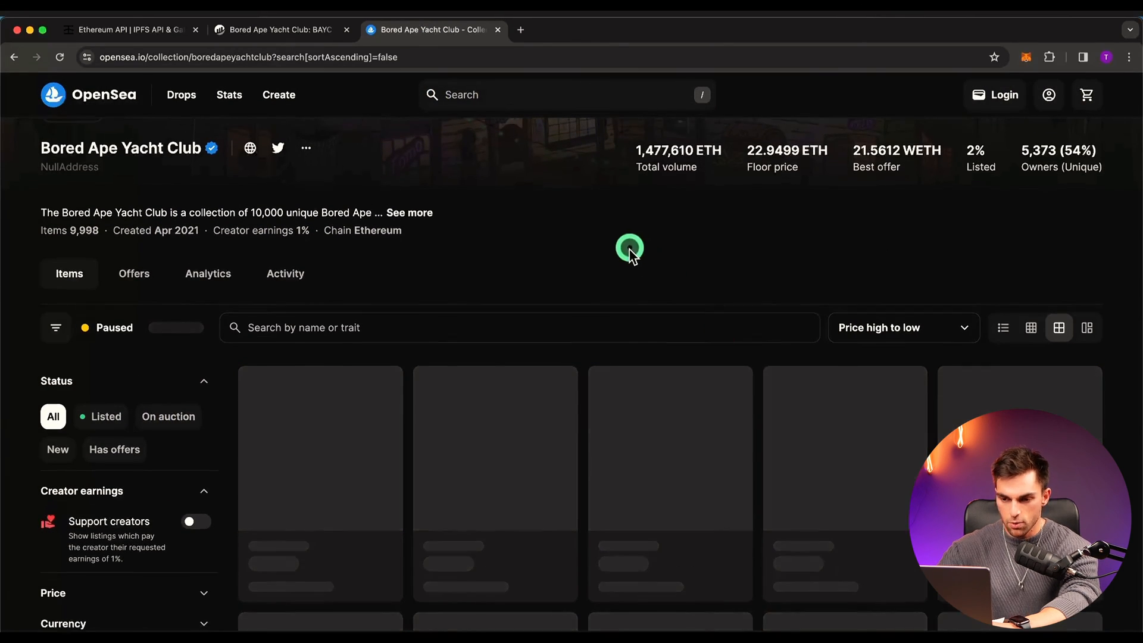
{"action": "scroll", "scroll_direction": "down", "scroll_amount": 3}
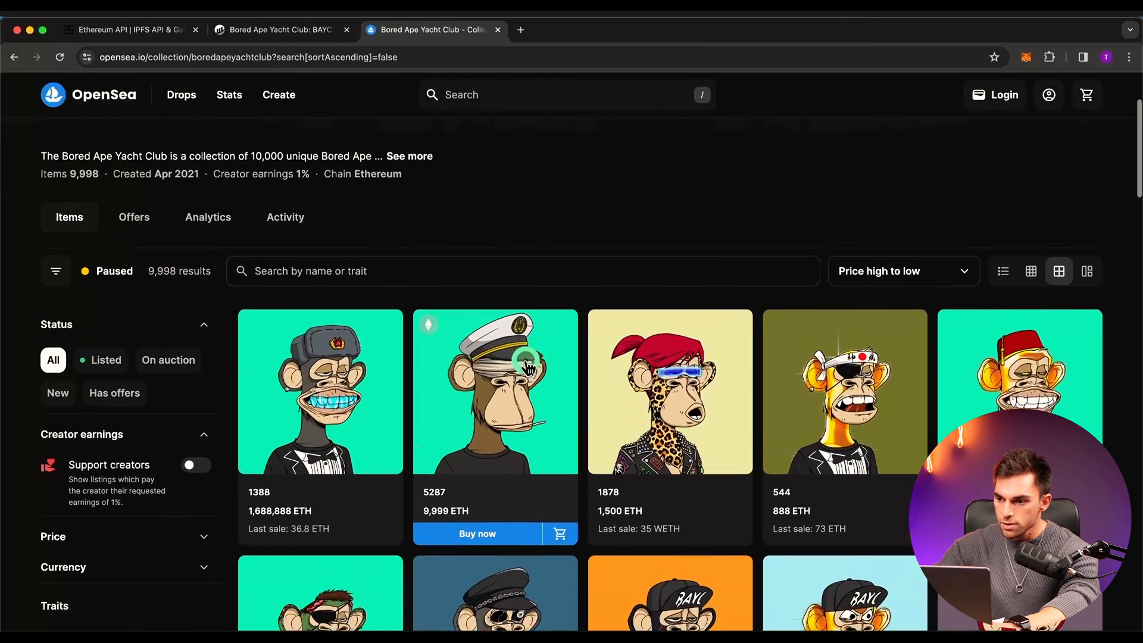
{"action": "scroll", "scroll_direction": "down", "scroll_amount": 3}
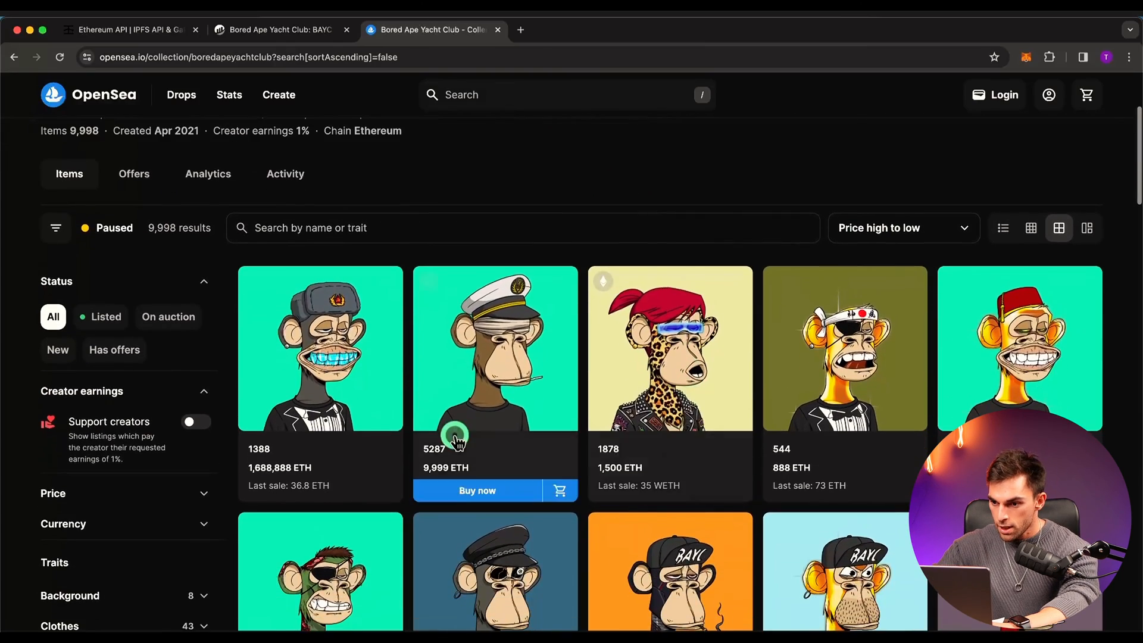
{"action": "scroll", "scroll_direction": "down", "scroll_amount": 3}
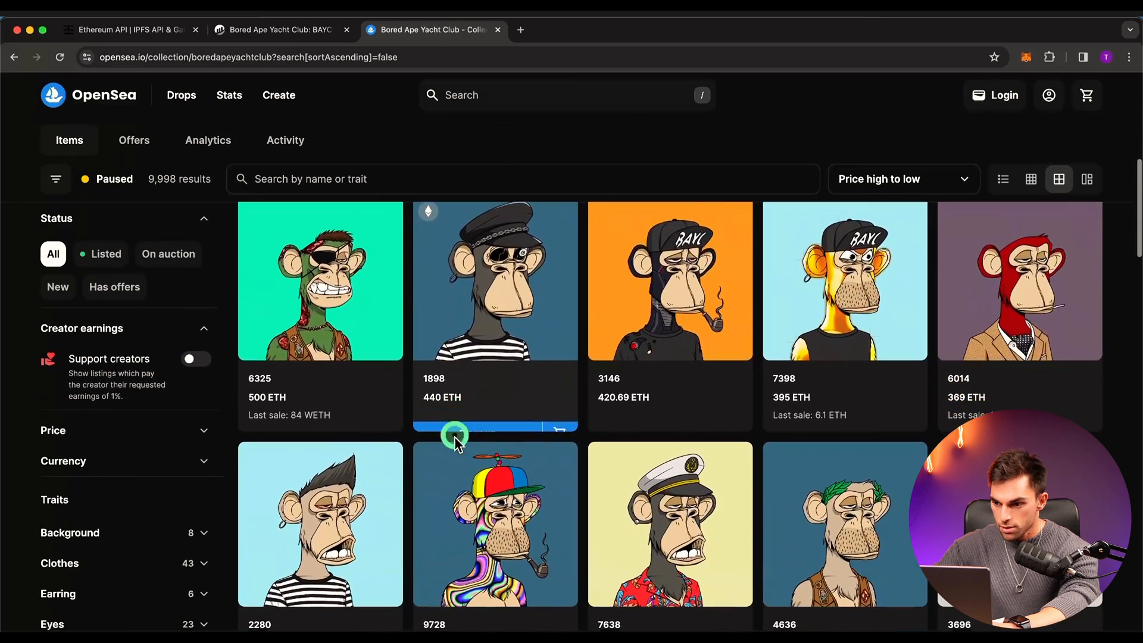
{"action": "scroll", "scroll_direction": "down", "scroll_amount": 3}
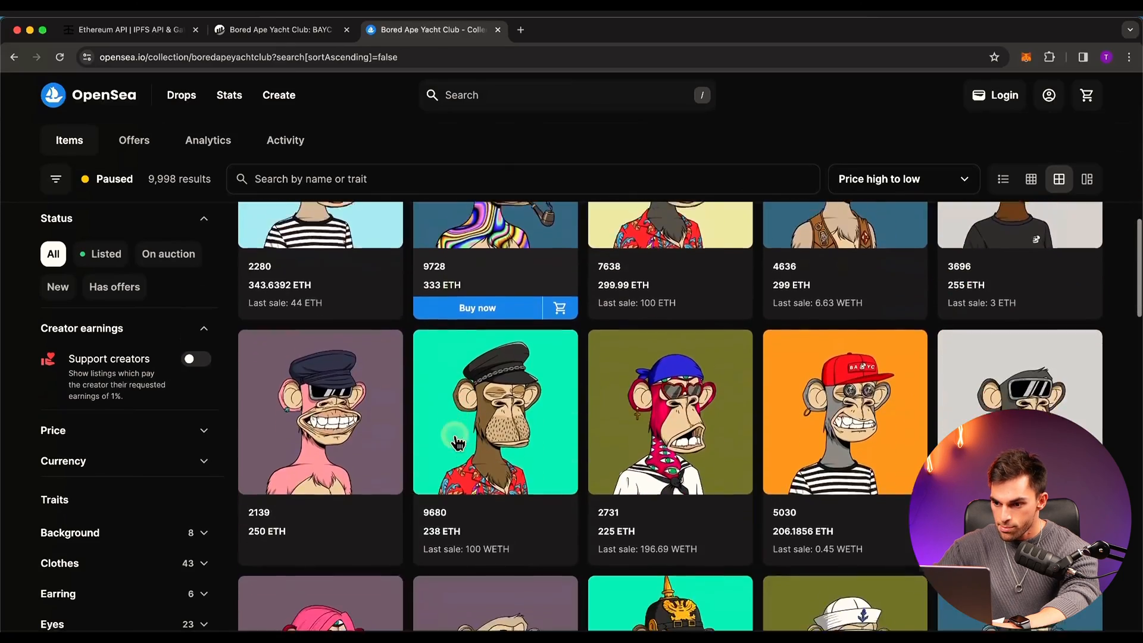
{"action": "scroll", "scroll_direction": "down", "scroll_amount": 3}
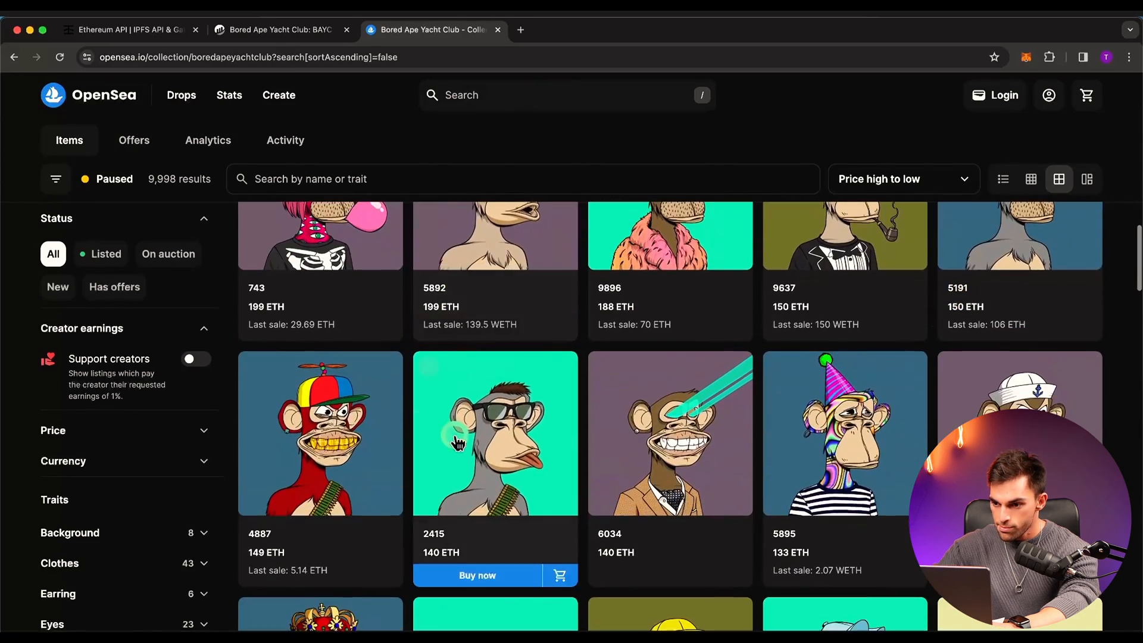
{"action": "scroll", "scroll_direction": "down", "scroll_amount": 3}
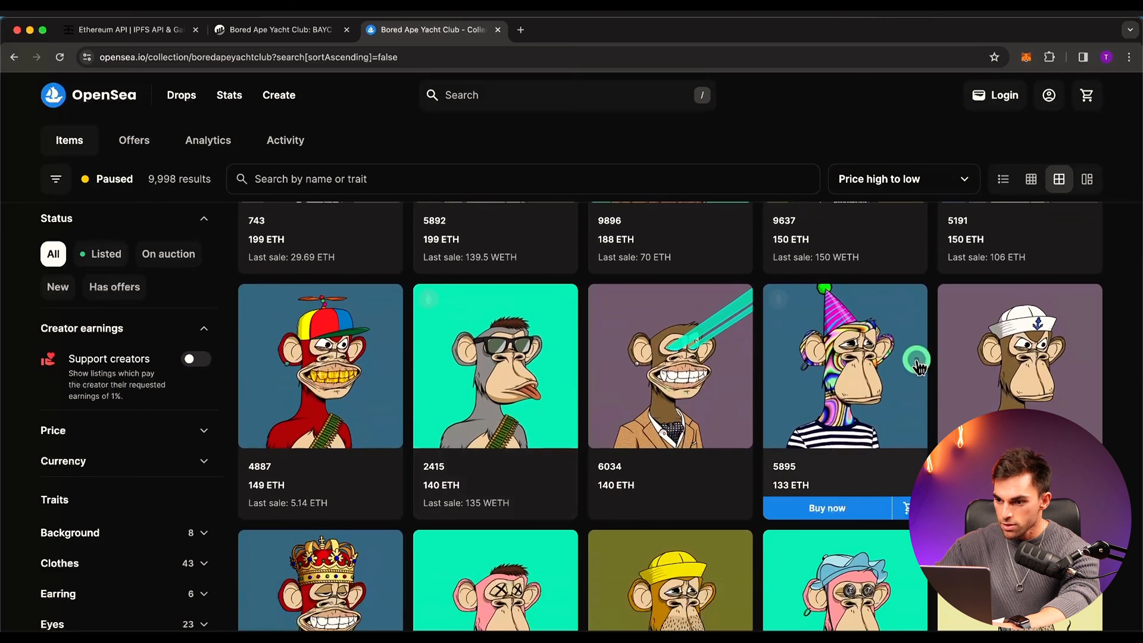
{"action": "mouse_move", "coordinate": [799, 489]}
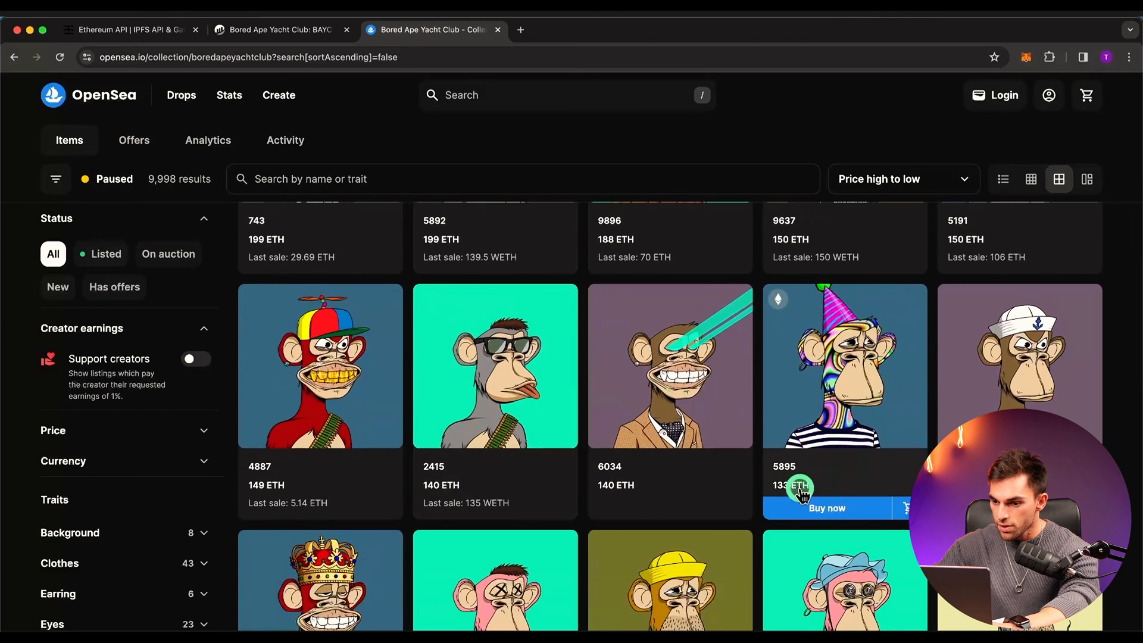
{"action": "mouse_move", "coordinate": [801, 398]}
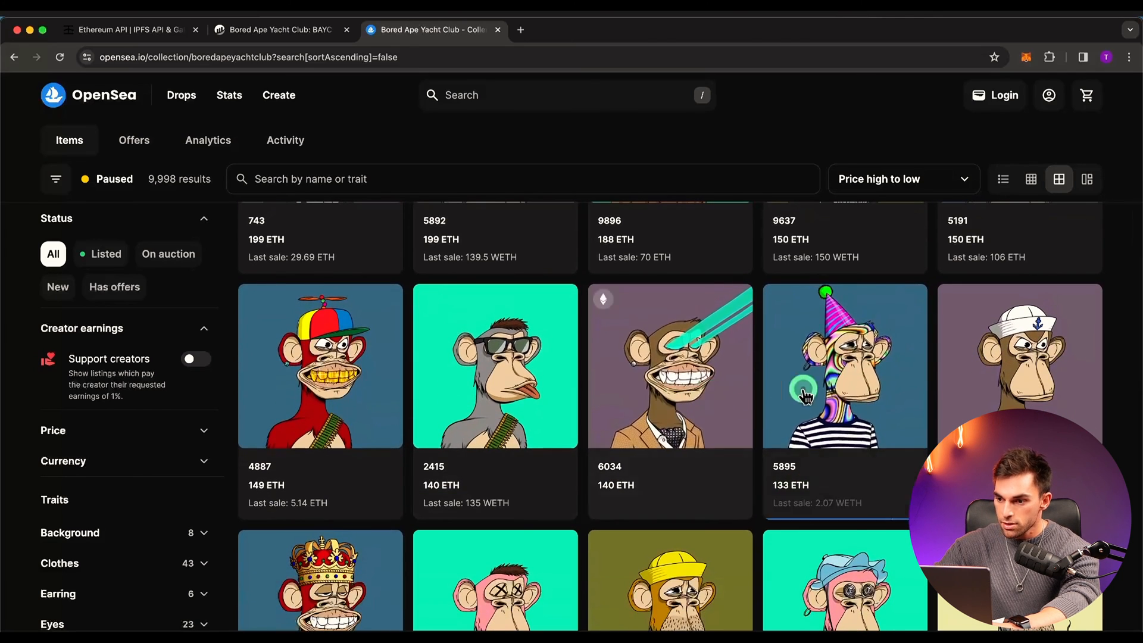
{"action": "left_click", "coordinate": [844, 366]}
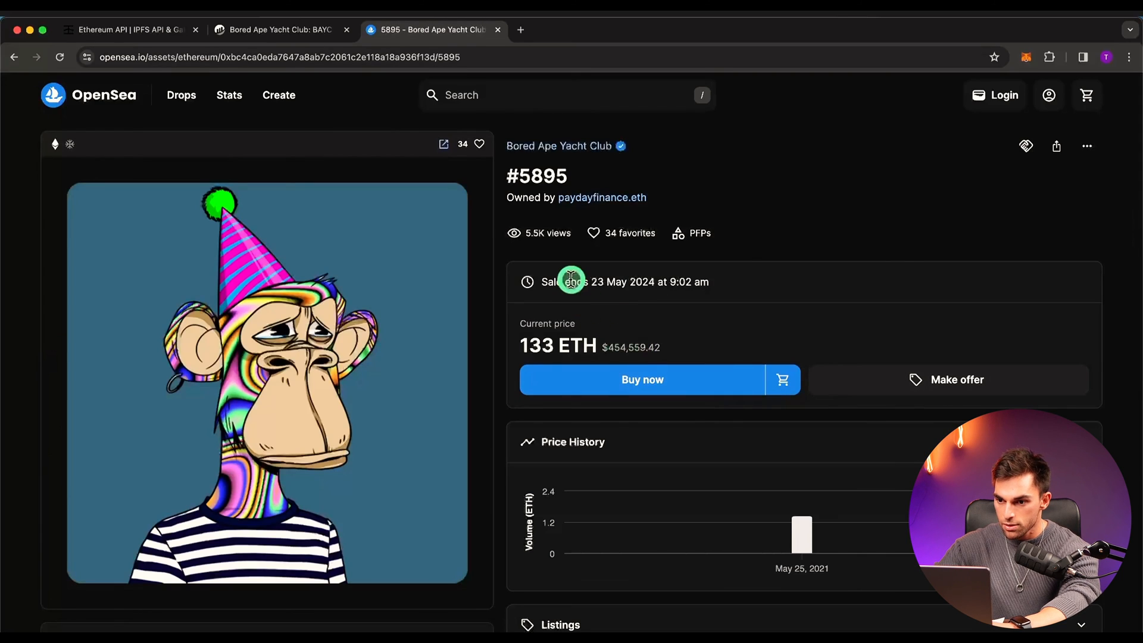
- Copy token number 5895 from OpenSea and put it inside ownerOf() in Connection.py
{"action": "double_click", "coordinate": [543, 176]}
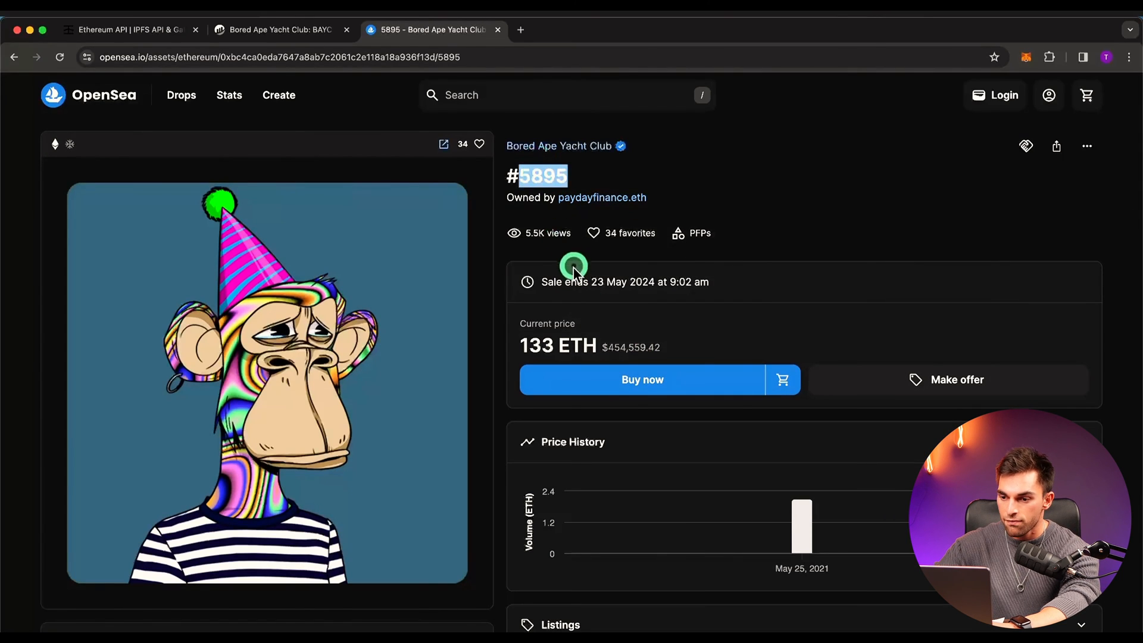
{"action": "mouse_move", "coordinate": [565, 232]}
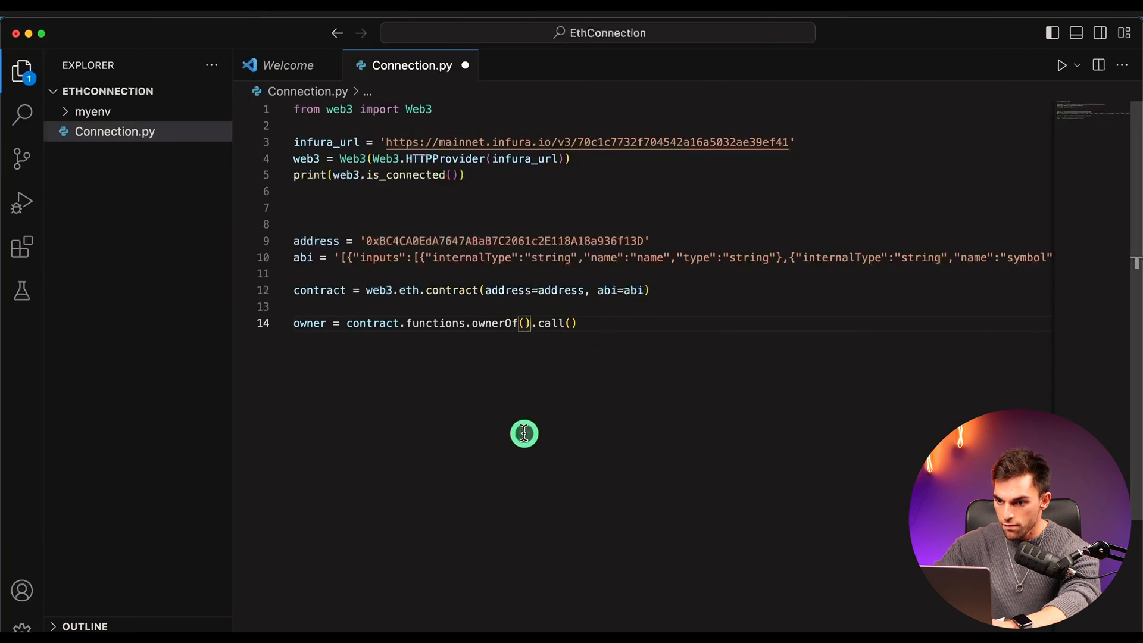
{"action": "type", "text": "5895"}
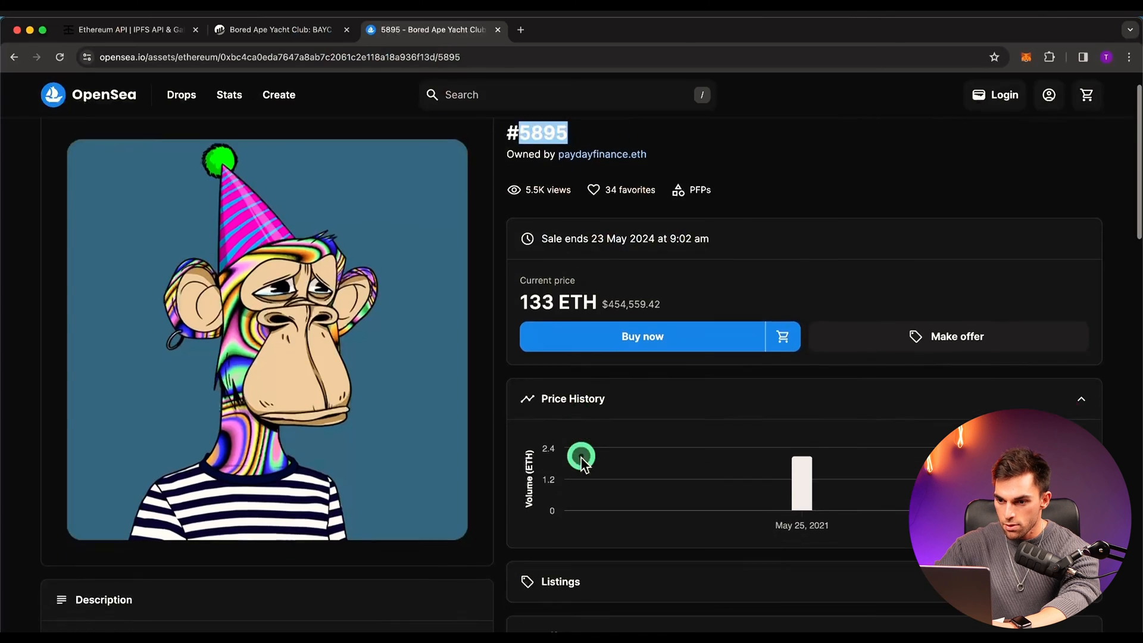
{"action": "scroll", "scroll_direction": "down", "scroll_amount": 3}
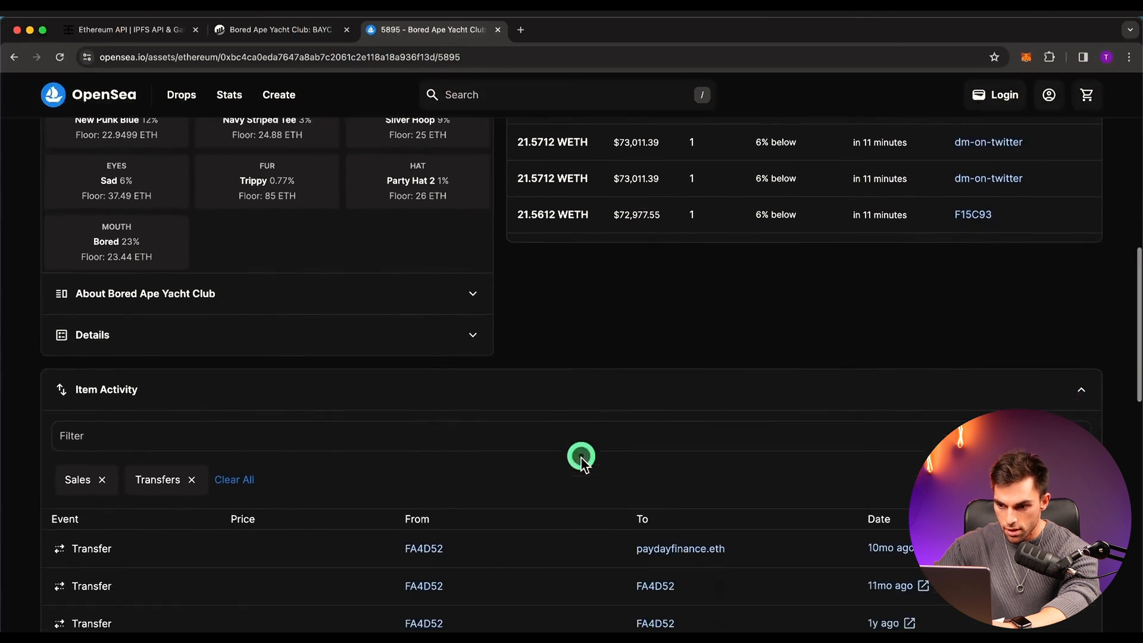
{"action": "scroll", "scroll_direction": "down", "scroll_amount": 3}
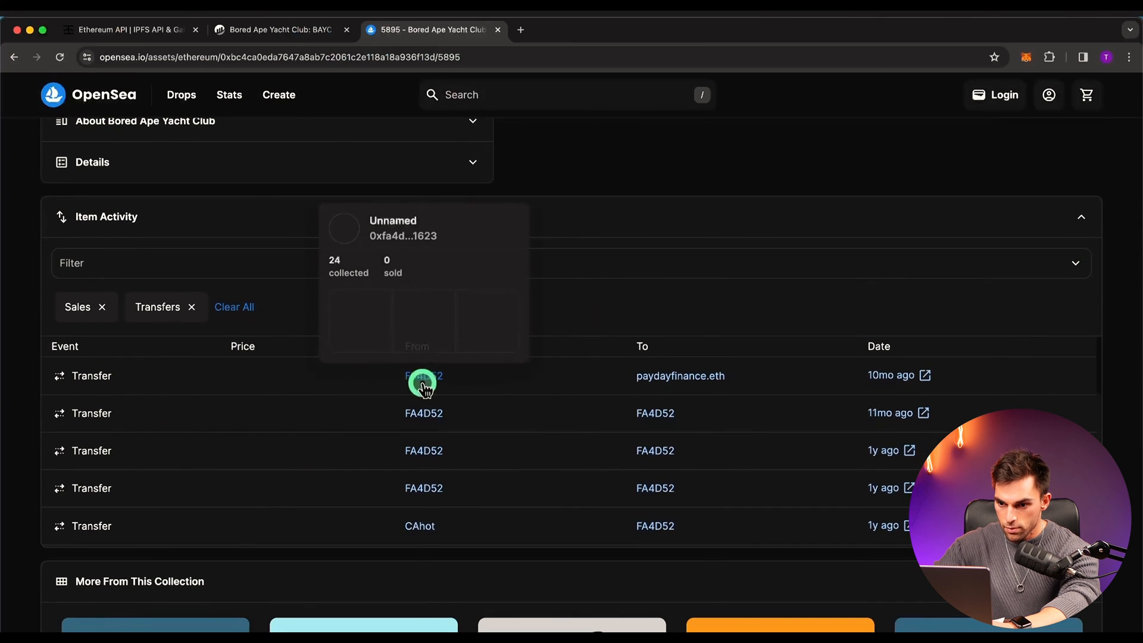
{"action": "mouse_move", "coordinate": [679, 375]}
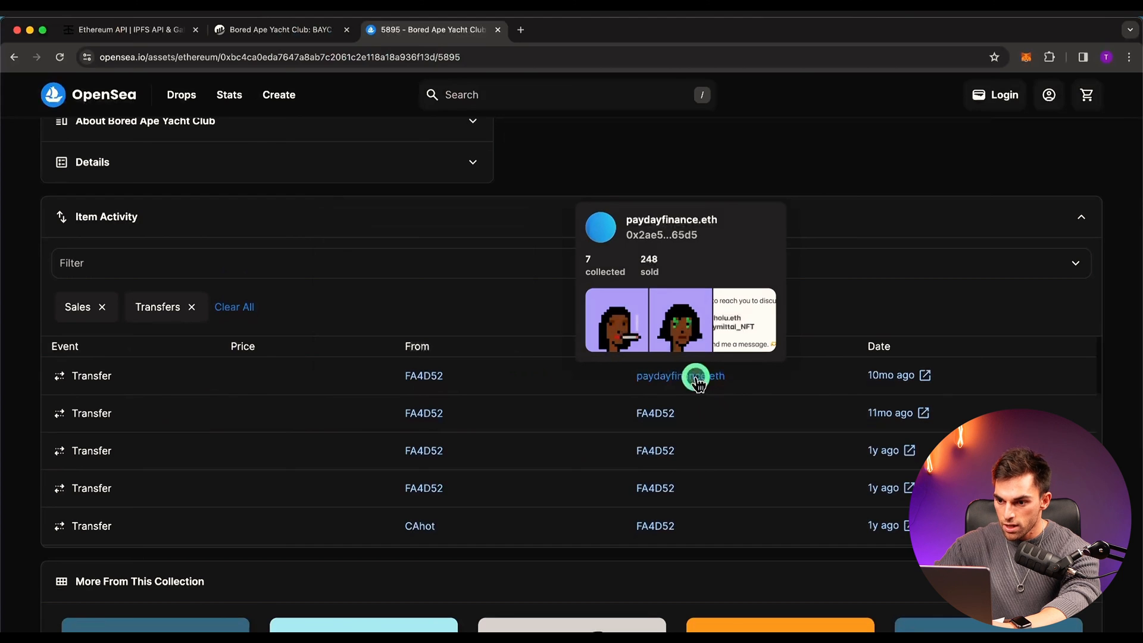
{"action": "left_click", "coordinate": [680, 375]}
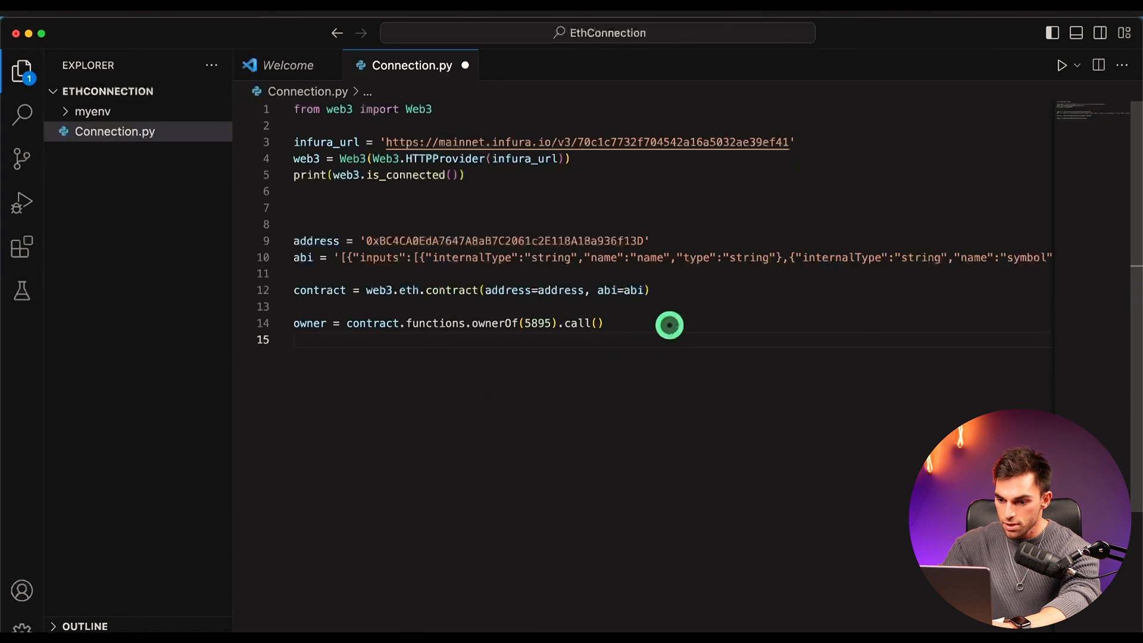
- Add print(owner) below the ownerOf(5895) call and save Connection.py
{"action": "type", "text": "print("}
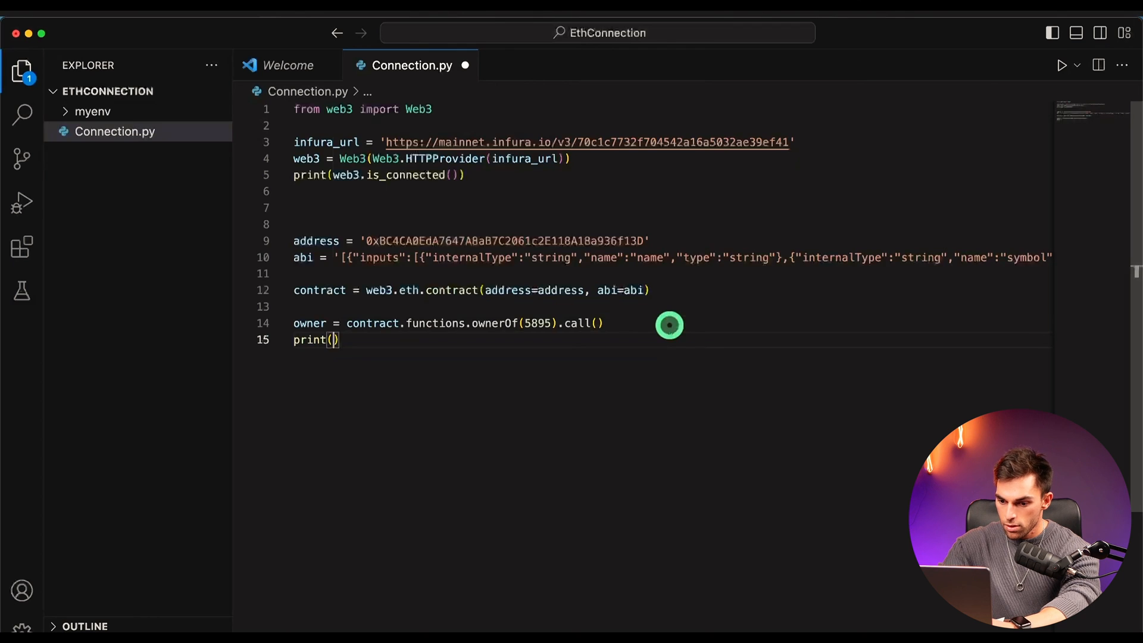
{"action": "type", "text": "owner"}
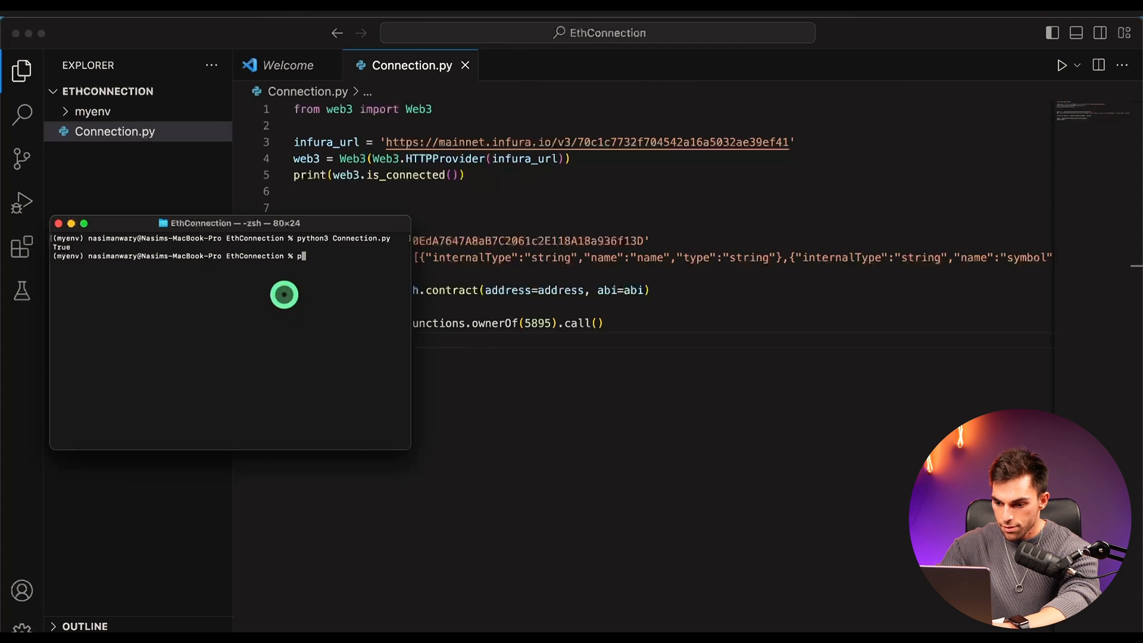
- Run python3 Connection.py in Terminal to query the owner of token 5895
{"action": "type", "text": "python3 C"}
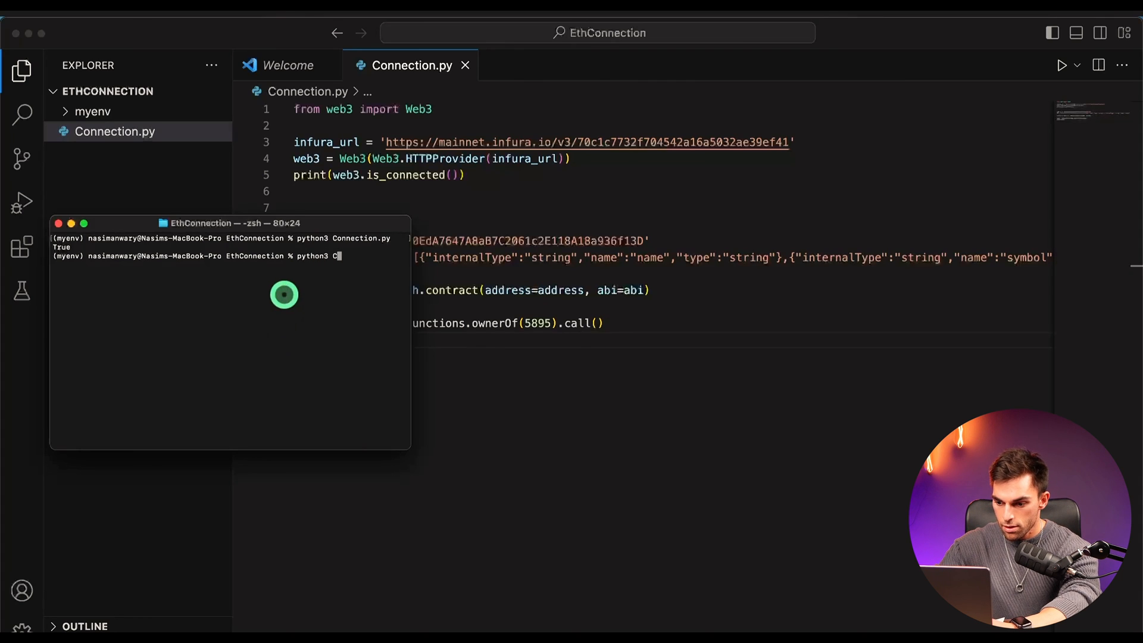
{"action": "type", "text": "onnection."}
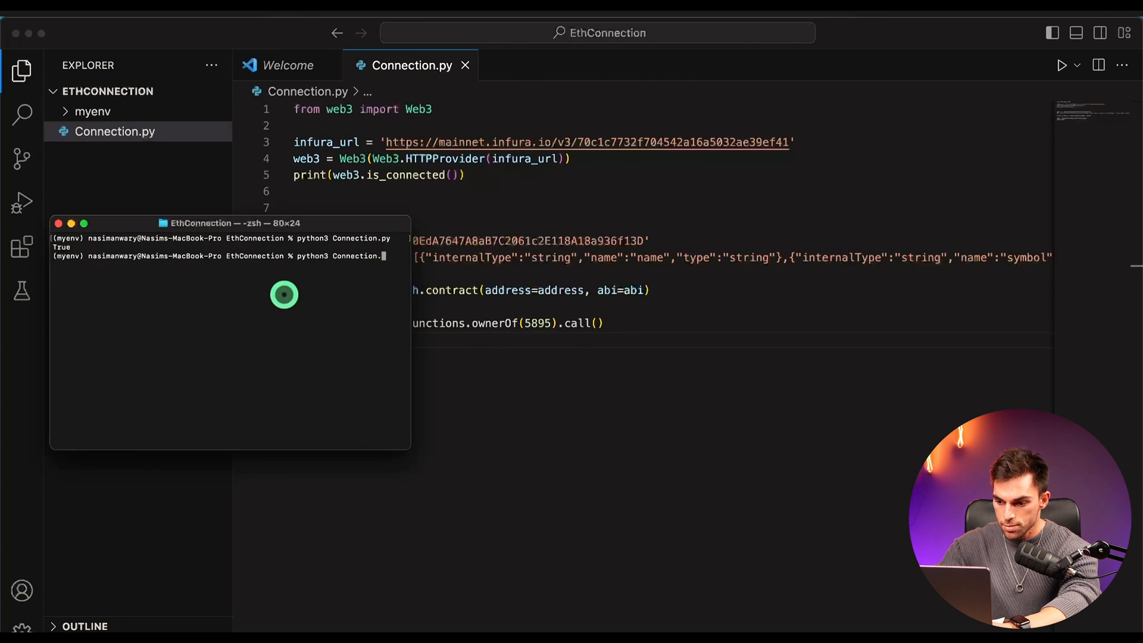
{"action": "key", "text": "Return"}
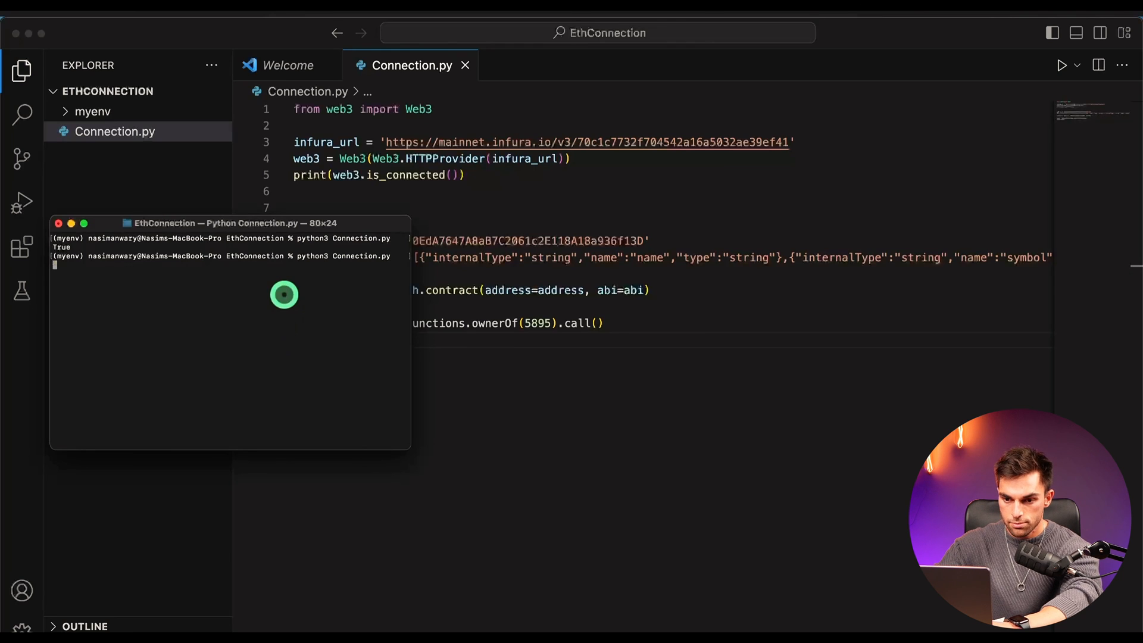